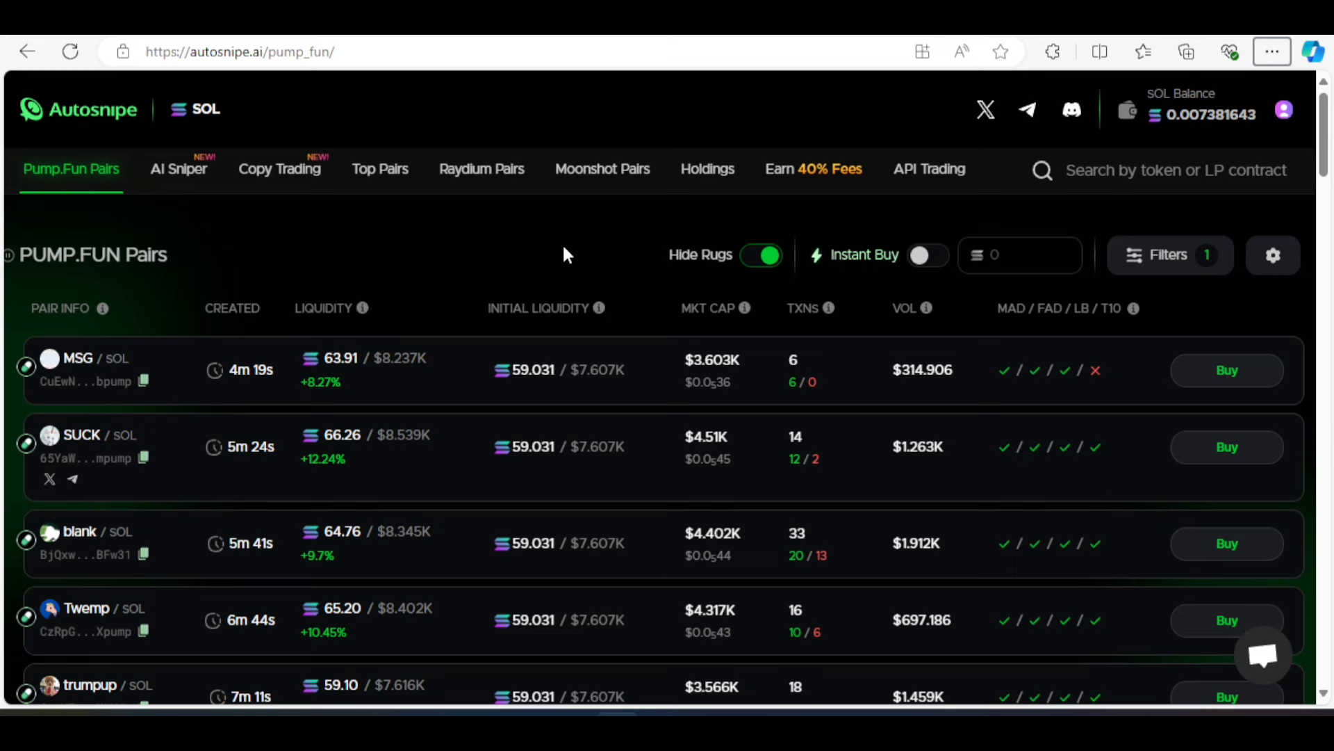
mouse_move(708, 168)
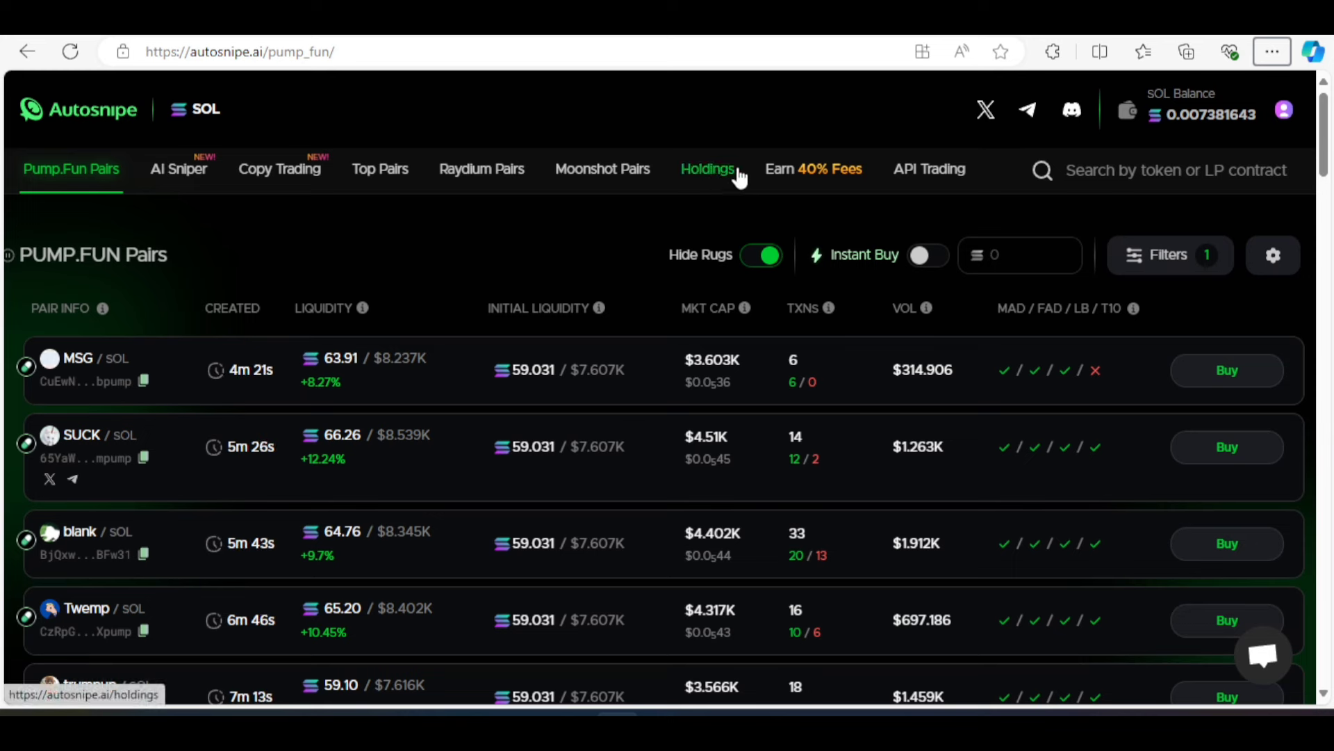
mouse_move(214, 245)
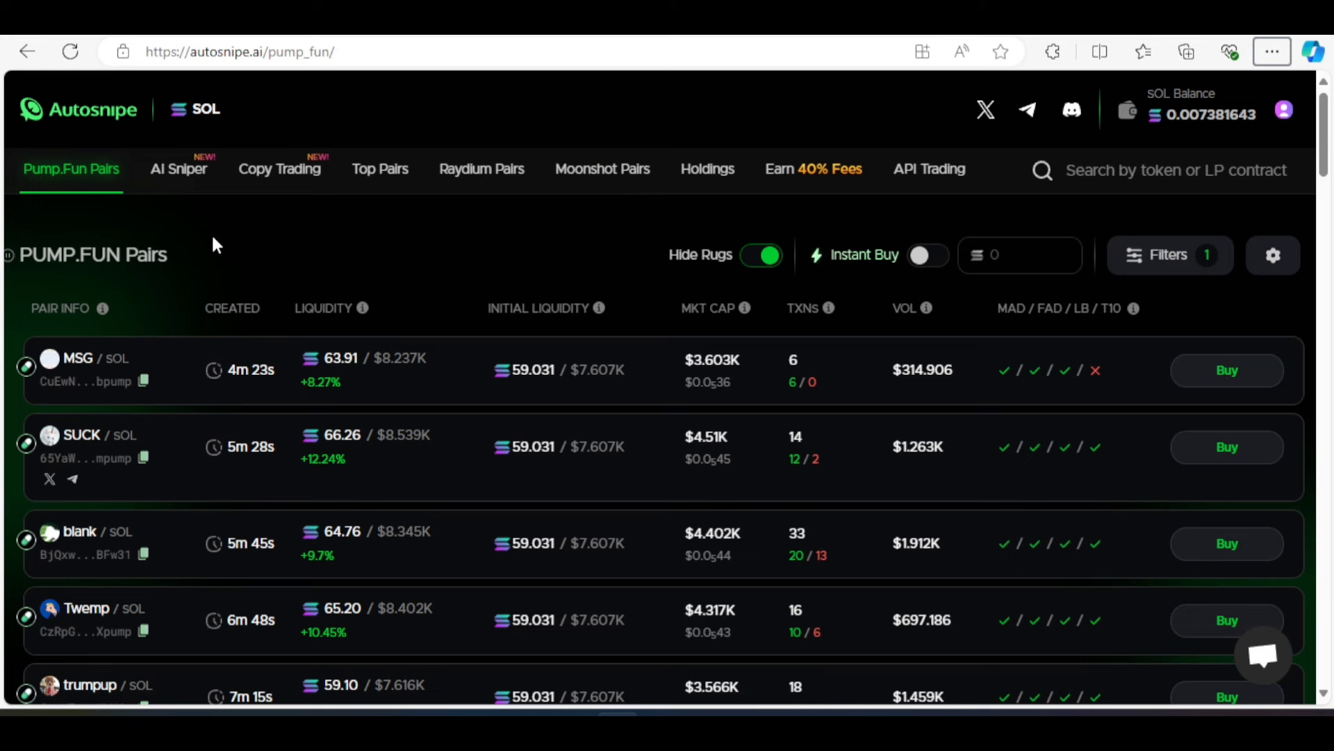
mouse_move(861, 425)
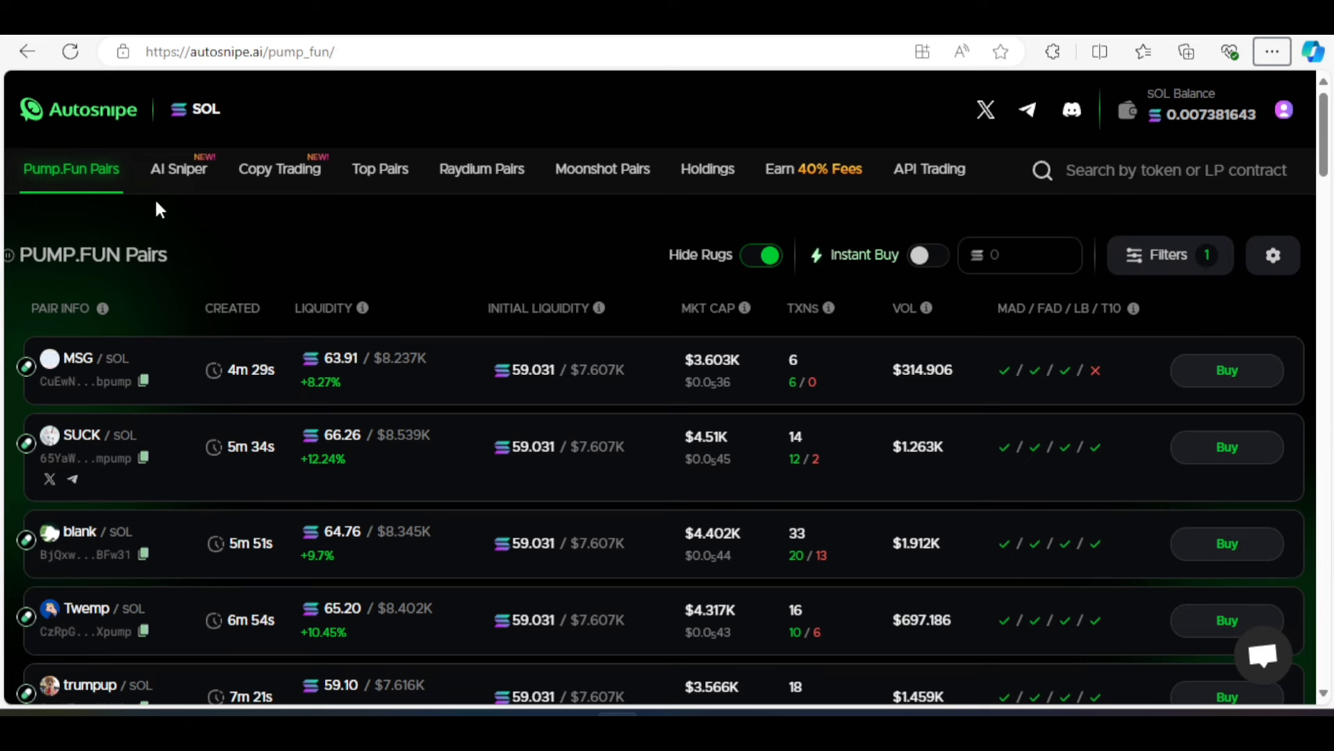
mouse_move(180, 170)
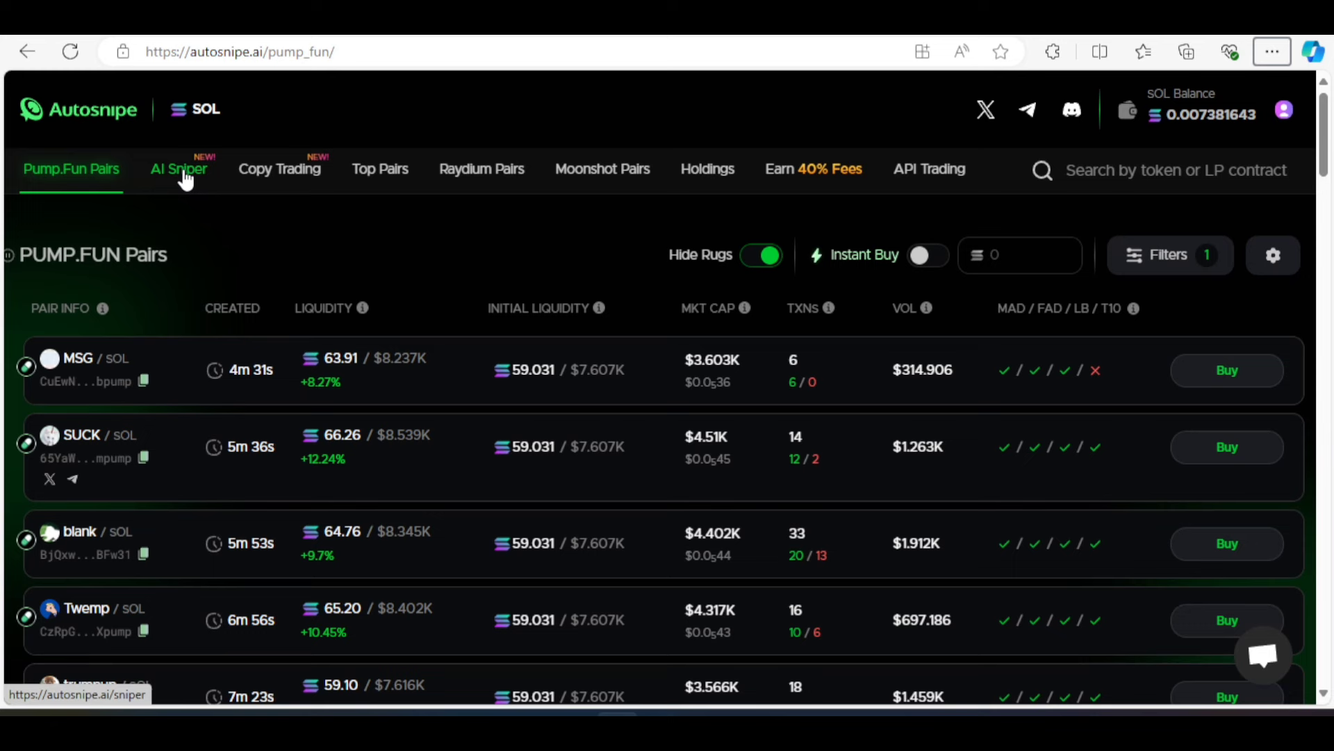
mouse_move(285, 228)
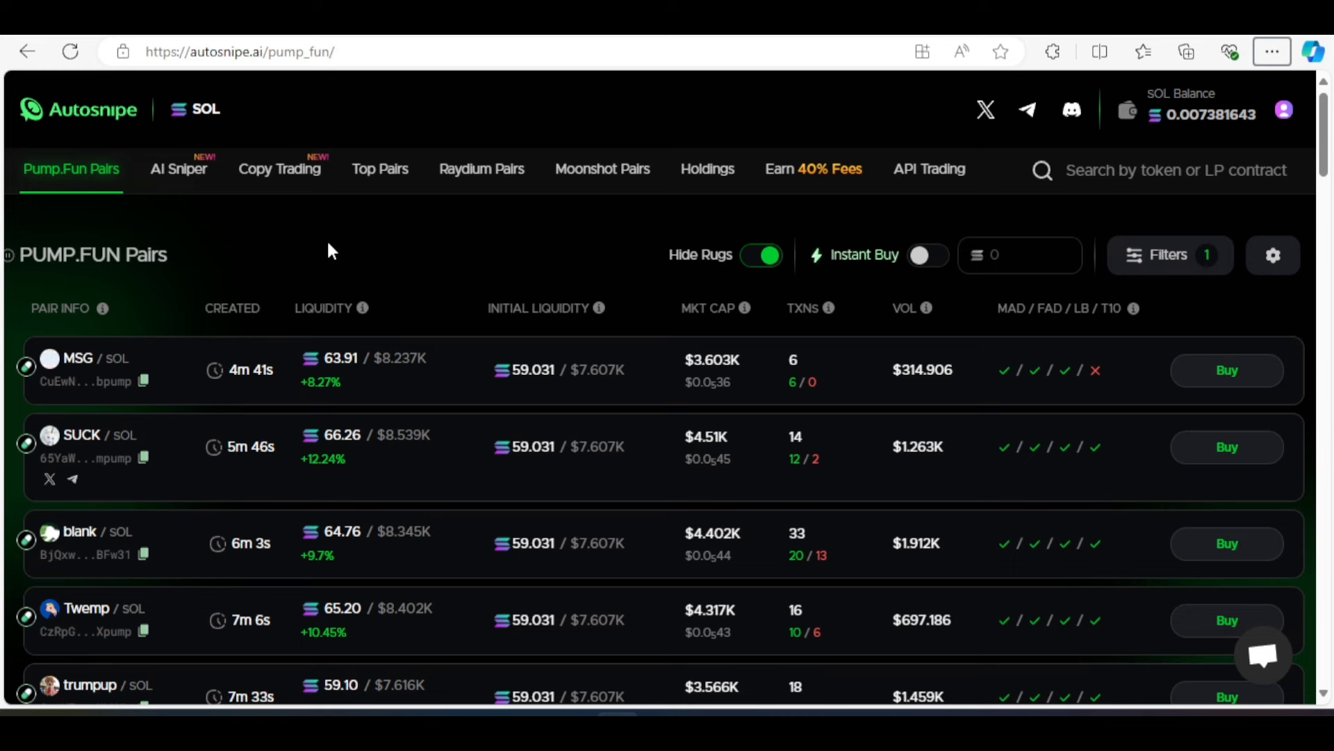
mouse_move(178, 169)
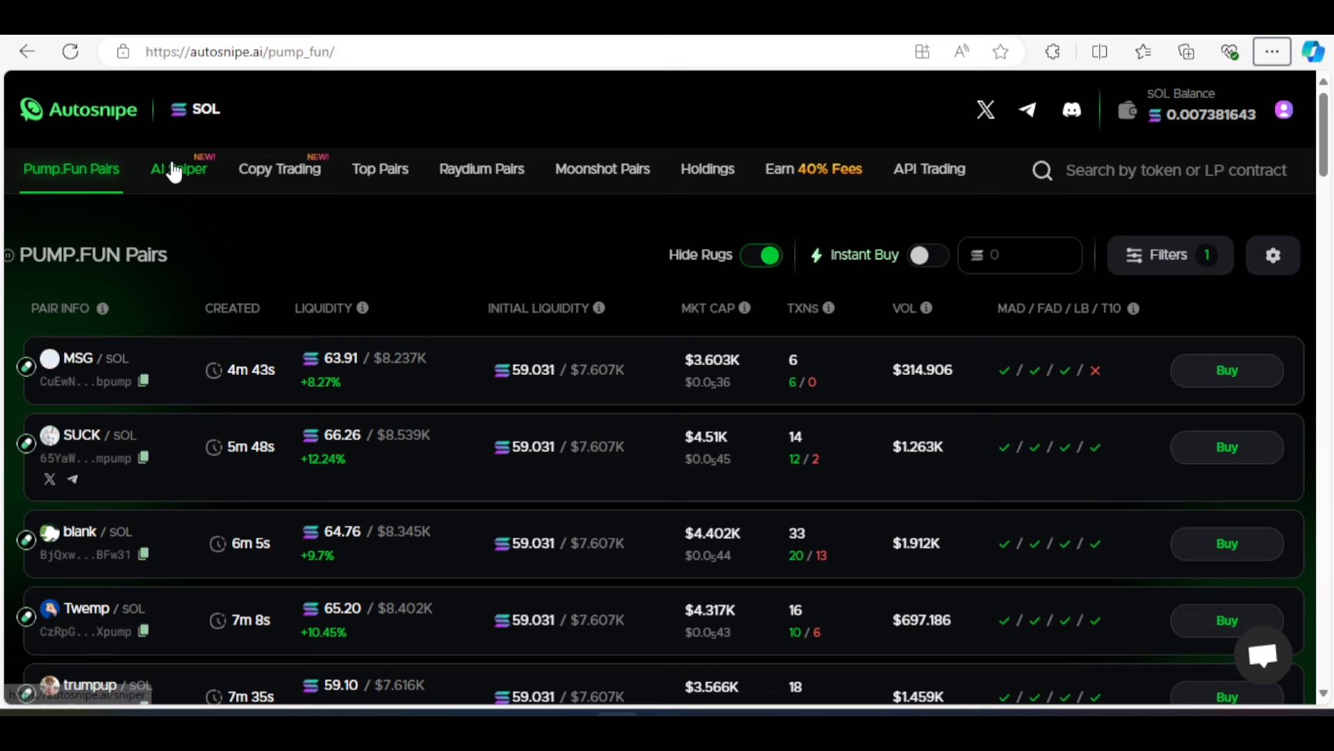
mouse_move(184, 170)
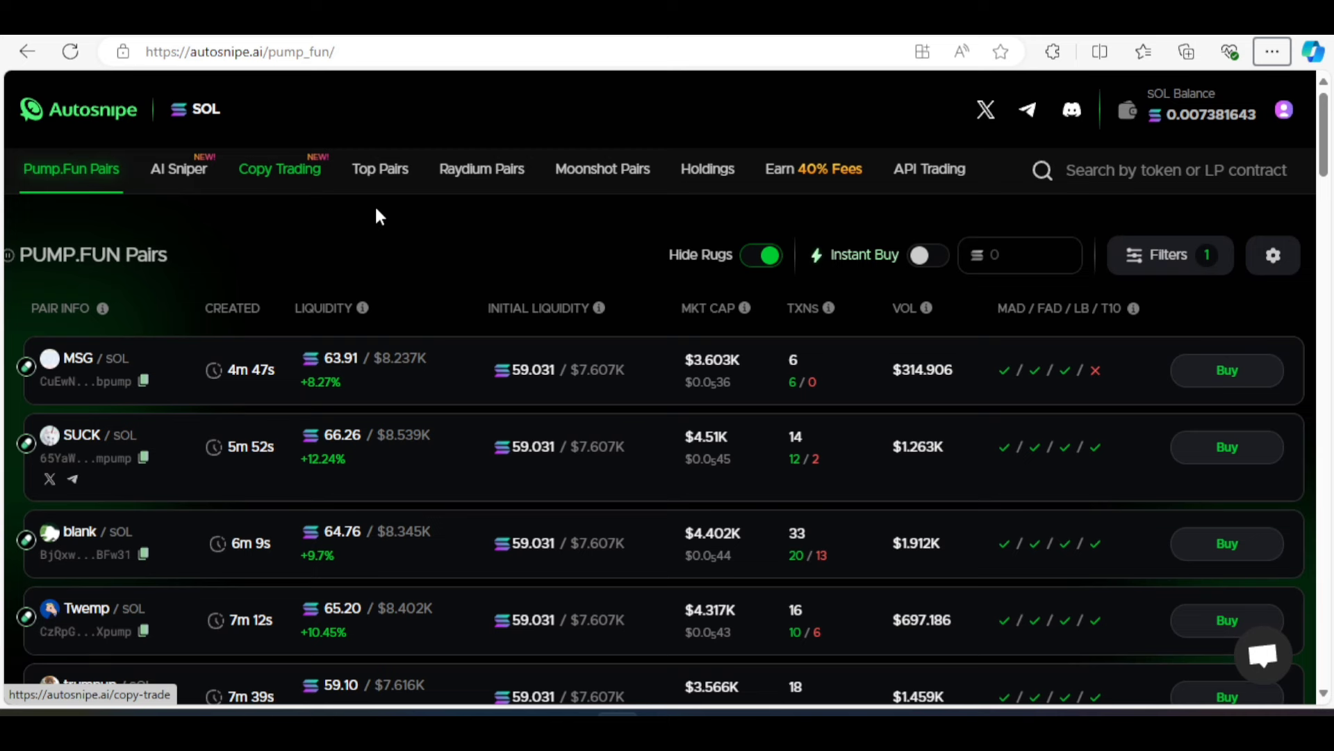
mouse_move(441, 238)
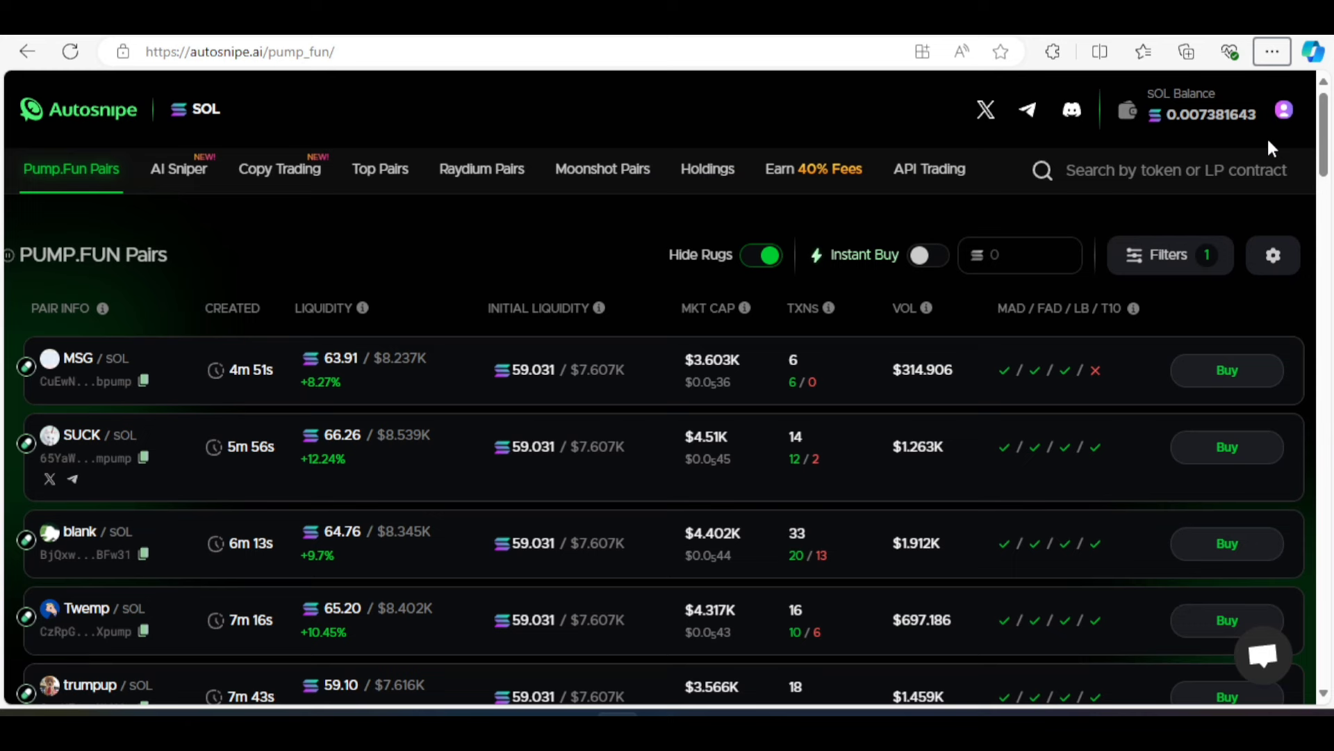
mouse_move(848, 136)
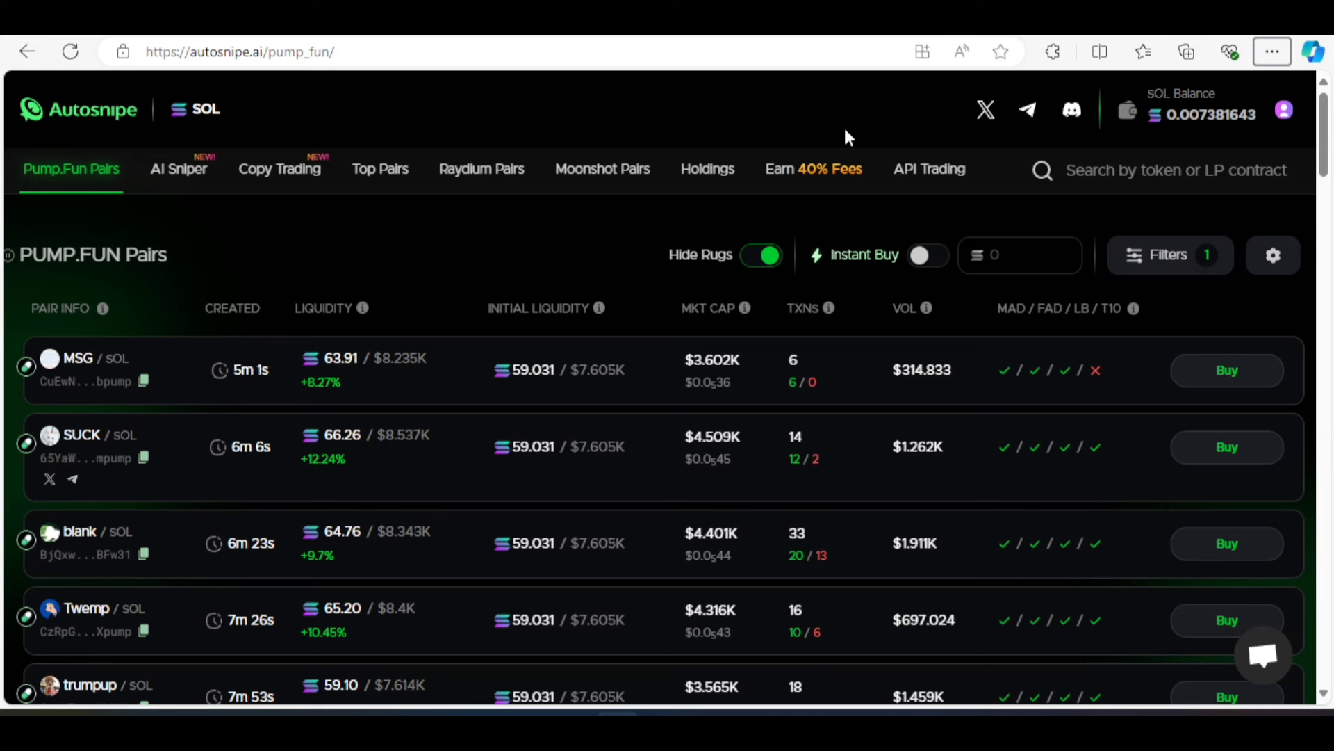
mouse_move(566, 223)
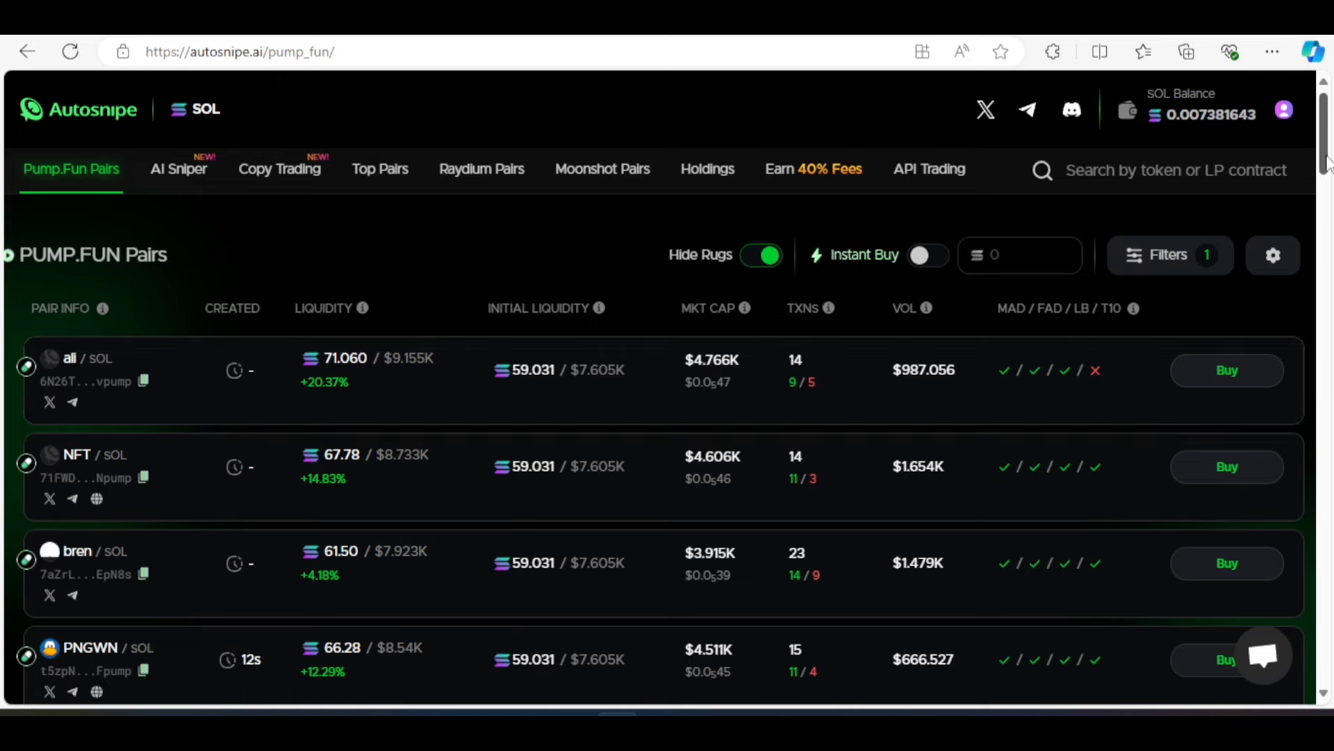
Scroll down through the Autosnipe sniper page
scroll("down", 3)
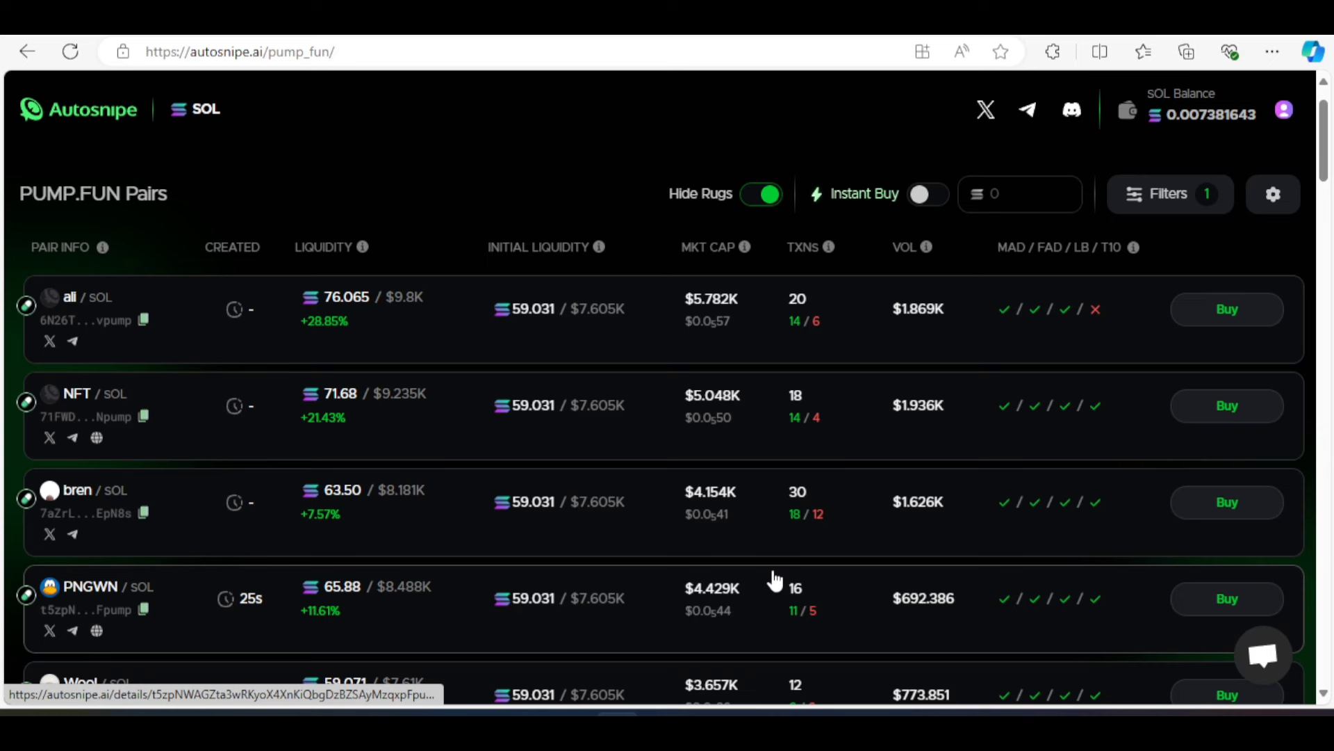
mouse_move(798, 621)
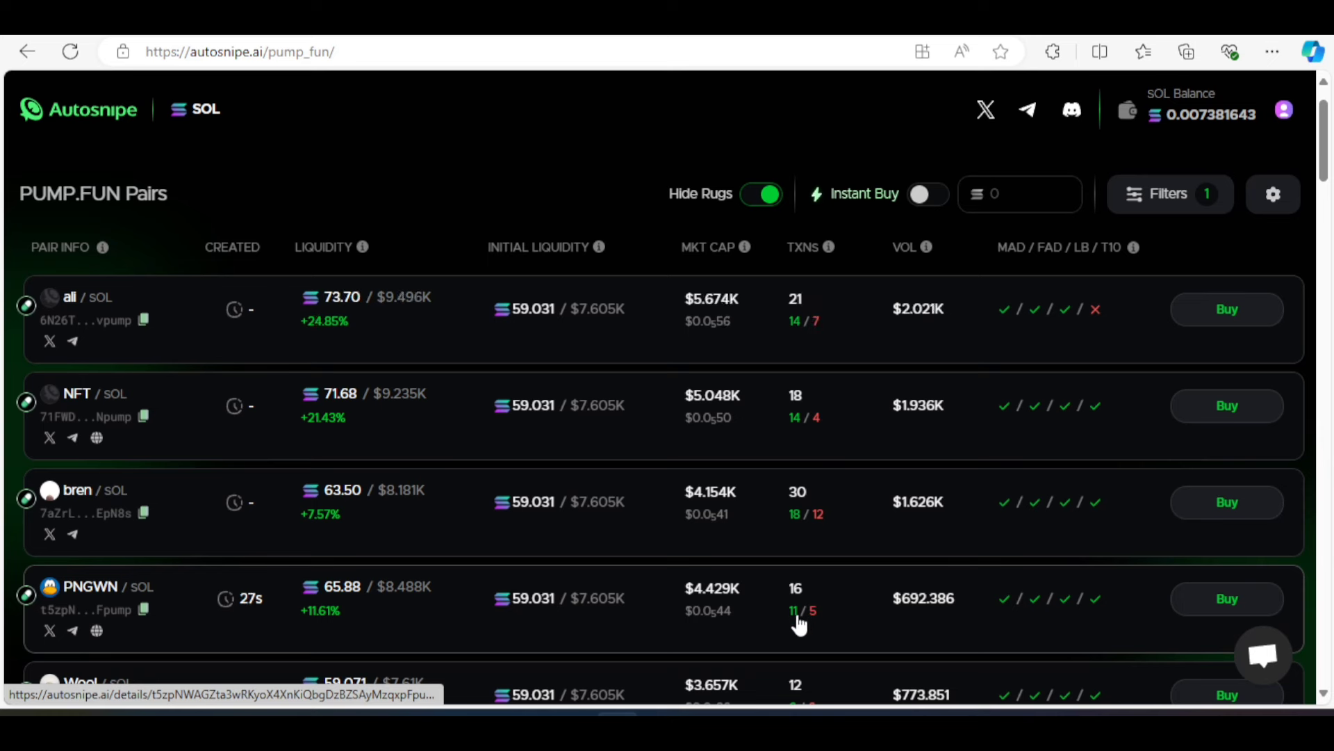
mouse_move(824, 622)
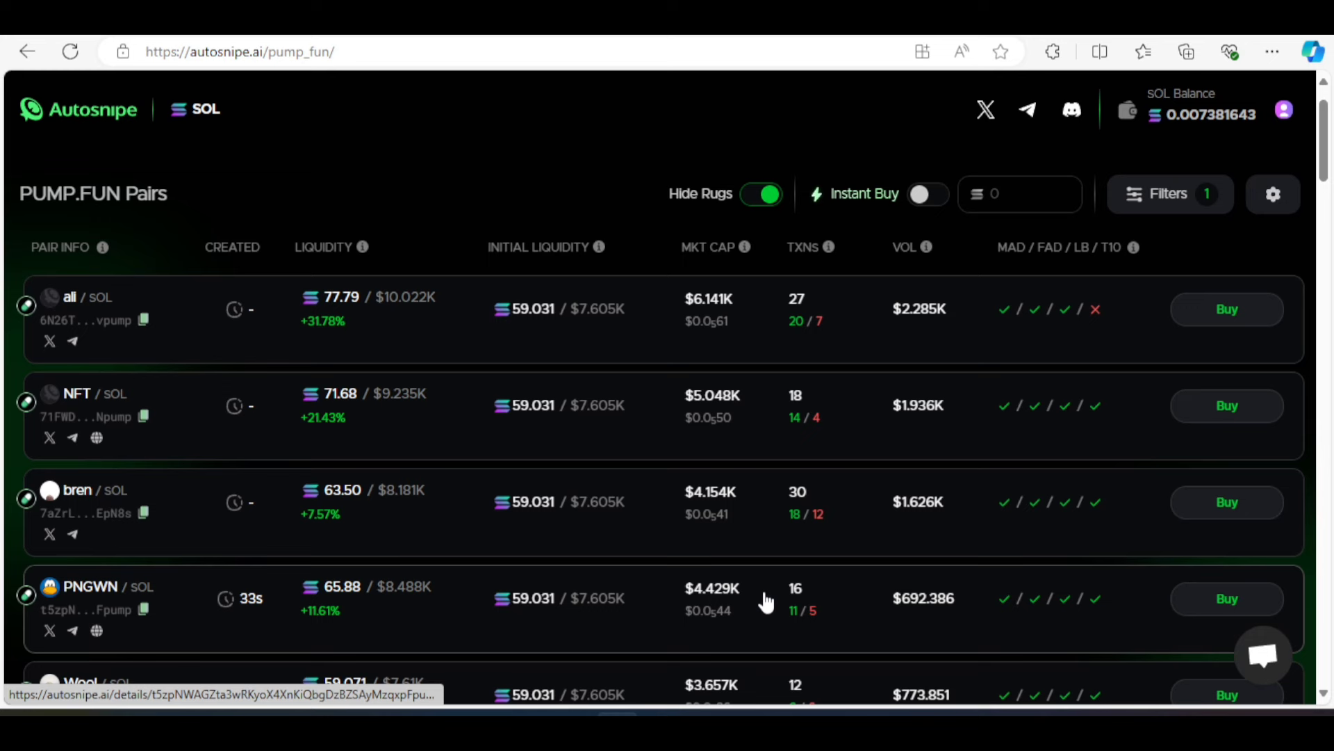
mouse_move(572, 611)
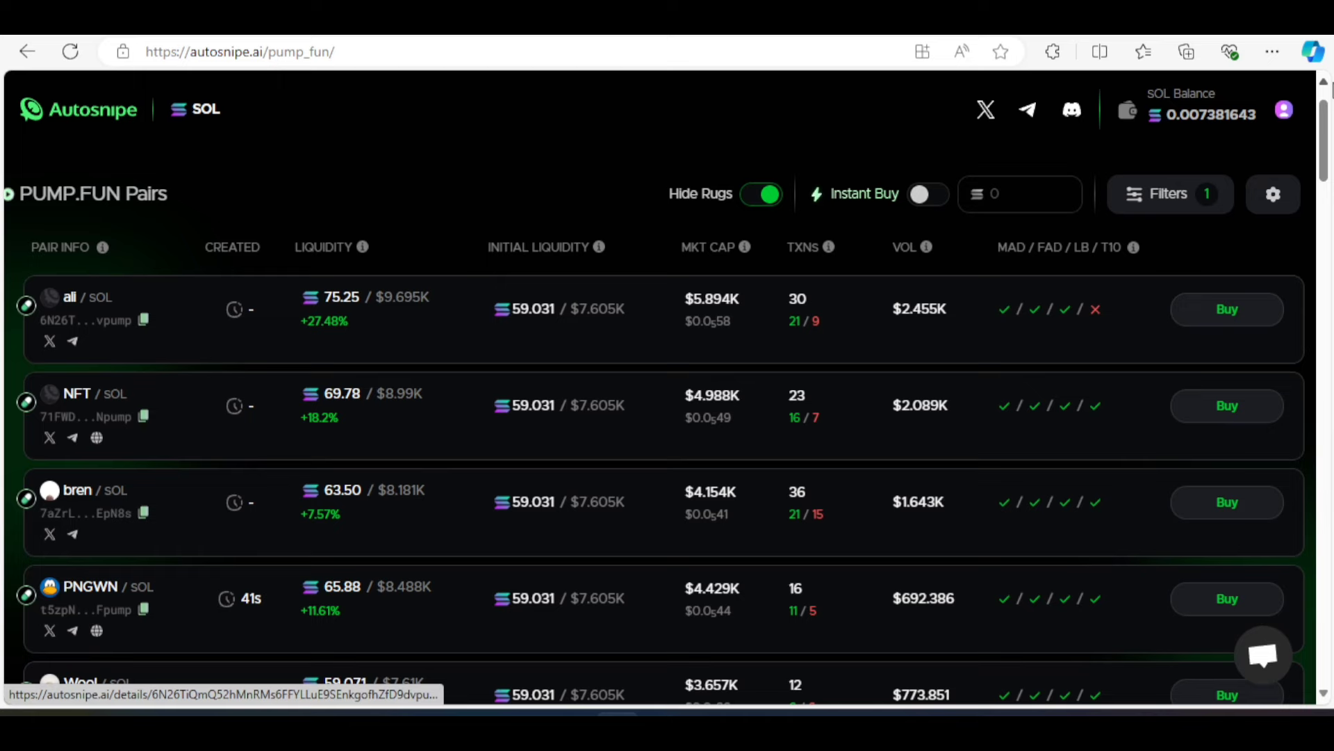
scroll("down", 3)
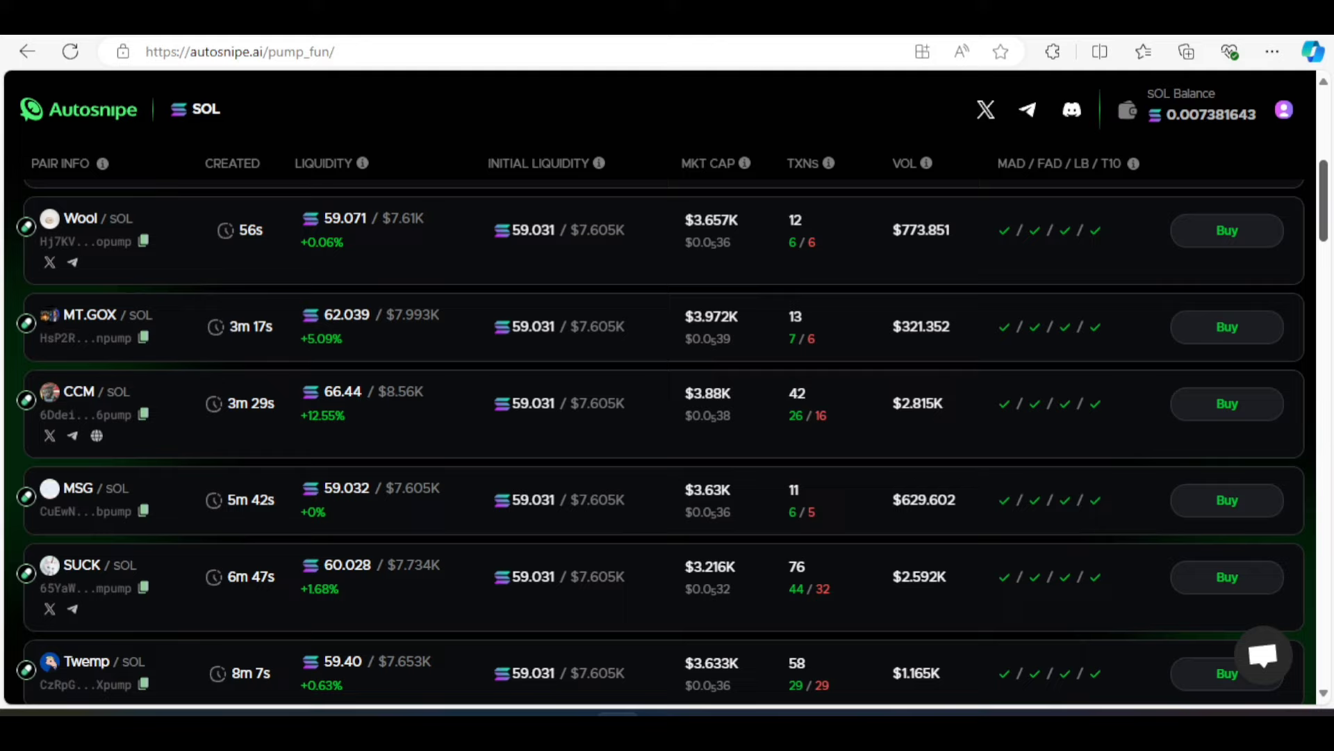
scroll("down", 3)
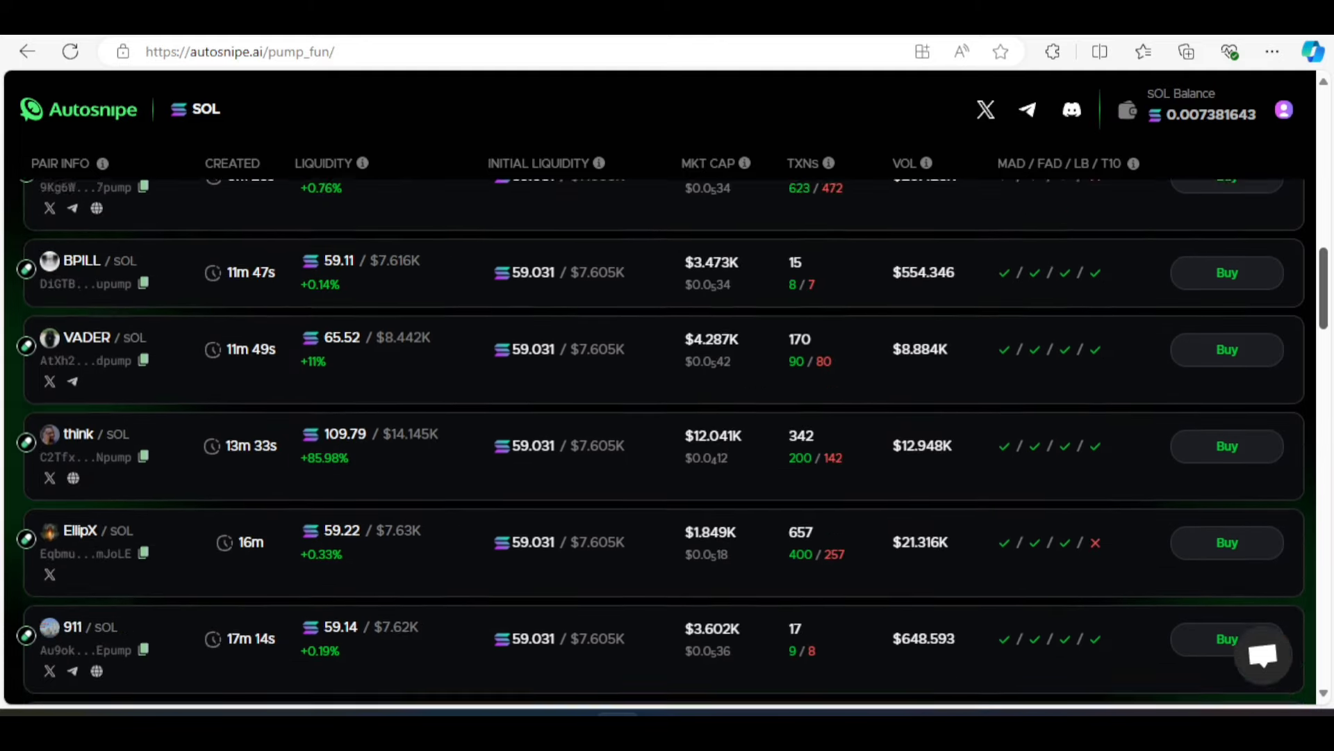
scroll("down", 3)
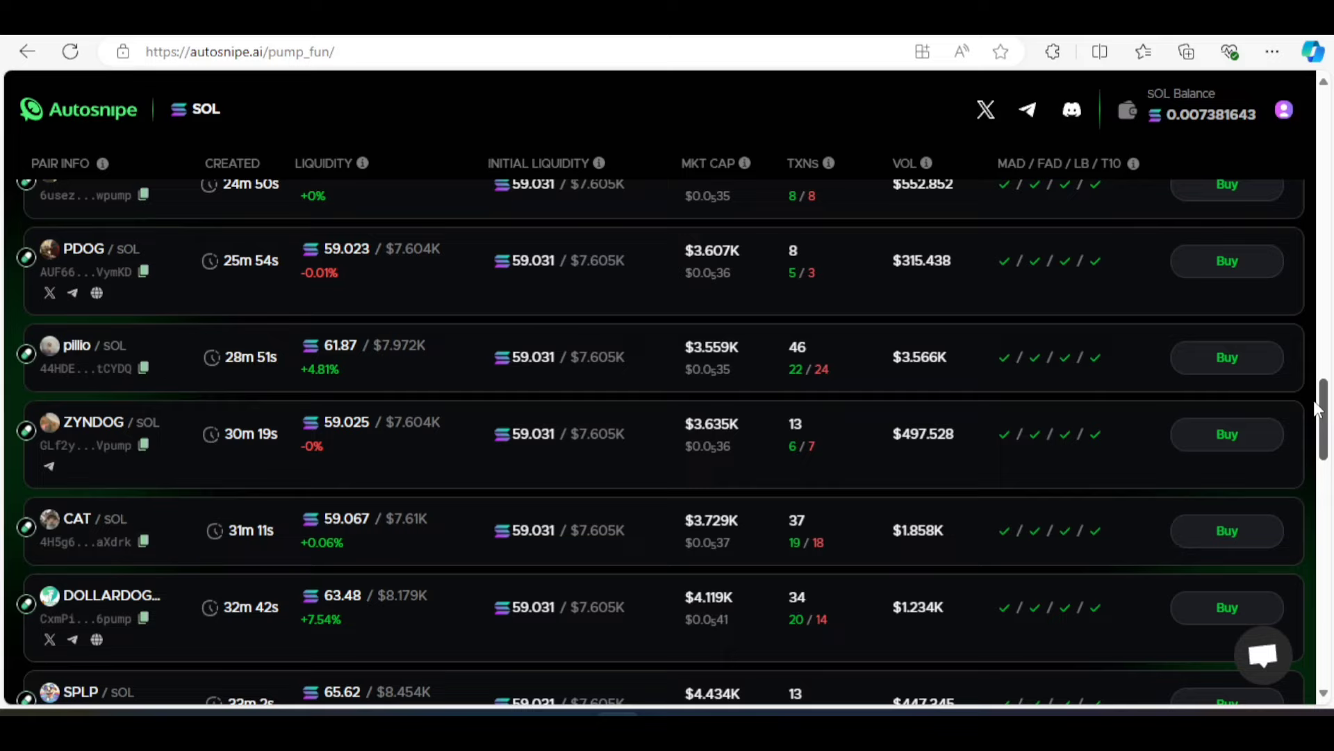
scroll("down", 3)
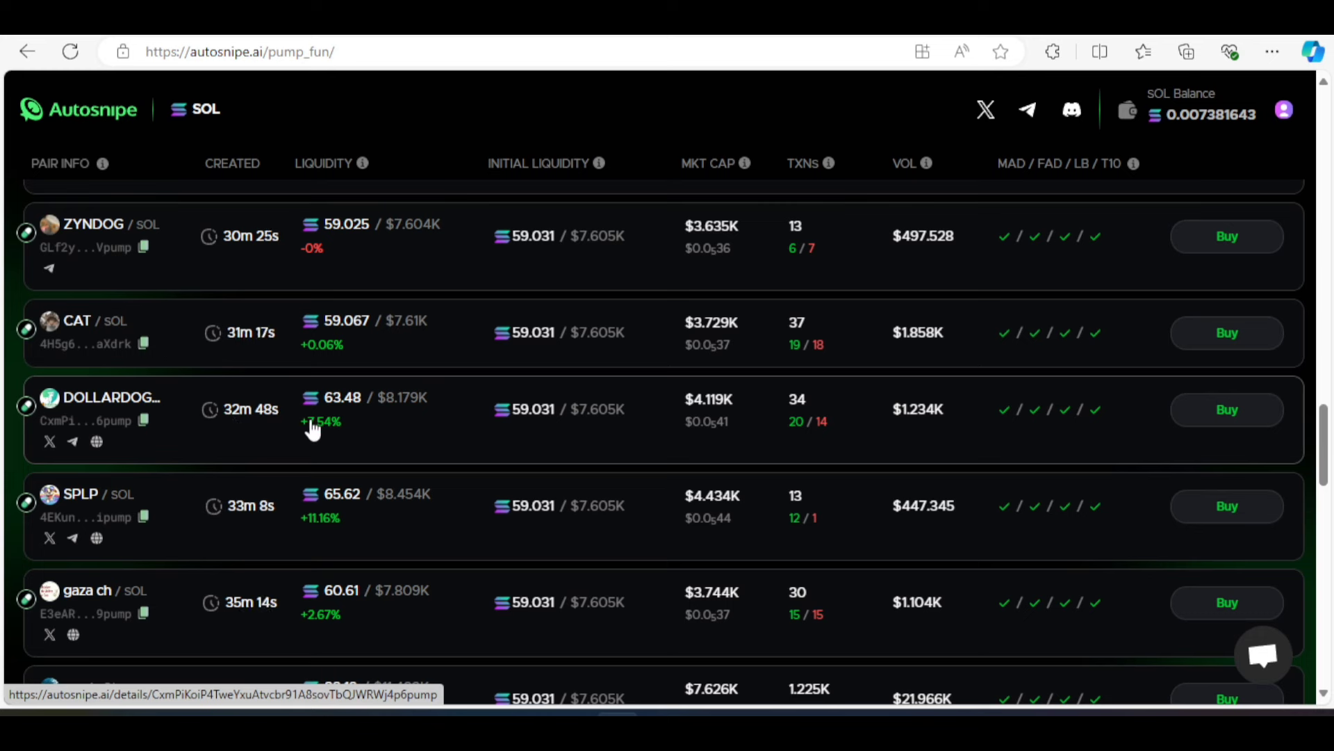
mouse_move(353, 409)
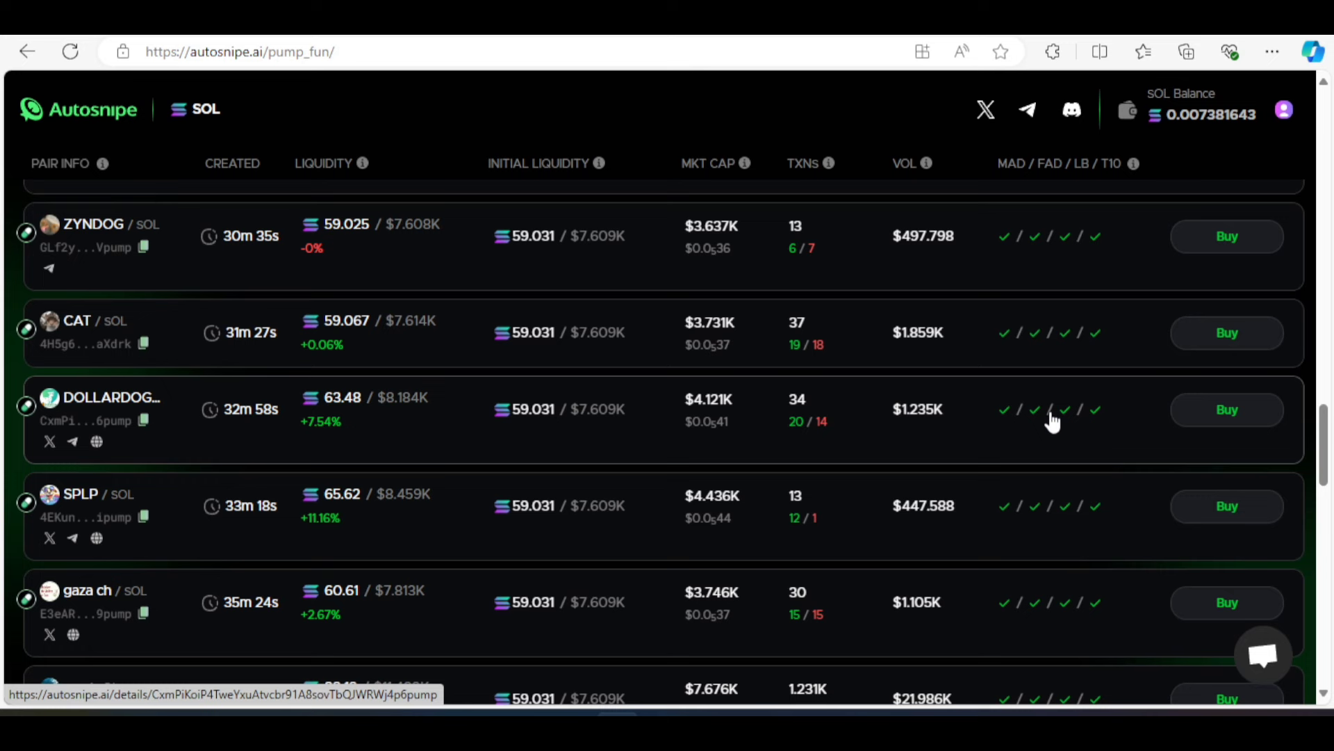
mouse_move(1106, 434)
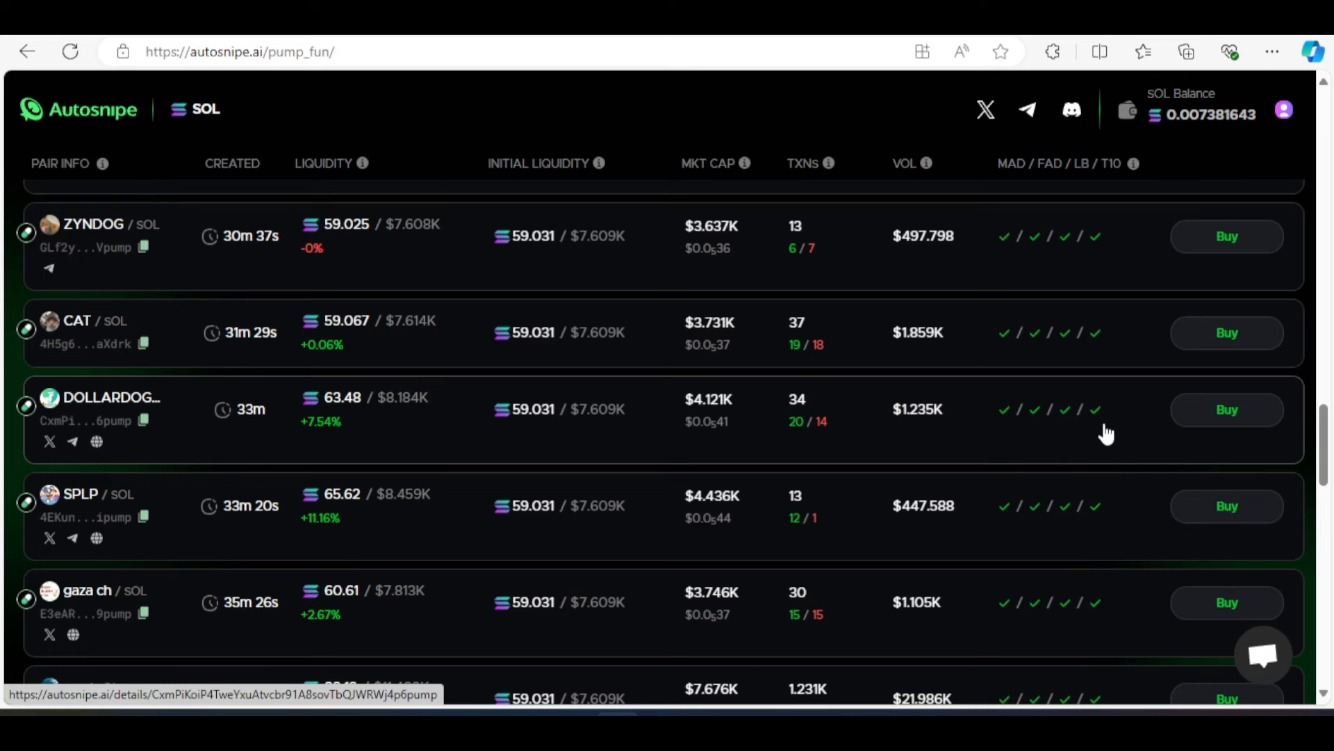
mouse_move(489, 449)
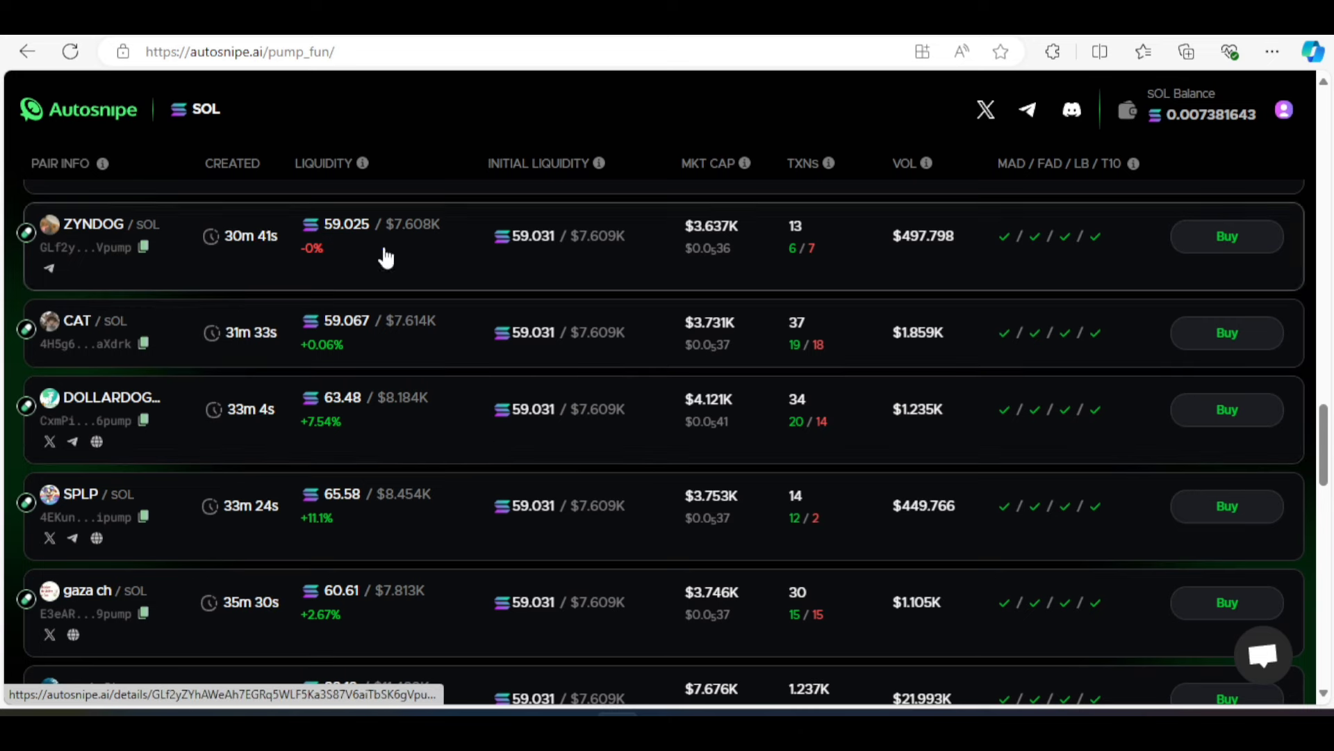
mouse_move(1174, 397)
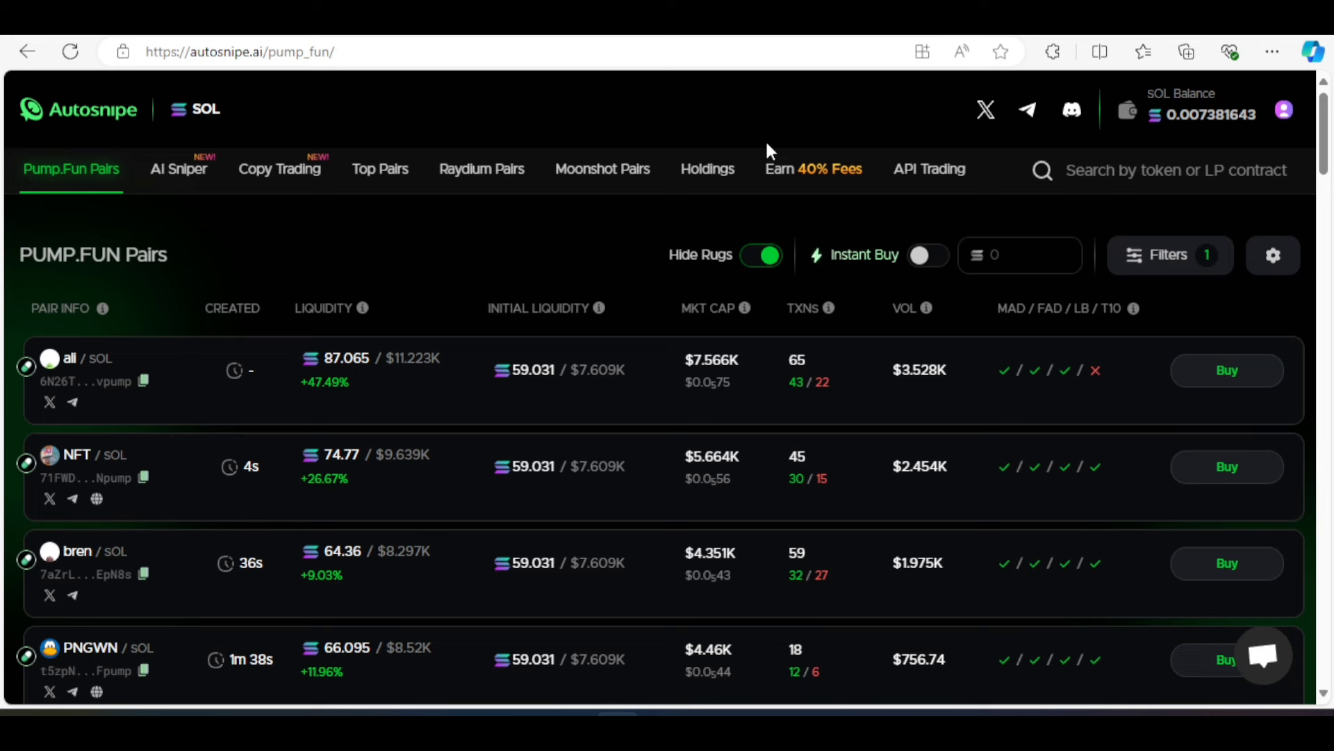
mouse_move(662, 159)
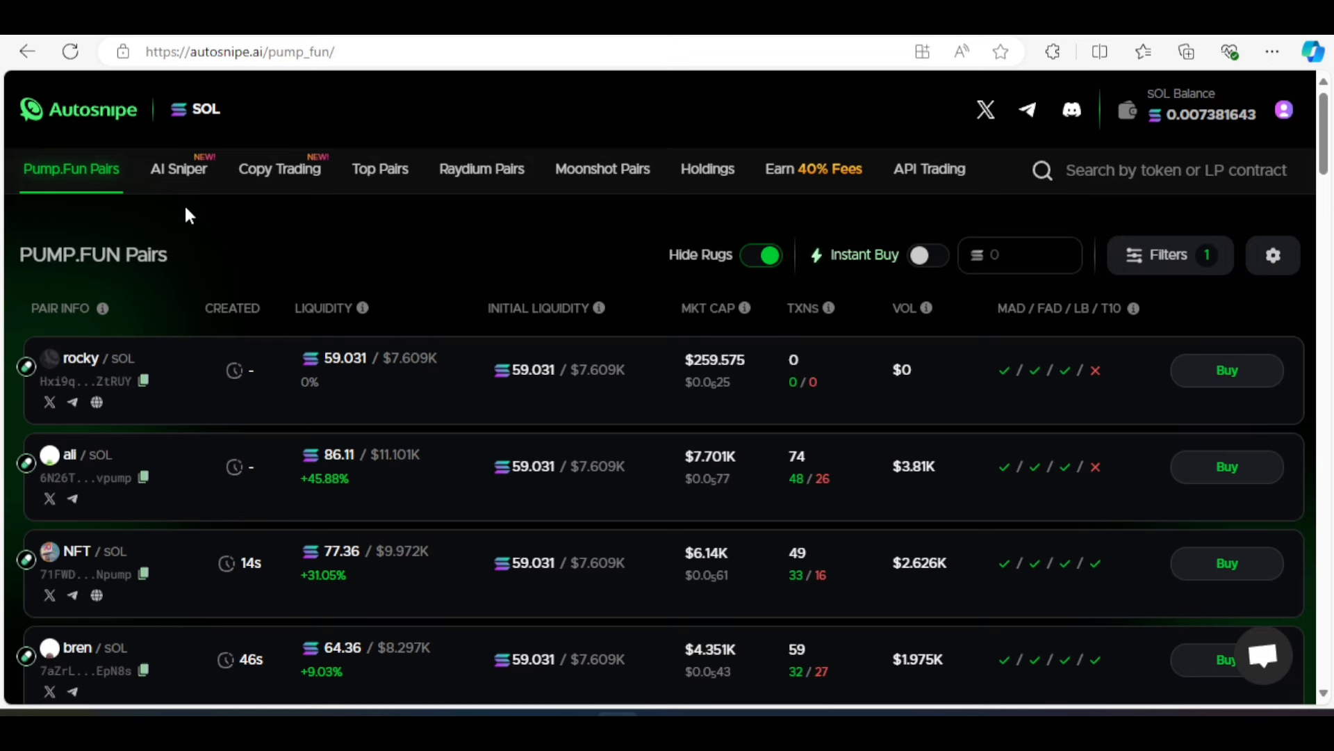
mouse_move(178, 168)
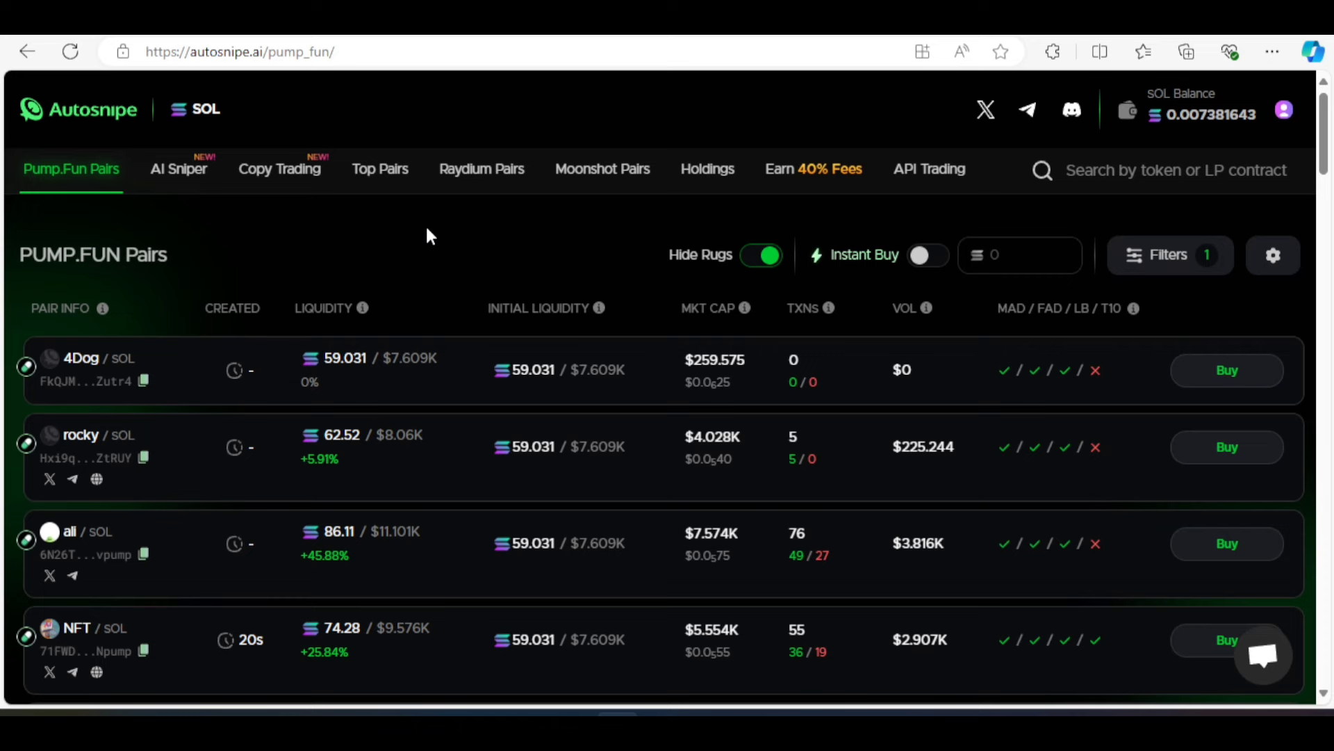
mouse_move(179, 168)
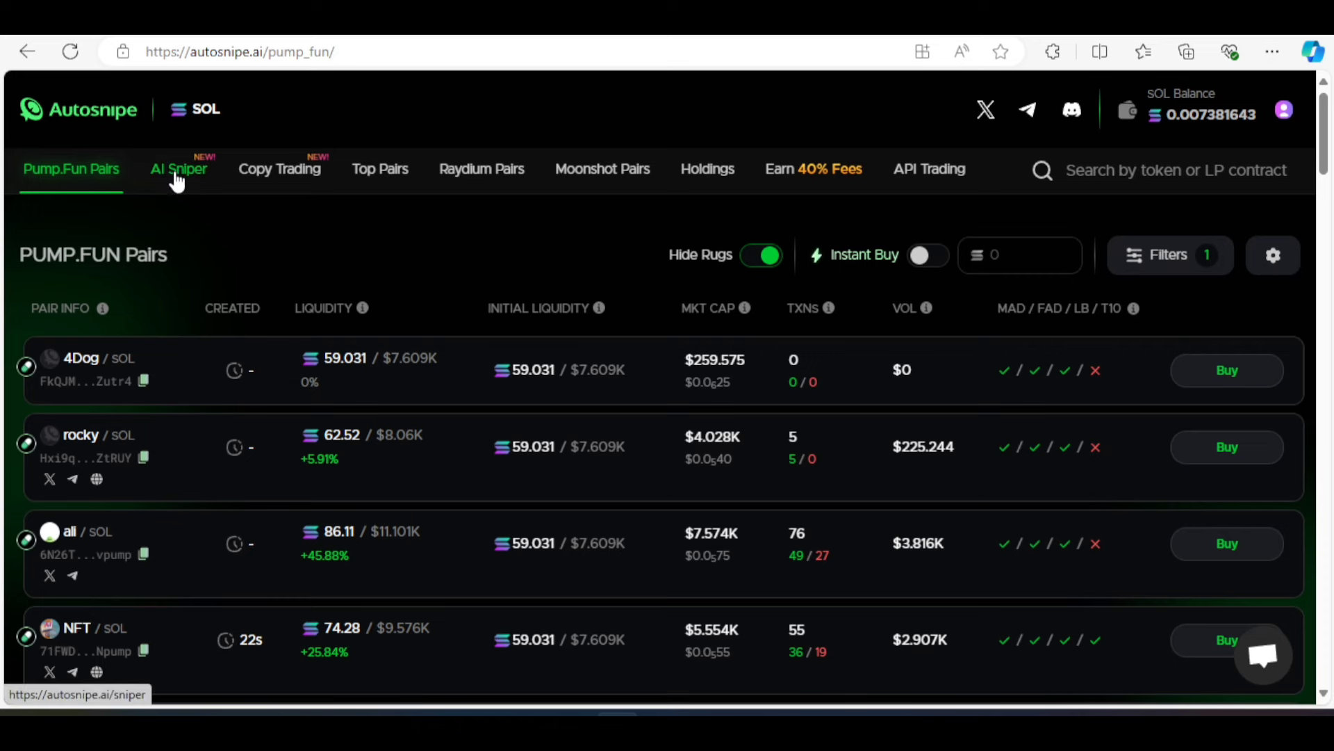
Browse the sniper list filters: activated, deactivated, then back to all snipers
left_click(179, 168)
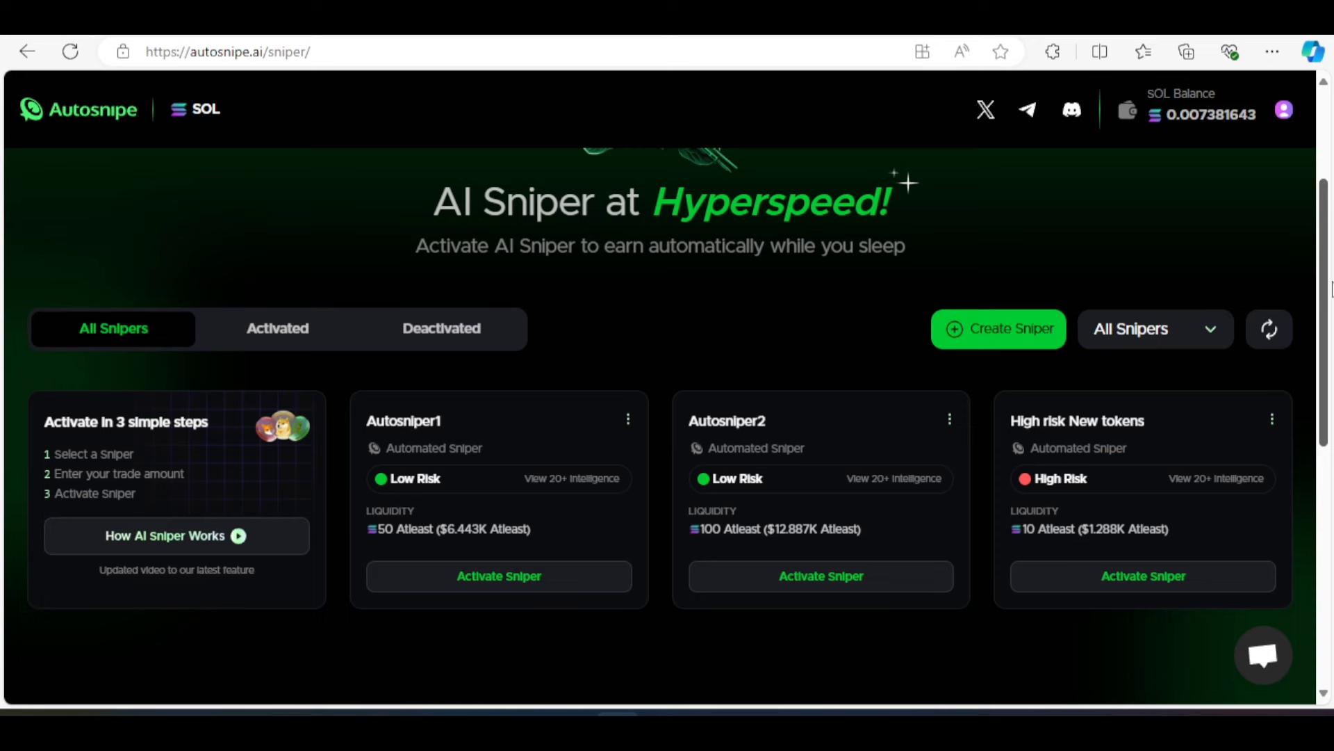
scroll("down", 3)
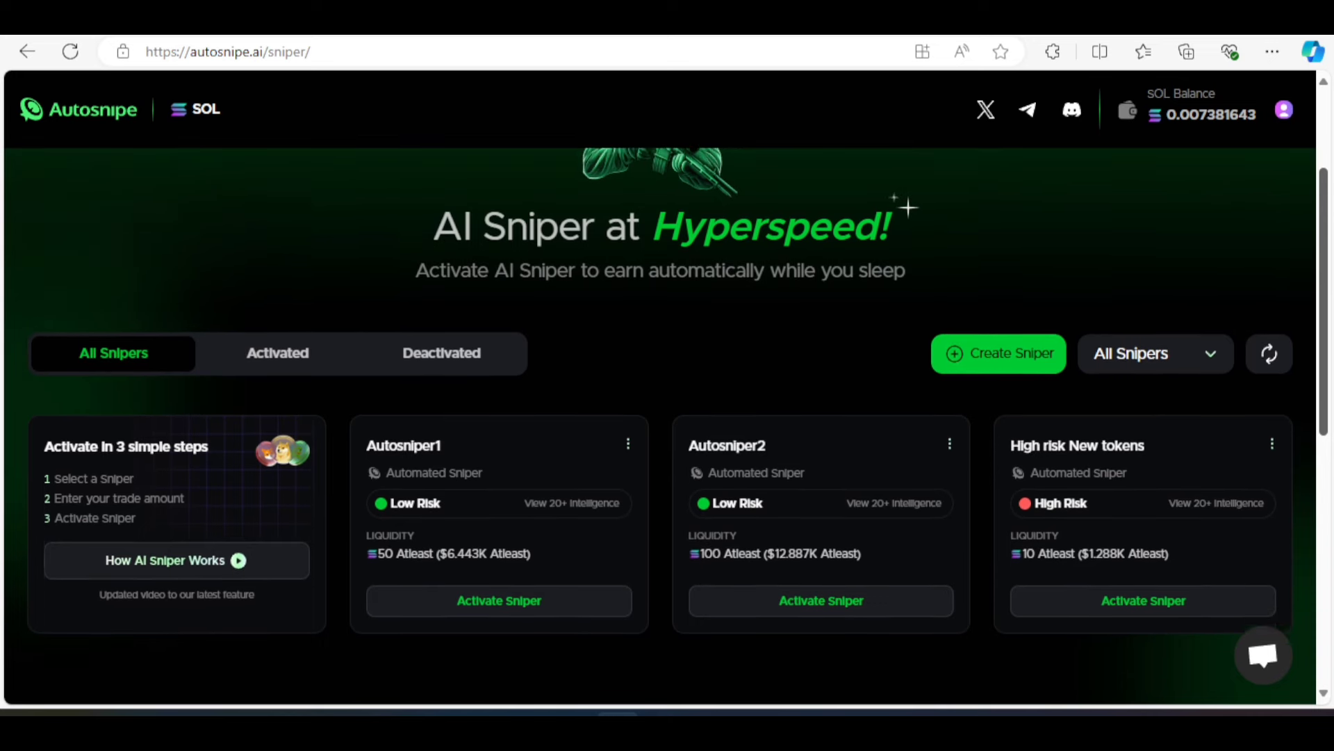
scroll("down", 3)
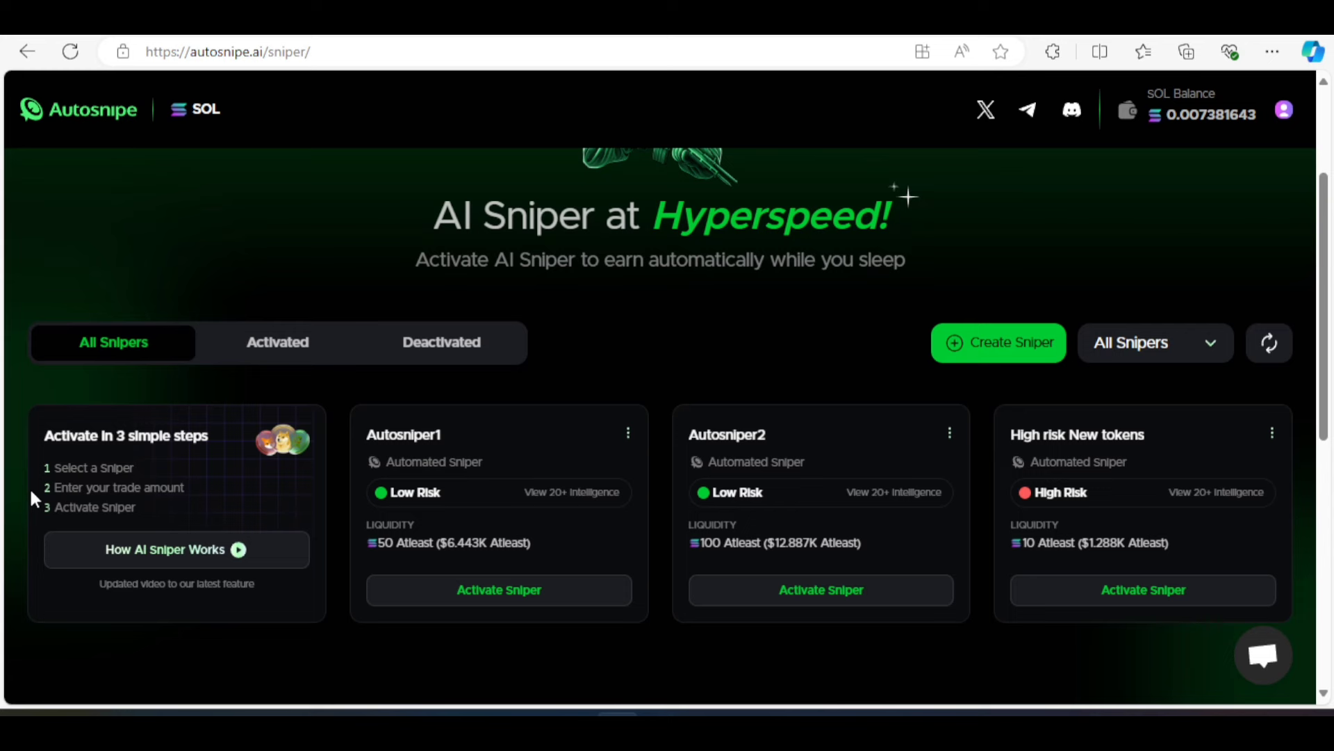
mouse_move(59, 502)
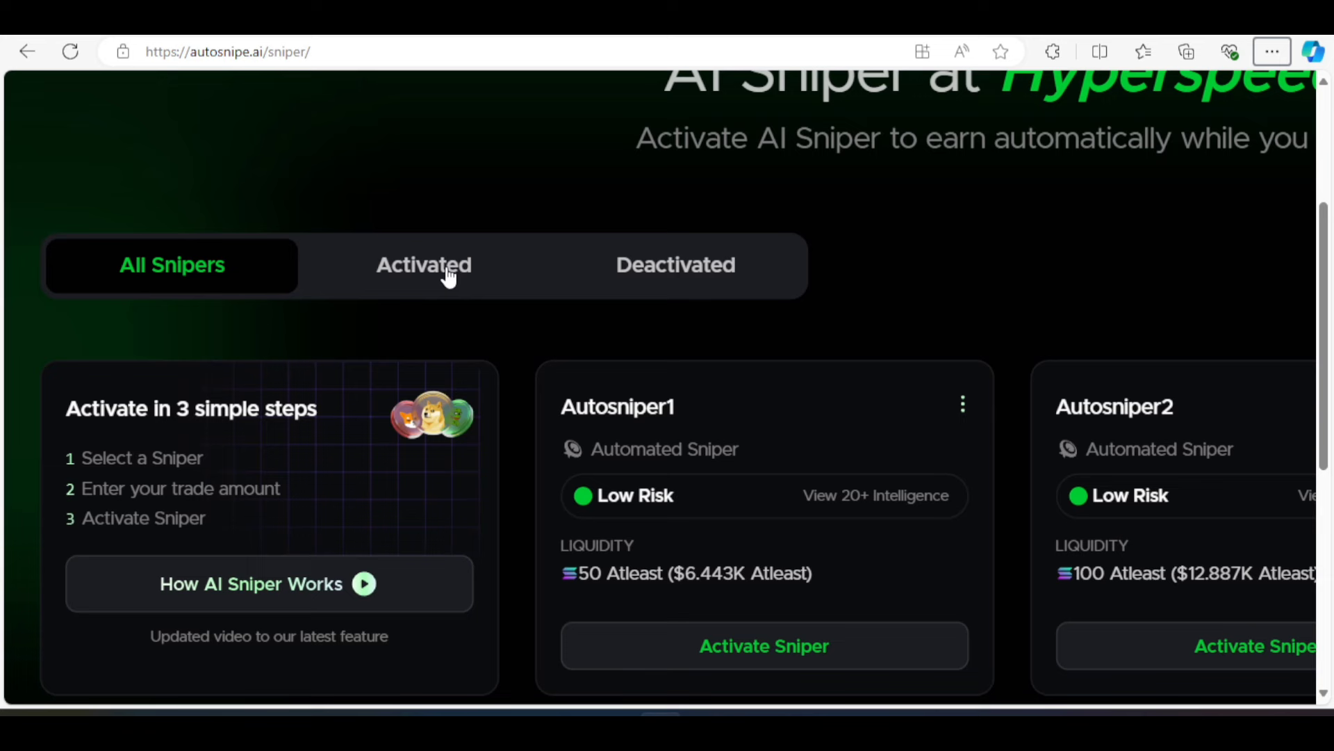
left_click(424, 264)
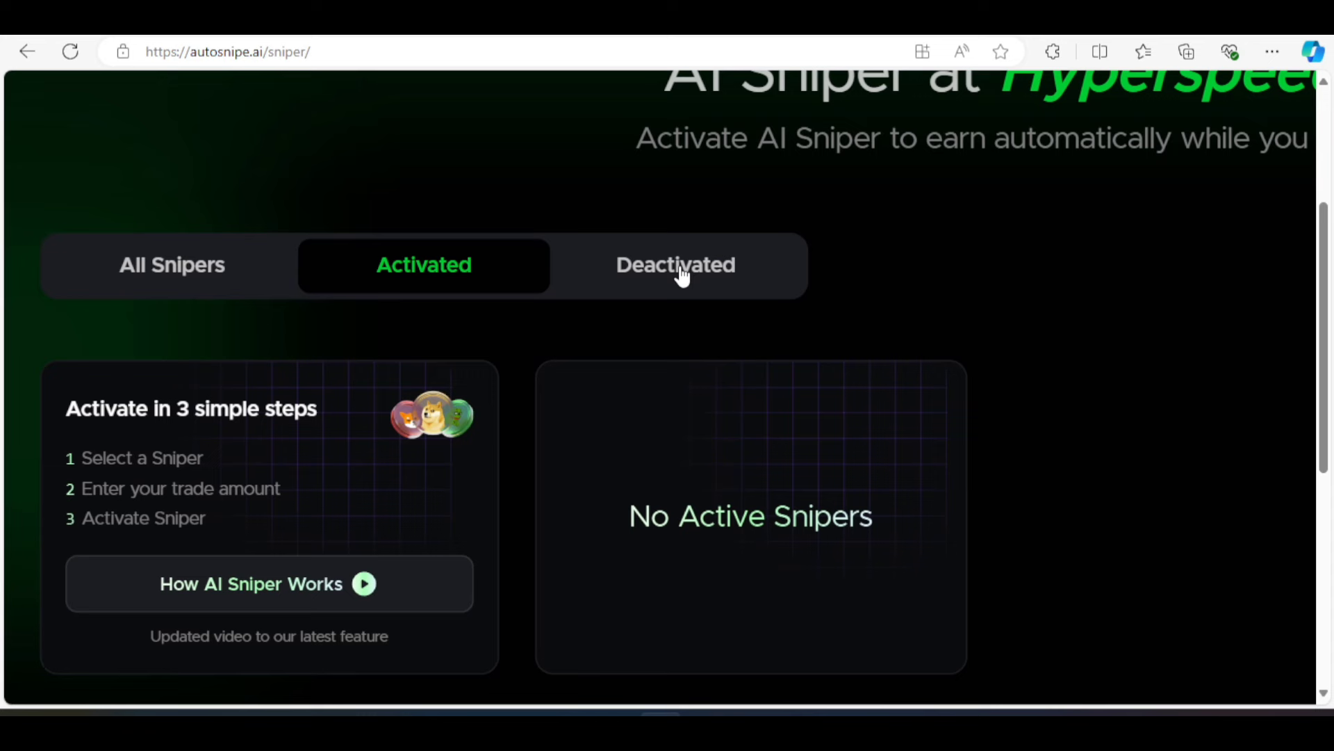
left_click(676, 264)
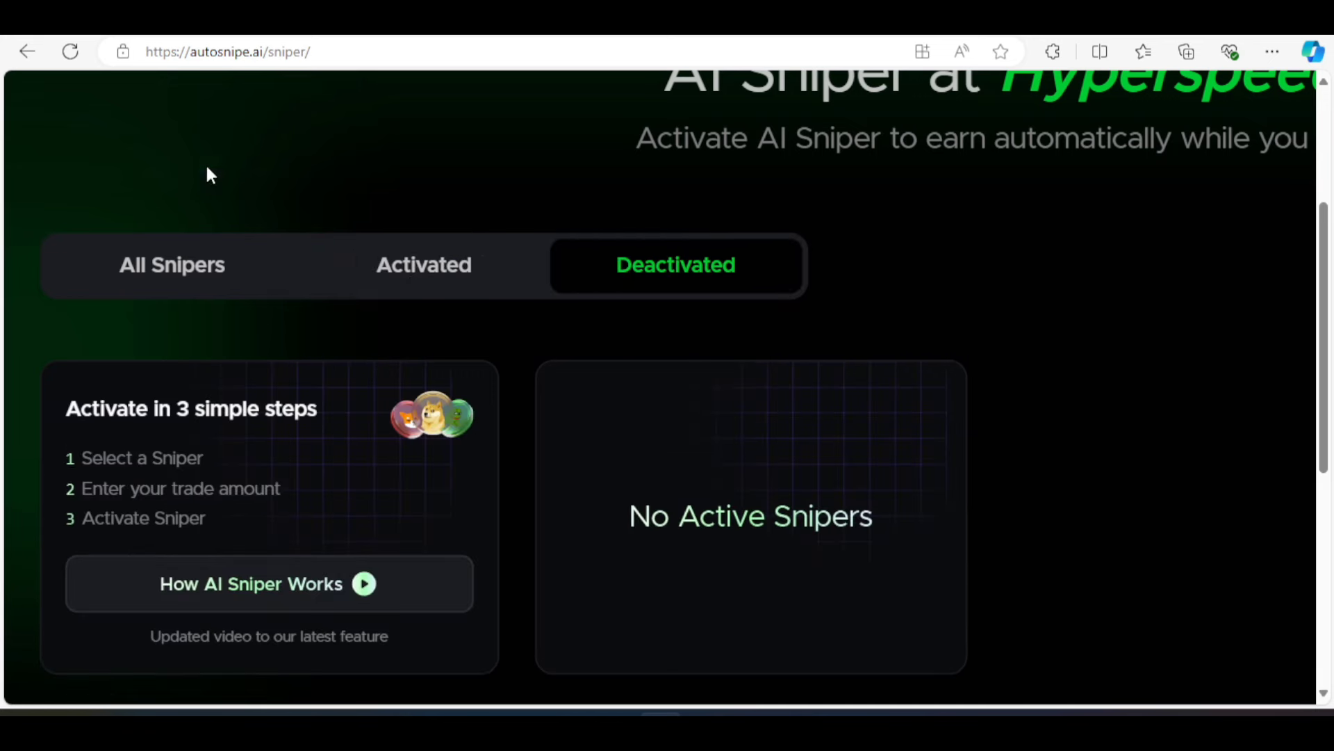
left_click(172, 264)
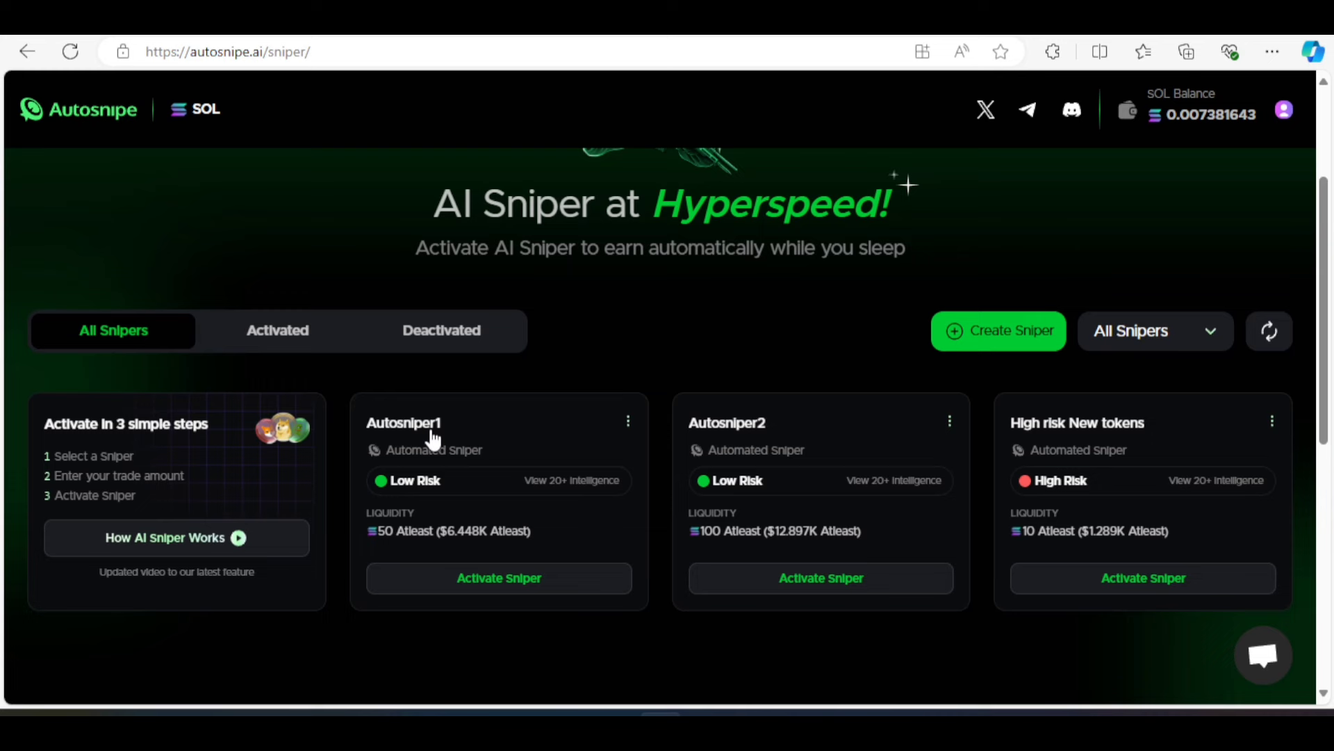
mouse_move(790, 437)
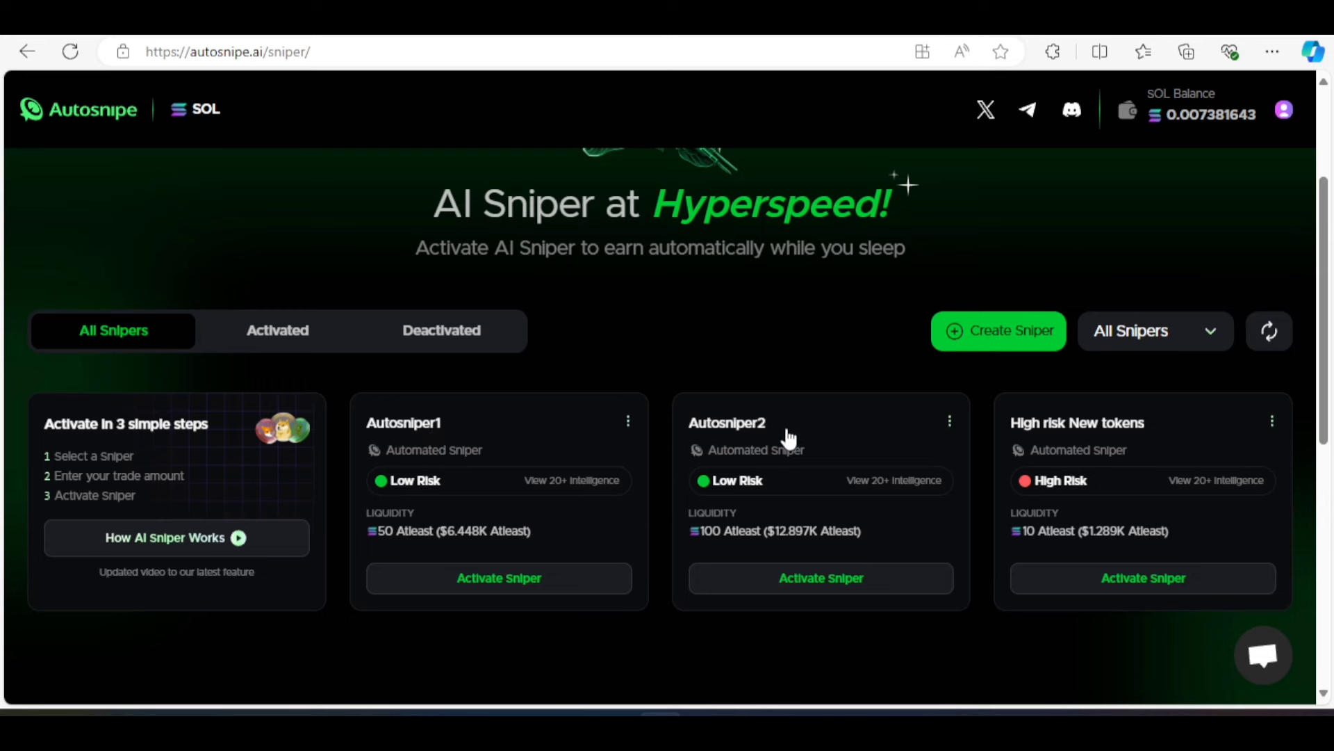
mouse_move(776, 449)
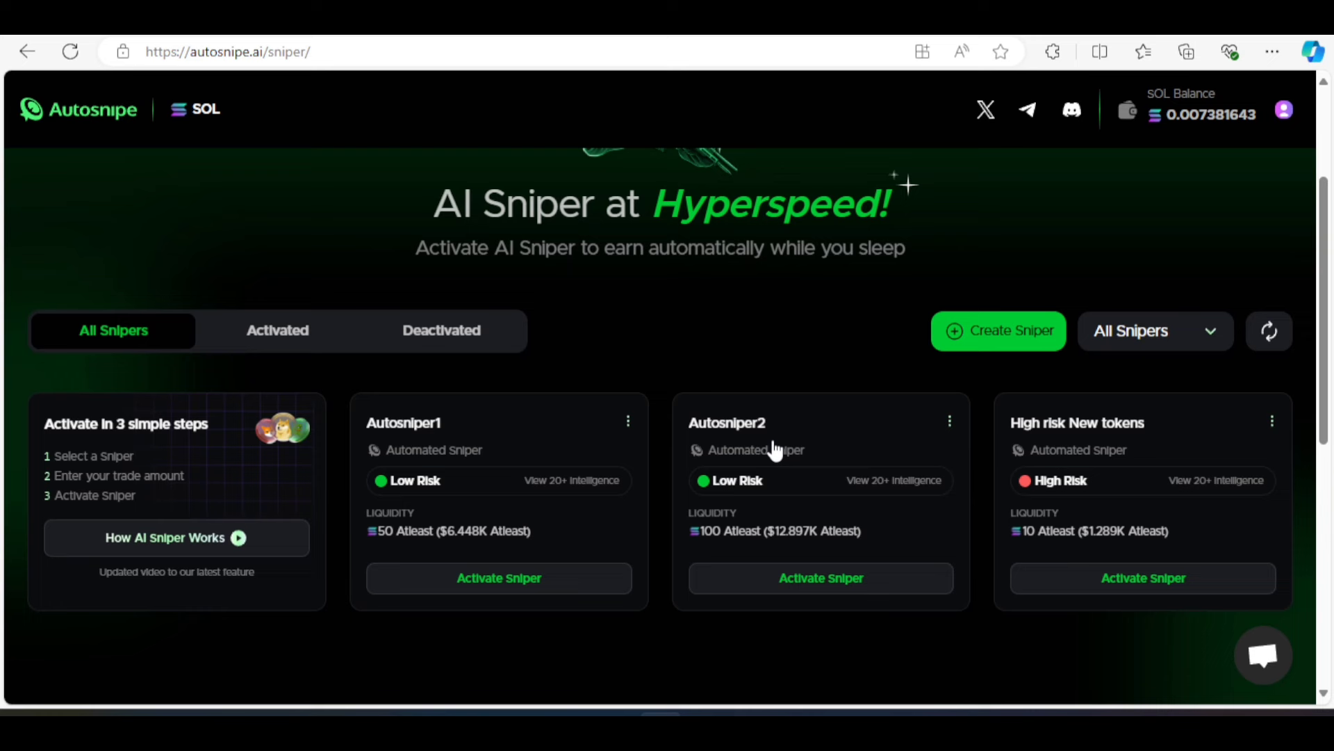
mouse_move(1103, 440)
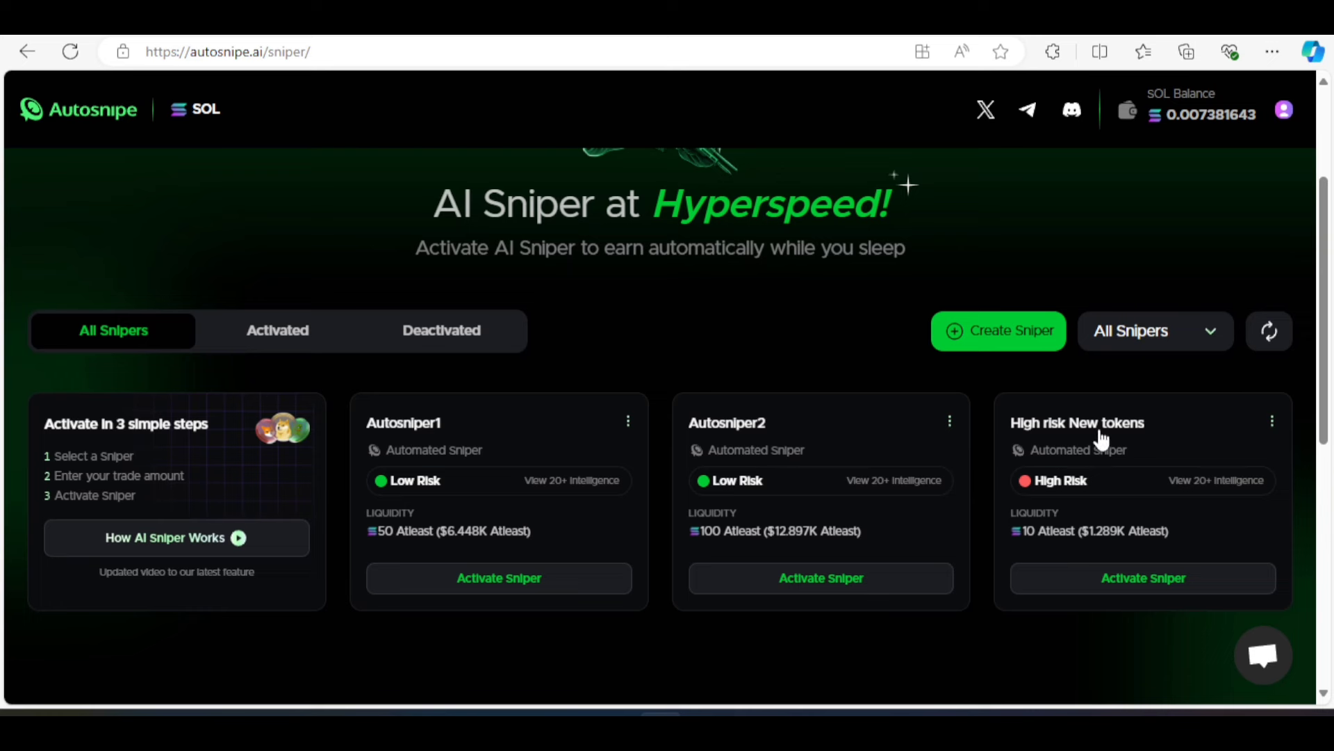
mouse_move(1114, 479)
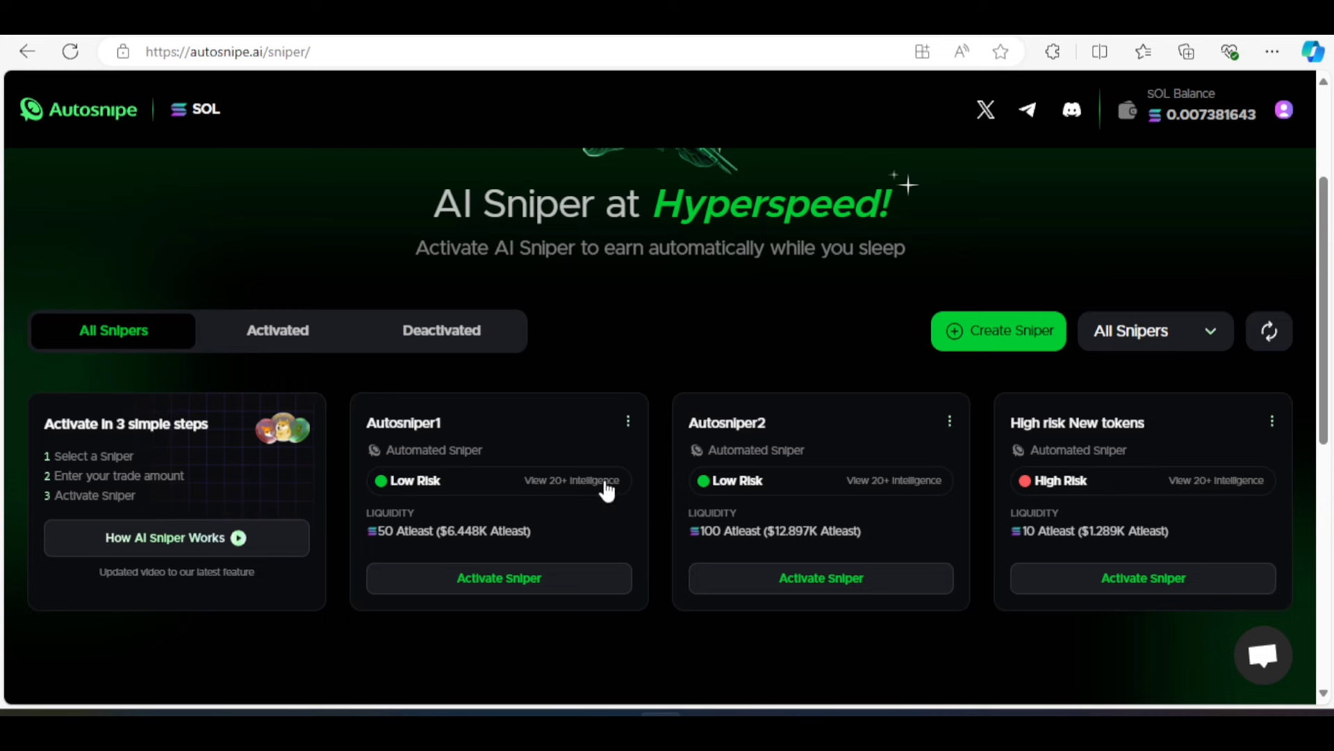
mouse_move(570, 513)
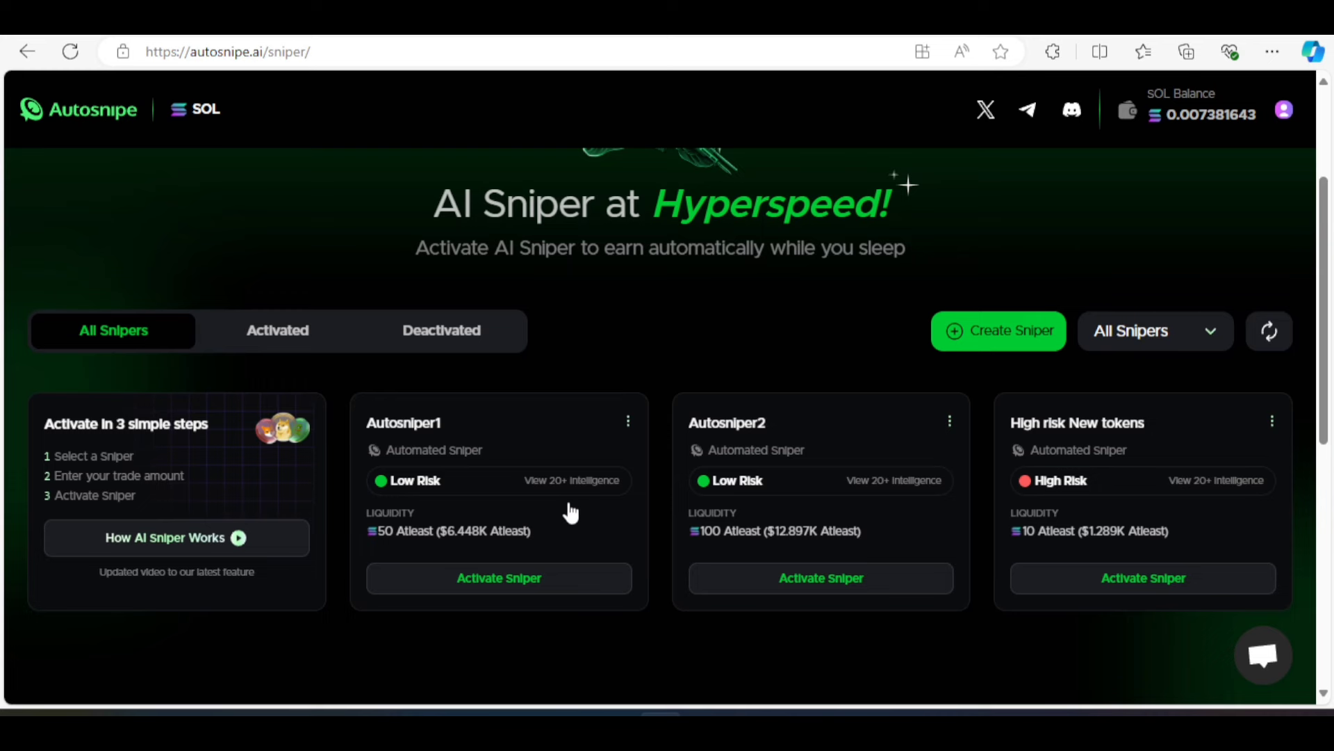
mouse_move(499, 578)
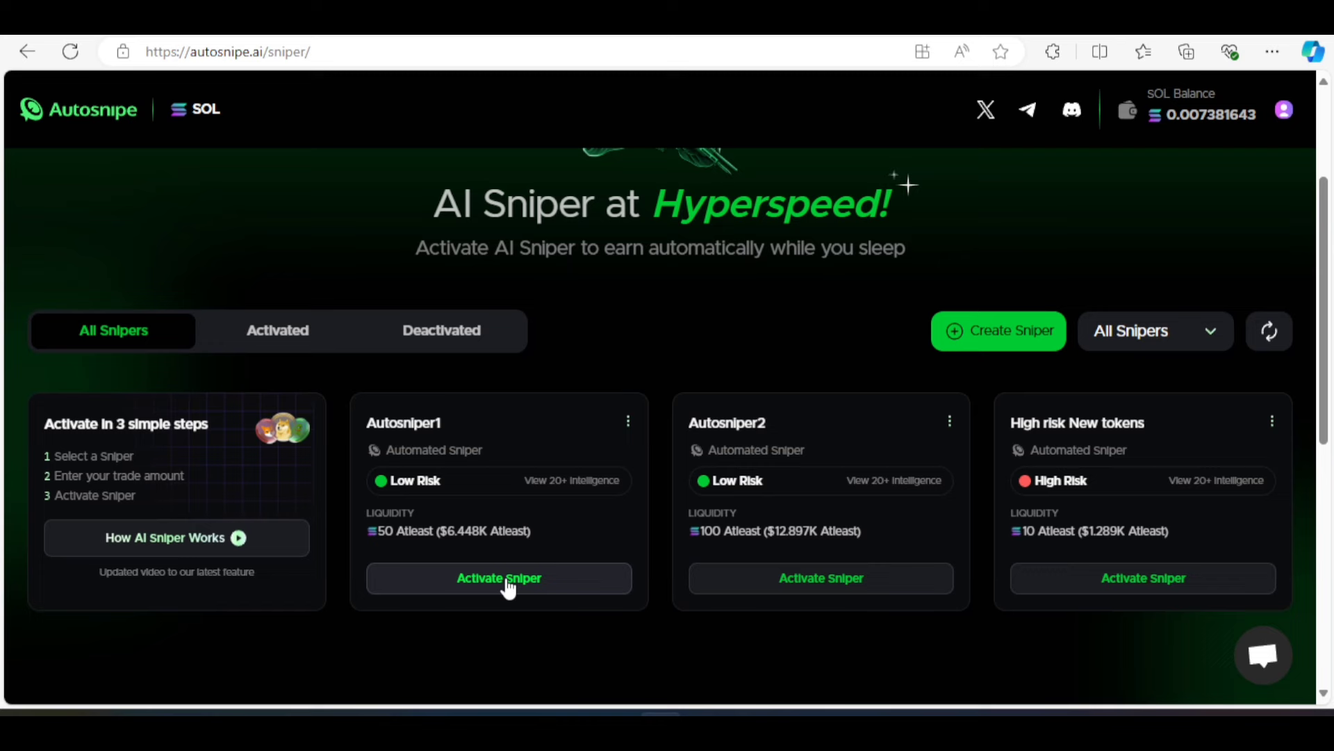
Bring up Autosniper1's activation form and reveal its prefilled sell 100% at 40% profit exit
left_click(499, 578)
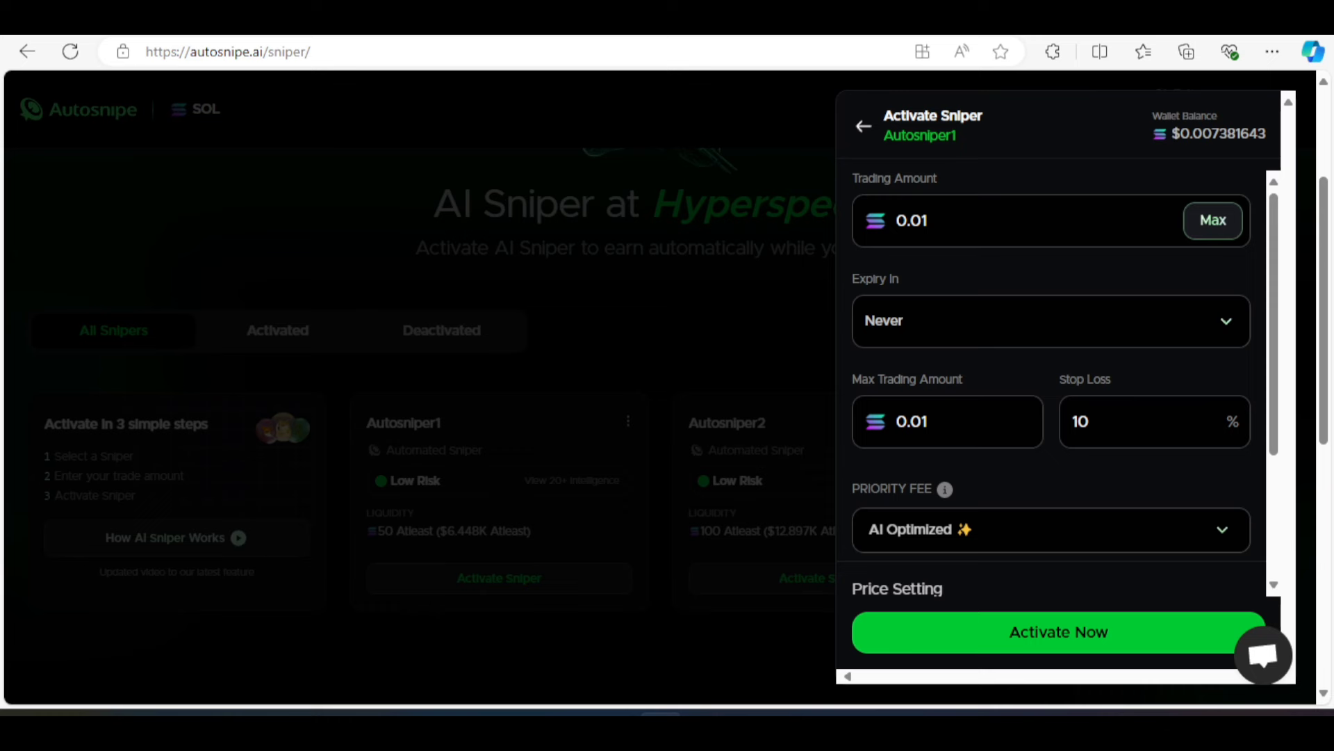
mouse_move(951, 560)
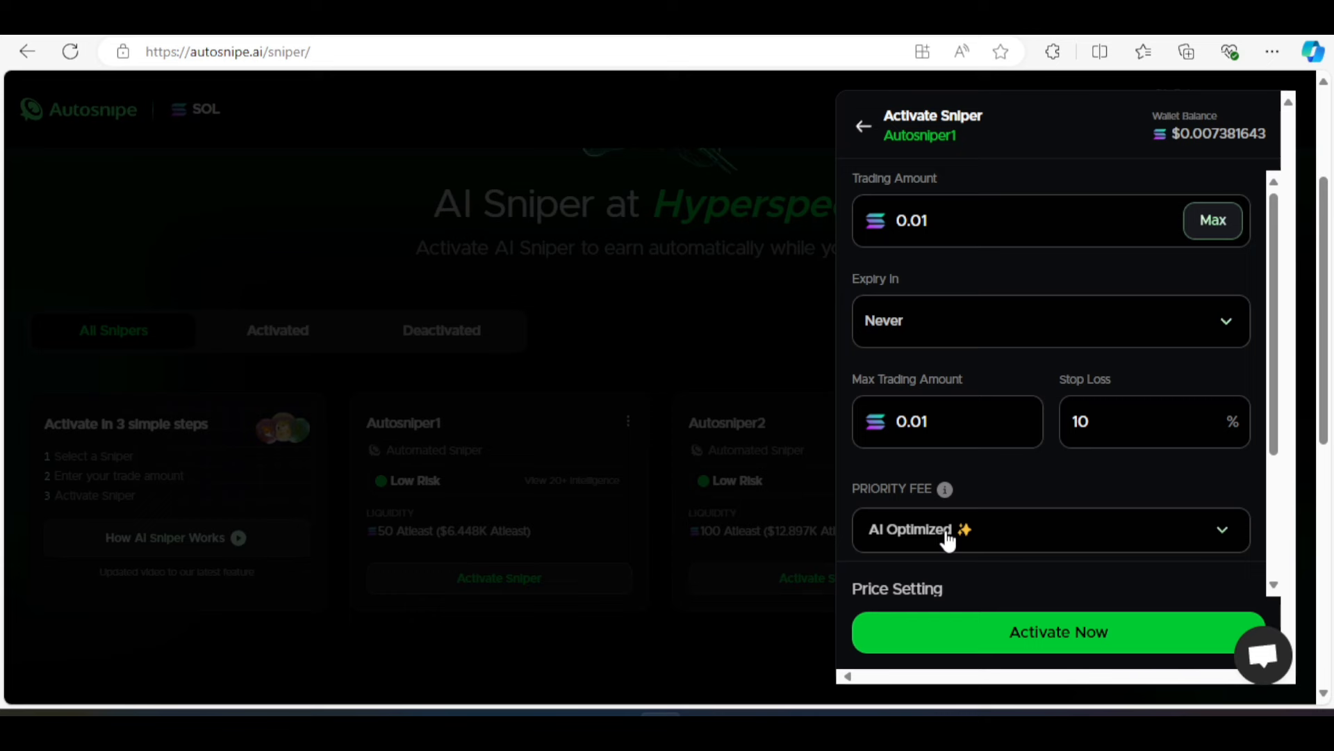
scroll("down", 3)
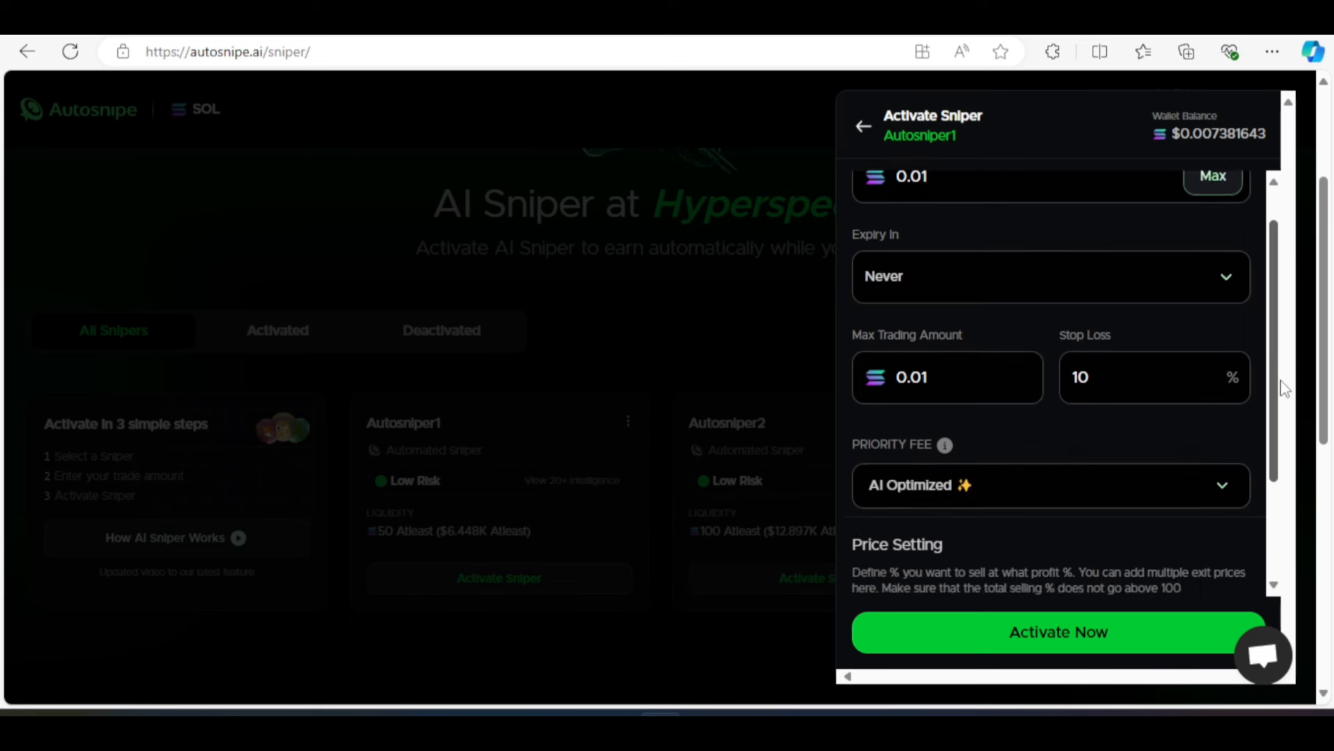
scroll("down", 3)
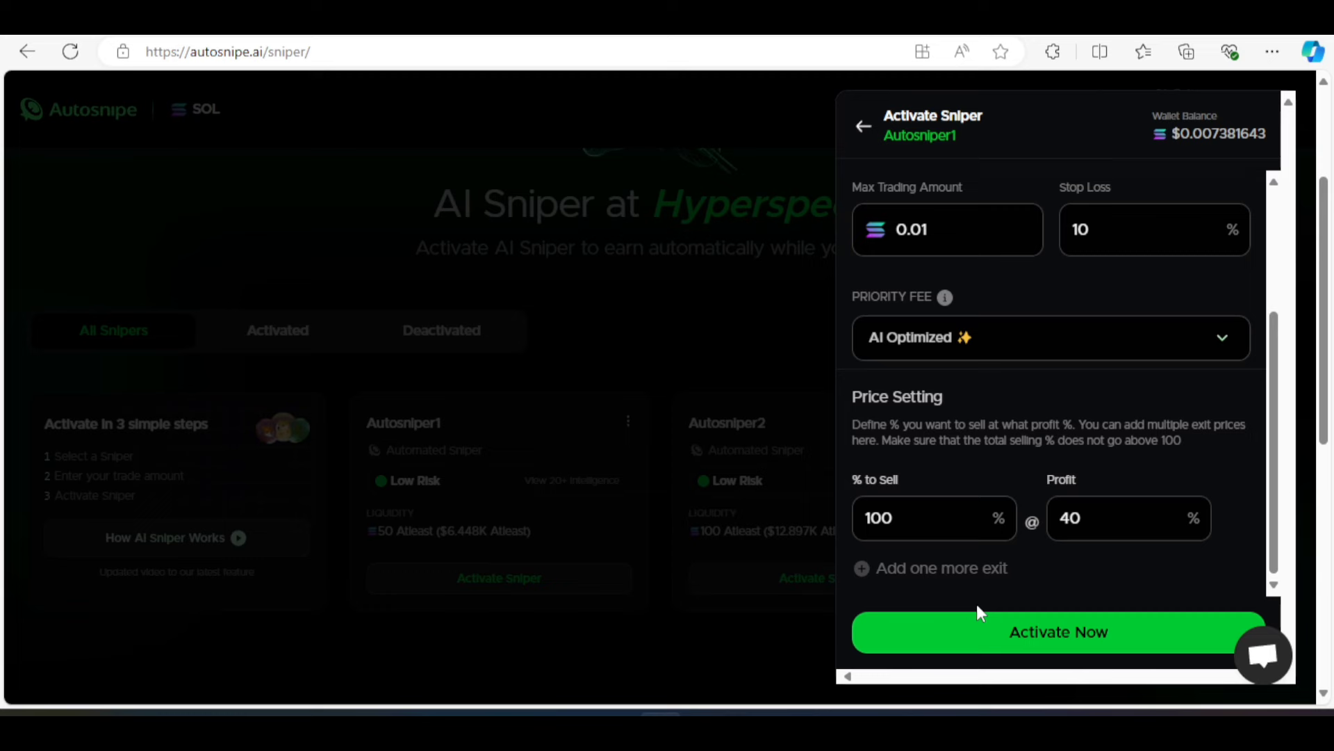
mouse_move(677, 294)
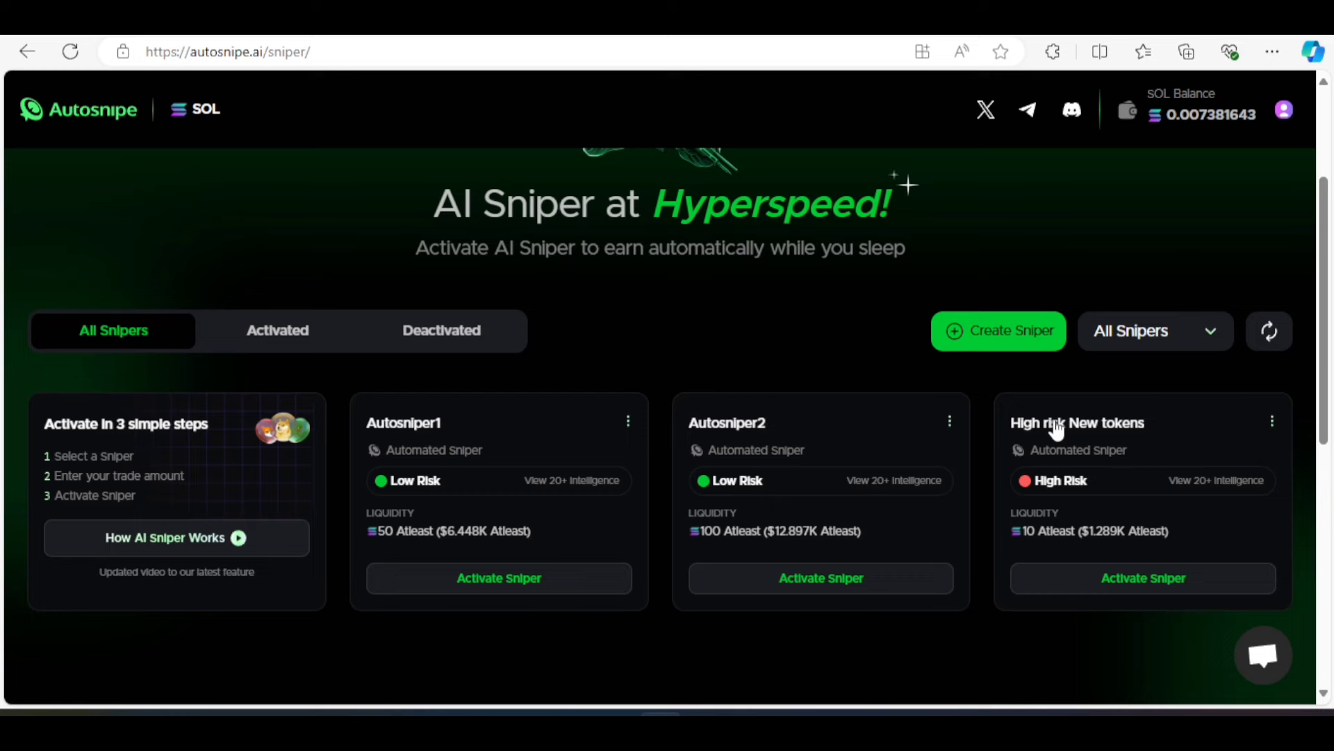
mouse_move(820, 578)
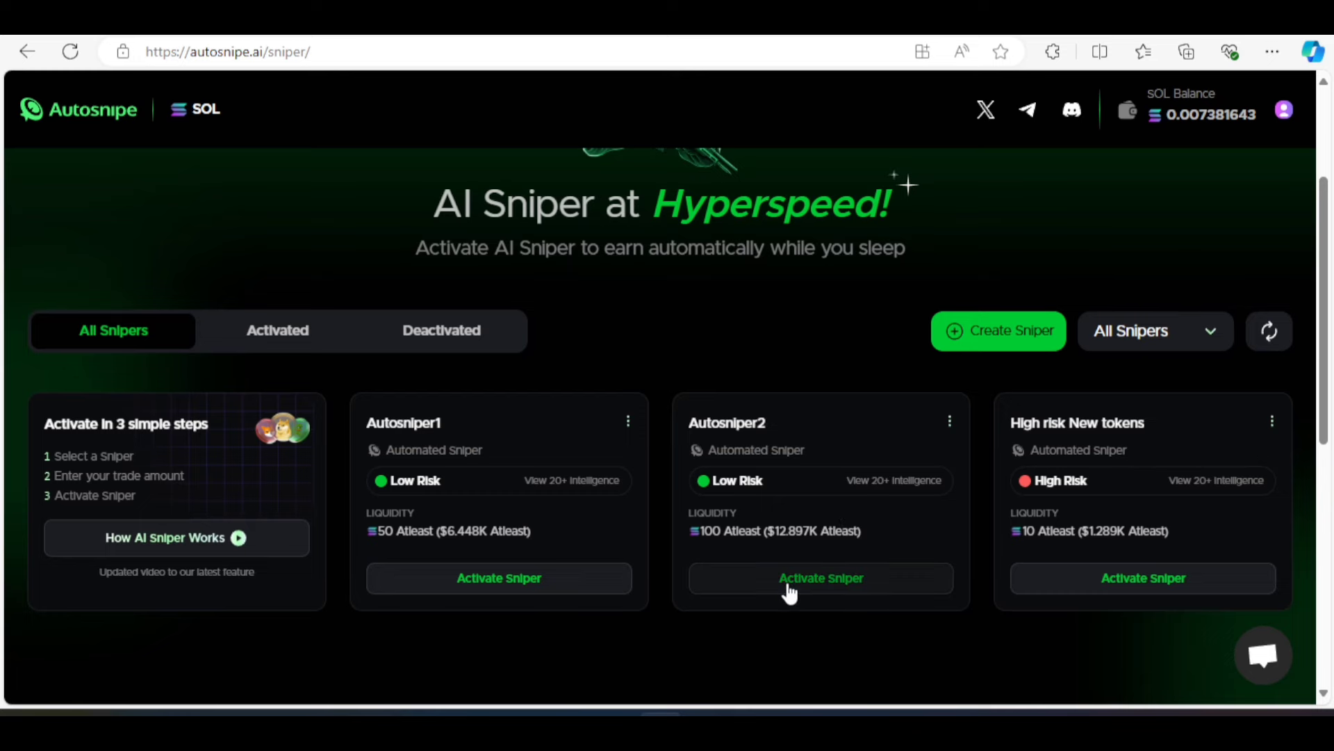
mouse_move(878, 278)
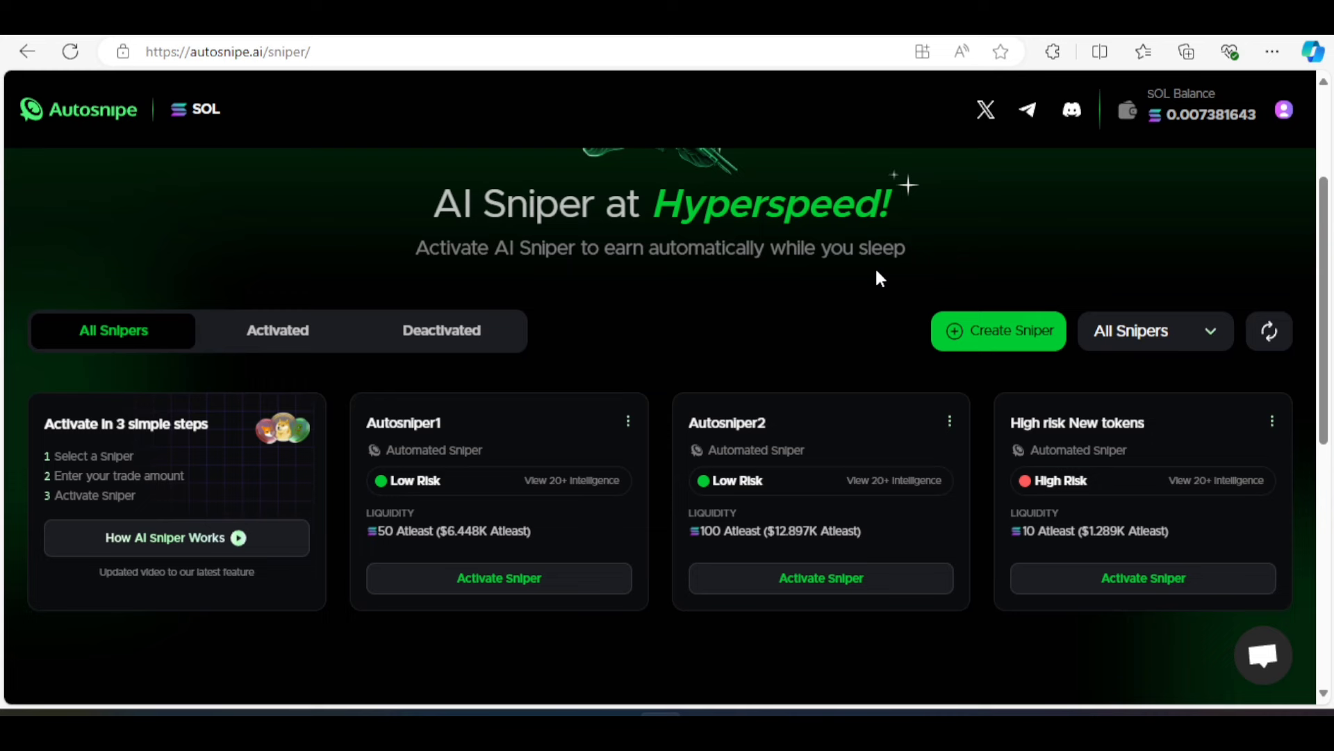
mouse_move(848, 275)
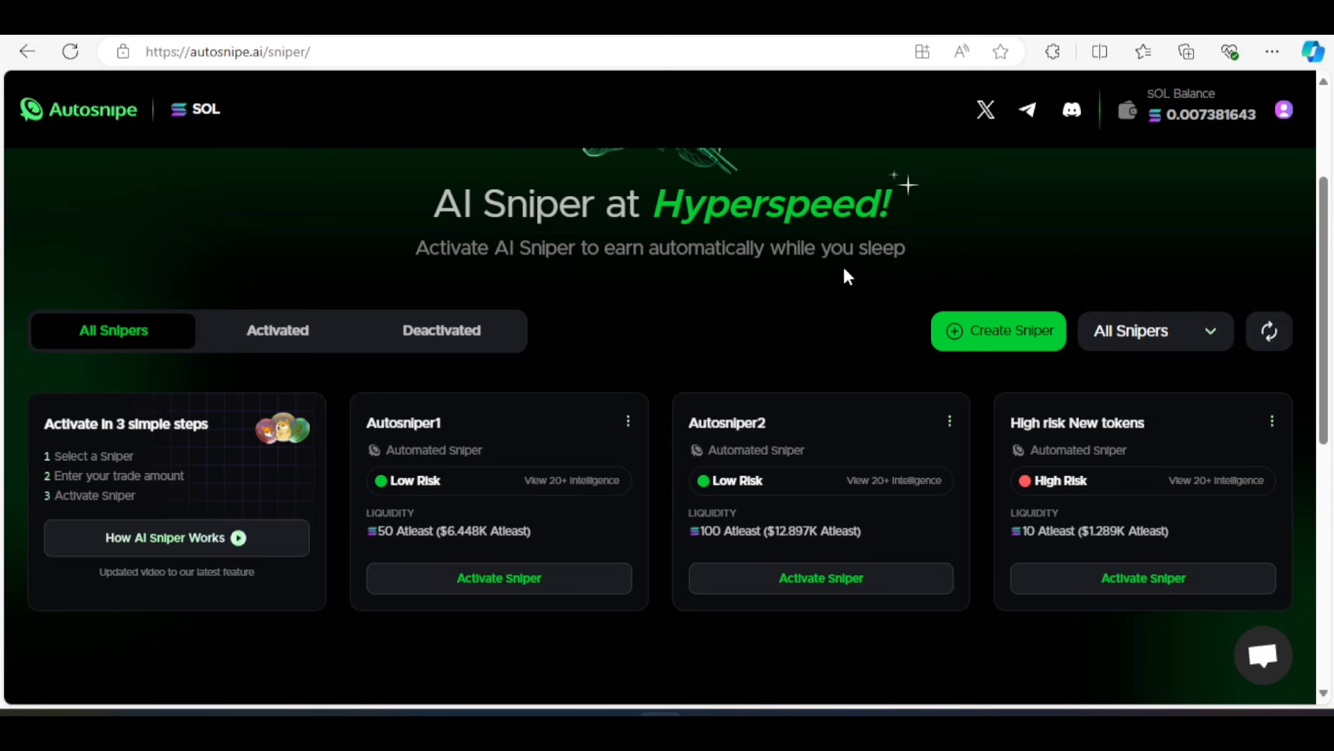
mouse_move(407, 534)
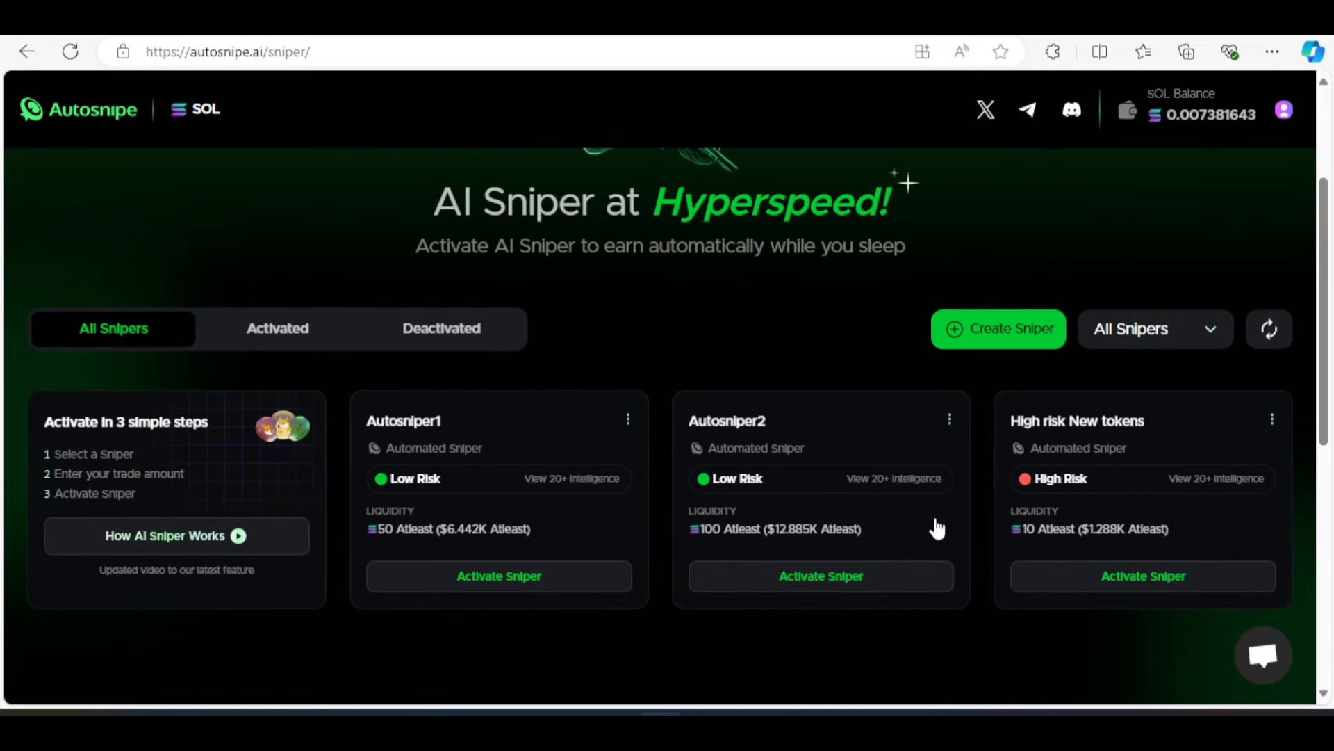
mouse_move(1143, 521)
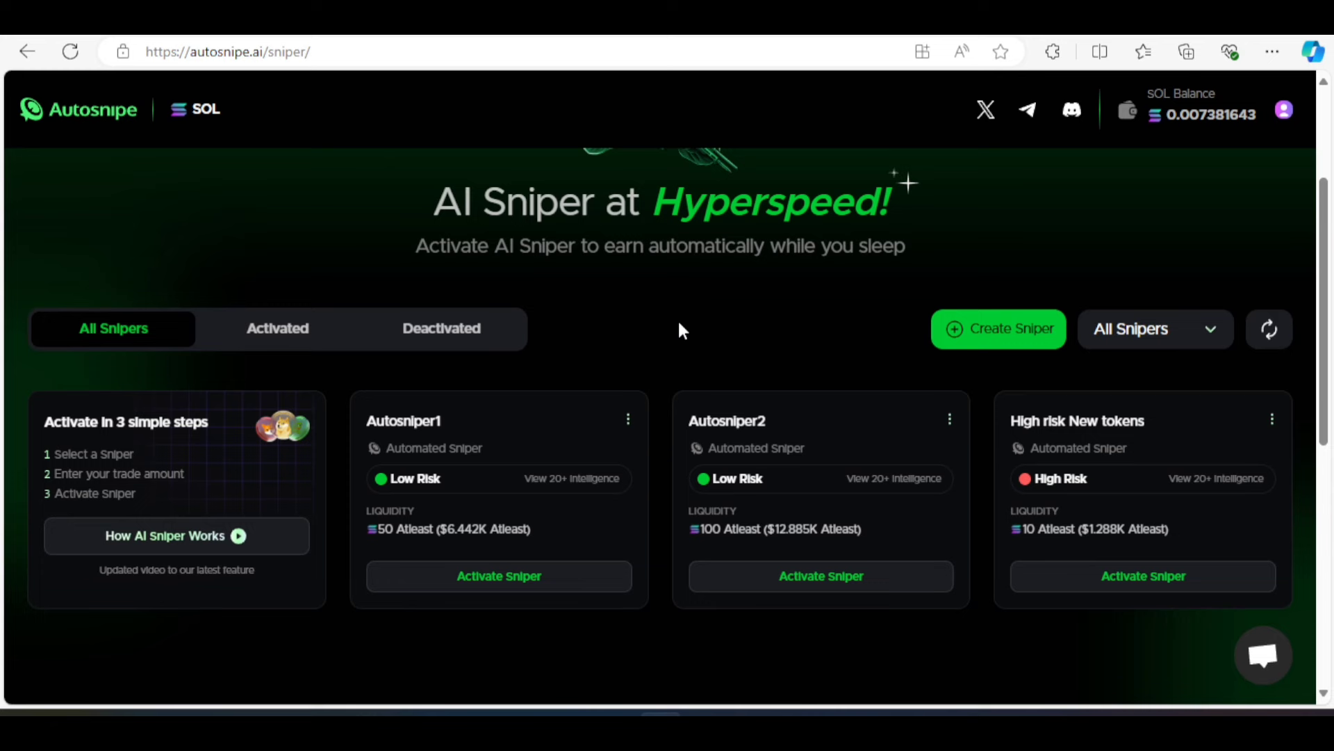
mouse_move(395, 533)
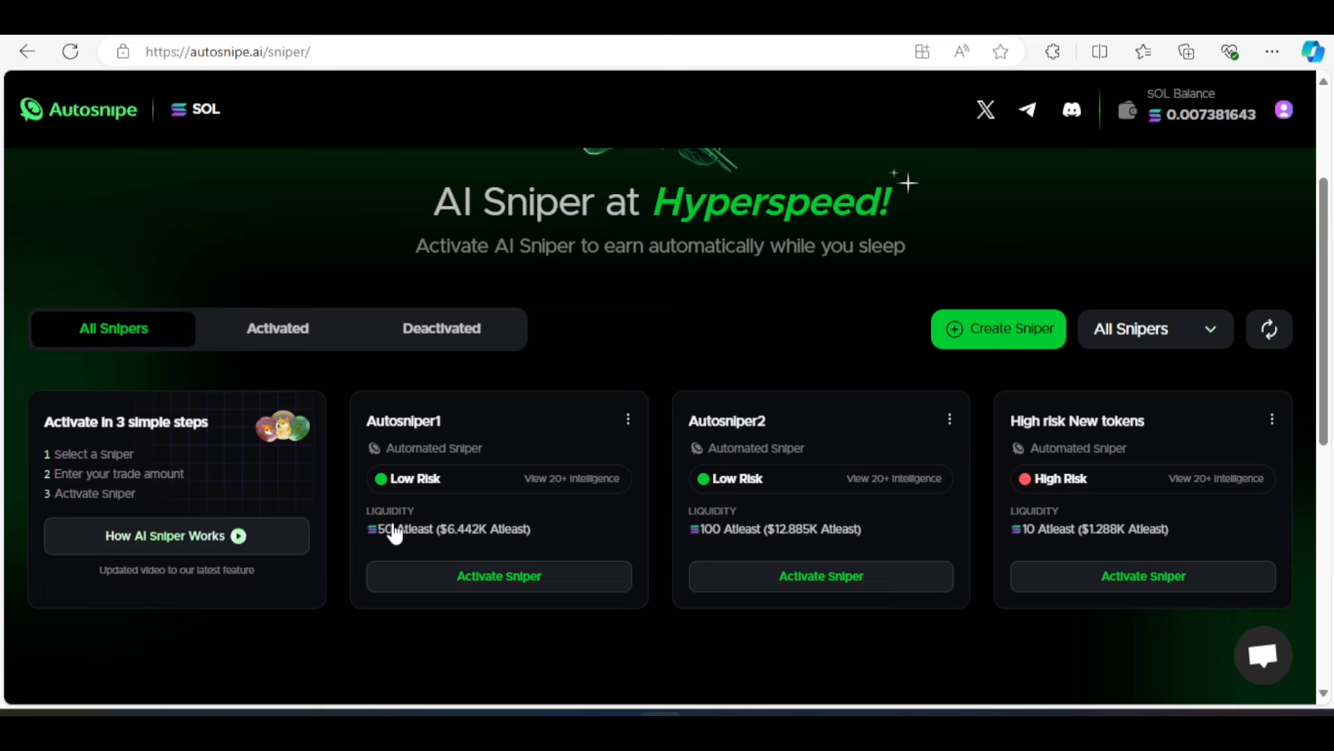
mouse_move(484, 552)
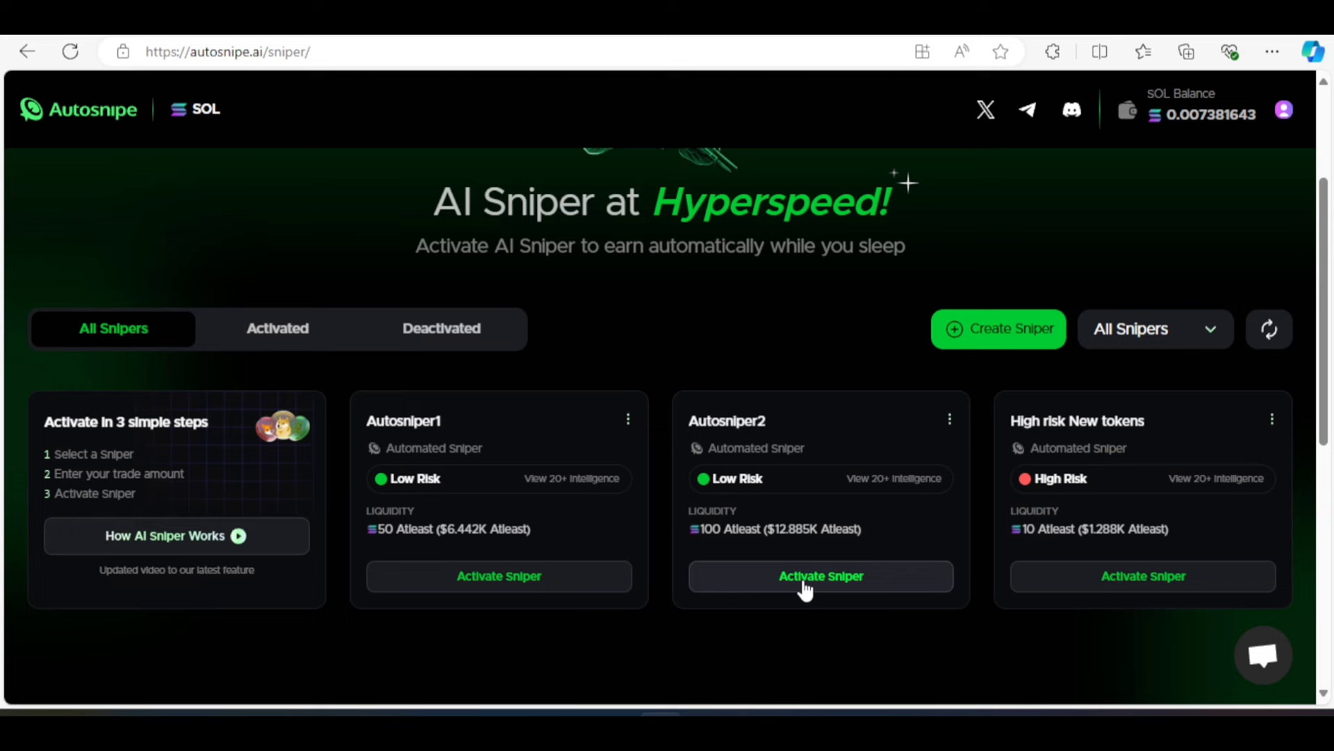
Bring up Autosniper2's activation form with 0.001 SOL and 10% stop loss prefilled
left_click(820, 575)
type("0.001")
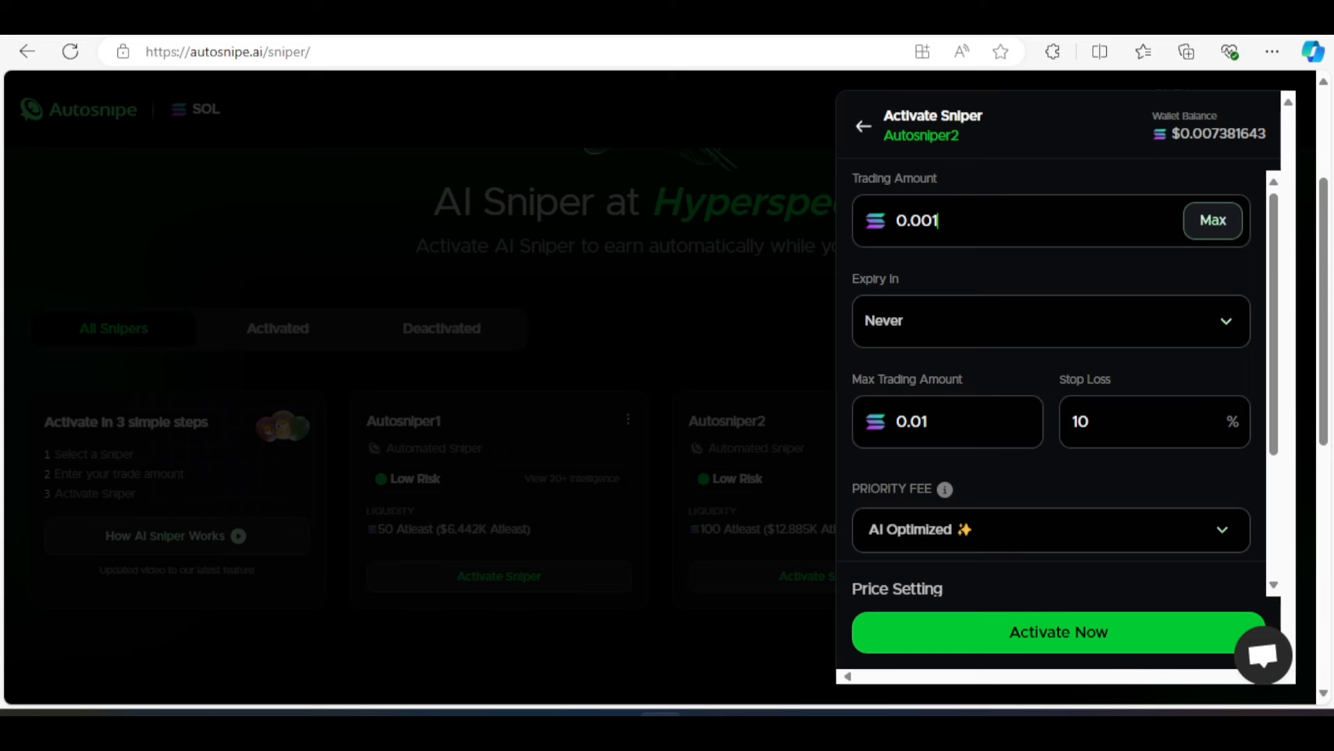
mouse_move(1155, 340)
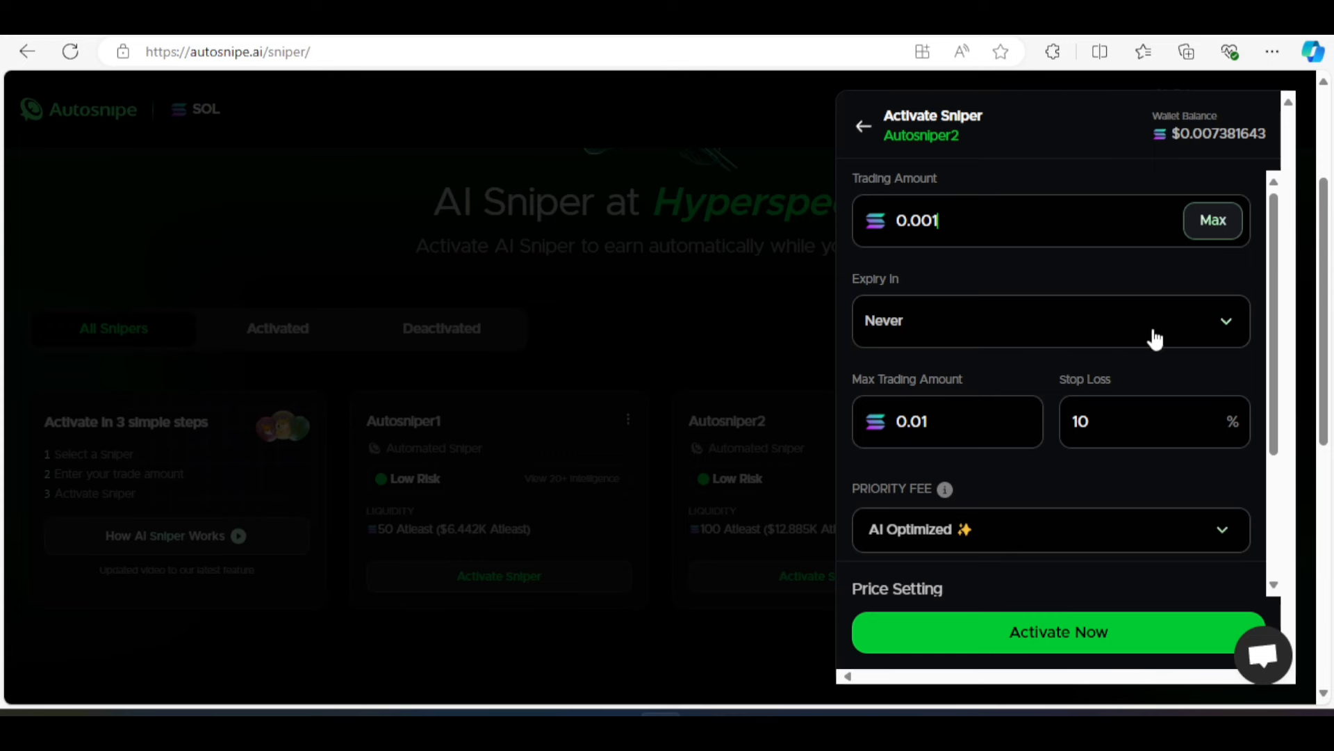
Set Autosniper2 to expire in 1 day with a 0.003 SOL maximum trading amount
left_click(1050, 321)
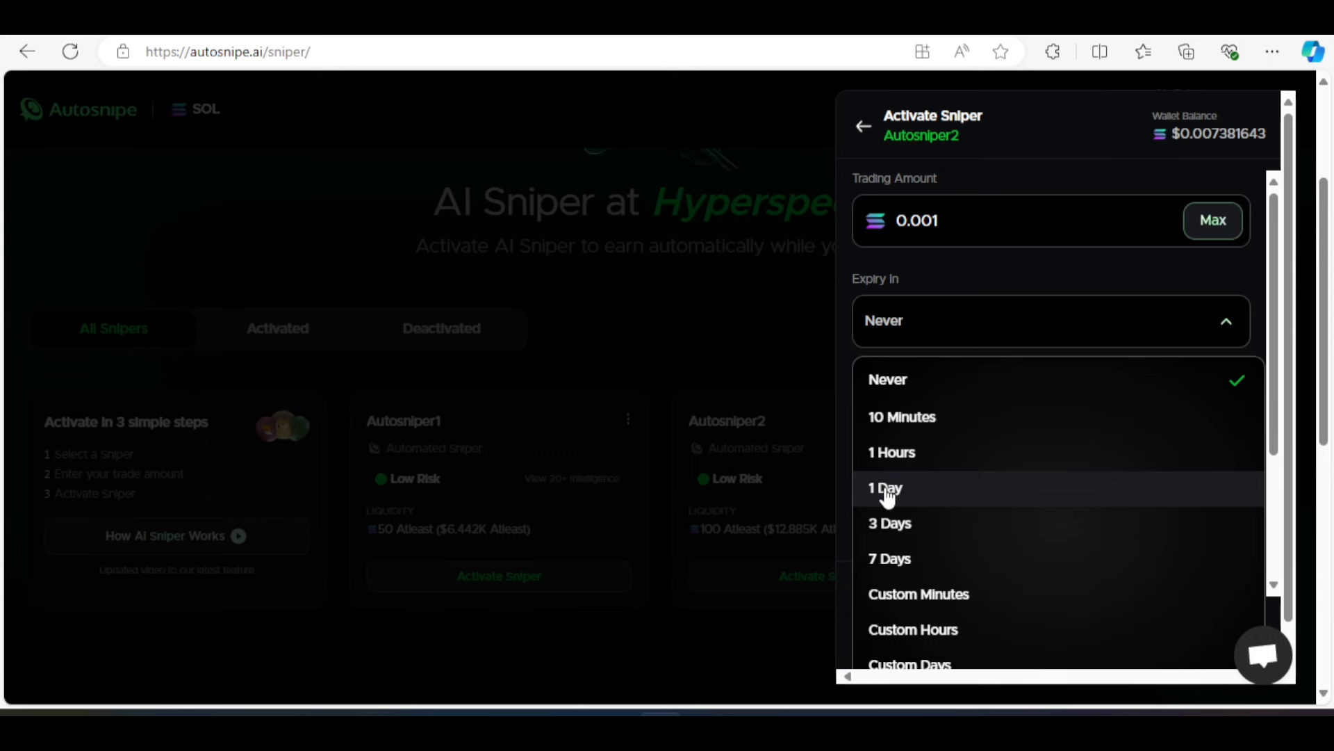
left_click(886, 486)
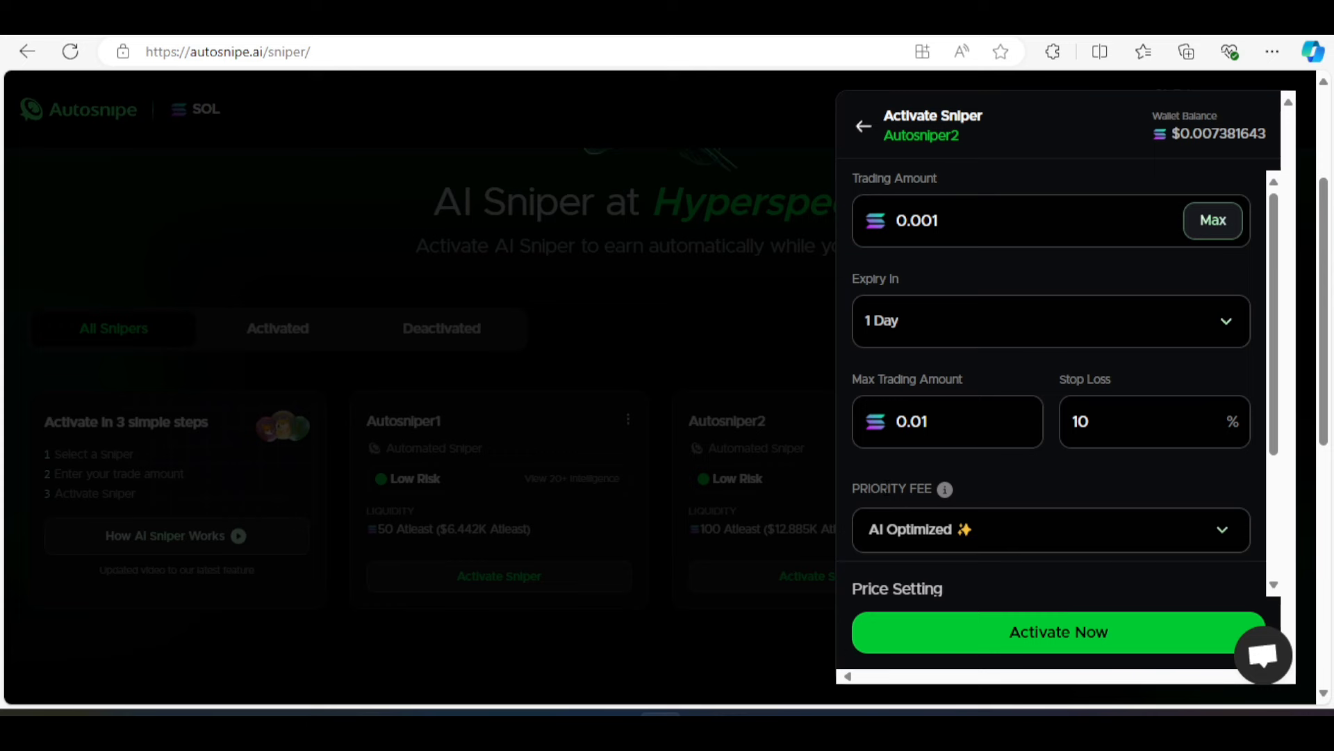
left_click(935, 421)
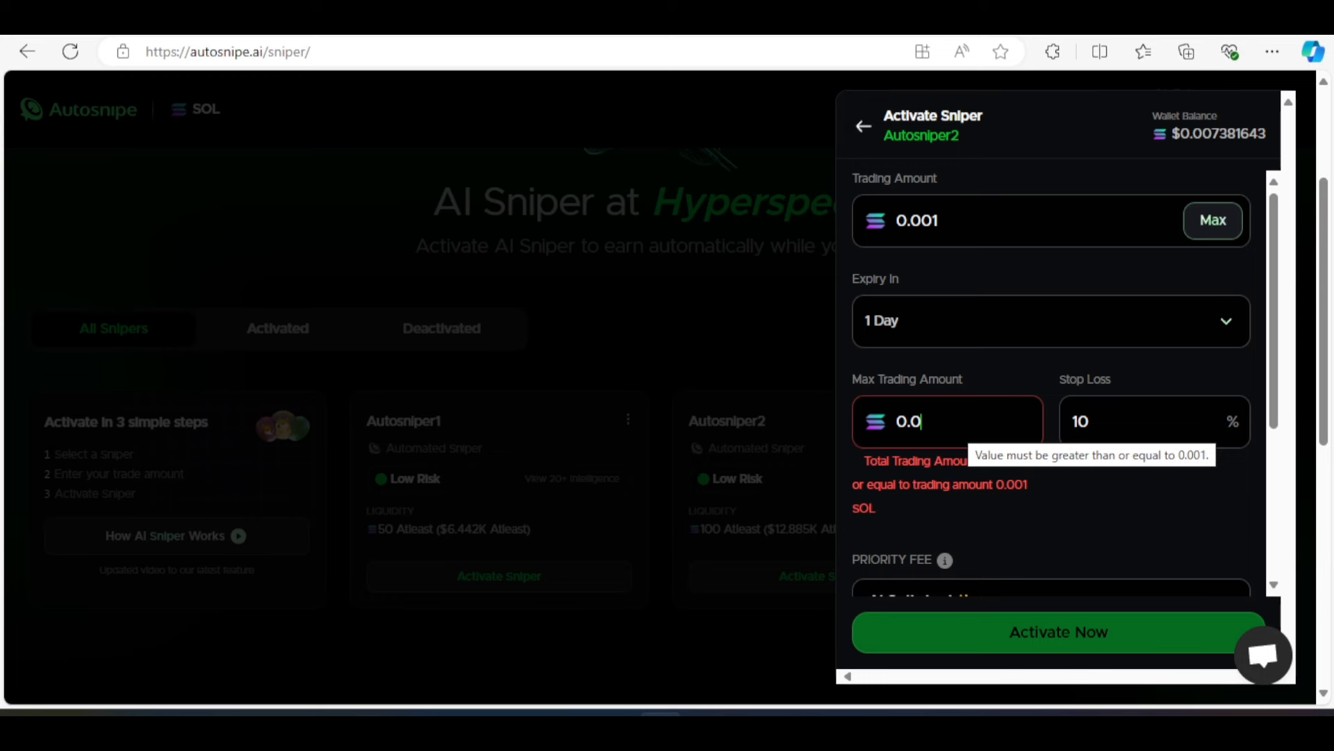
type("03")
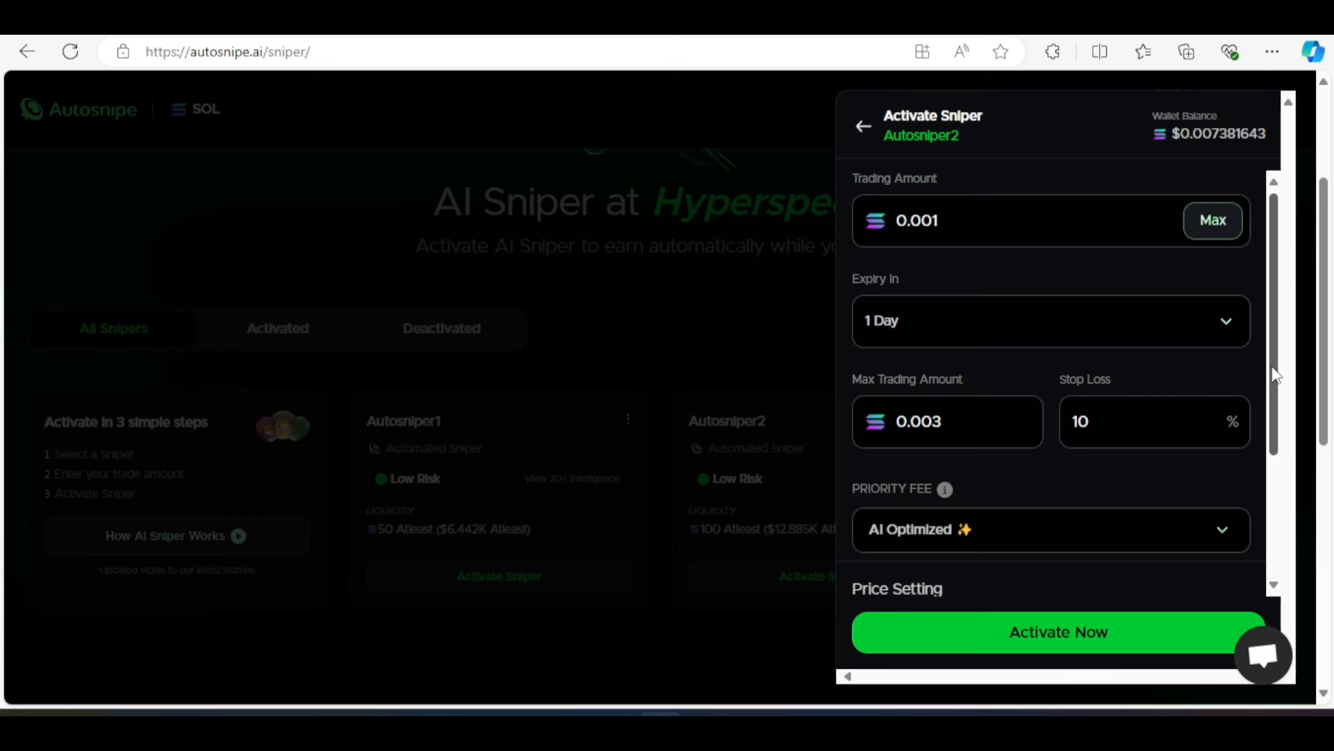
Keep a single exit selling 100% at 40% profit and activate Autosniper2
scroll("down", 3)
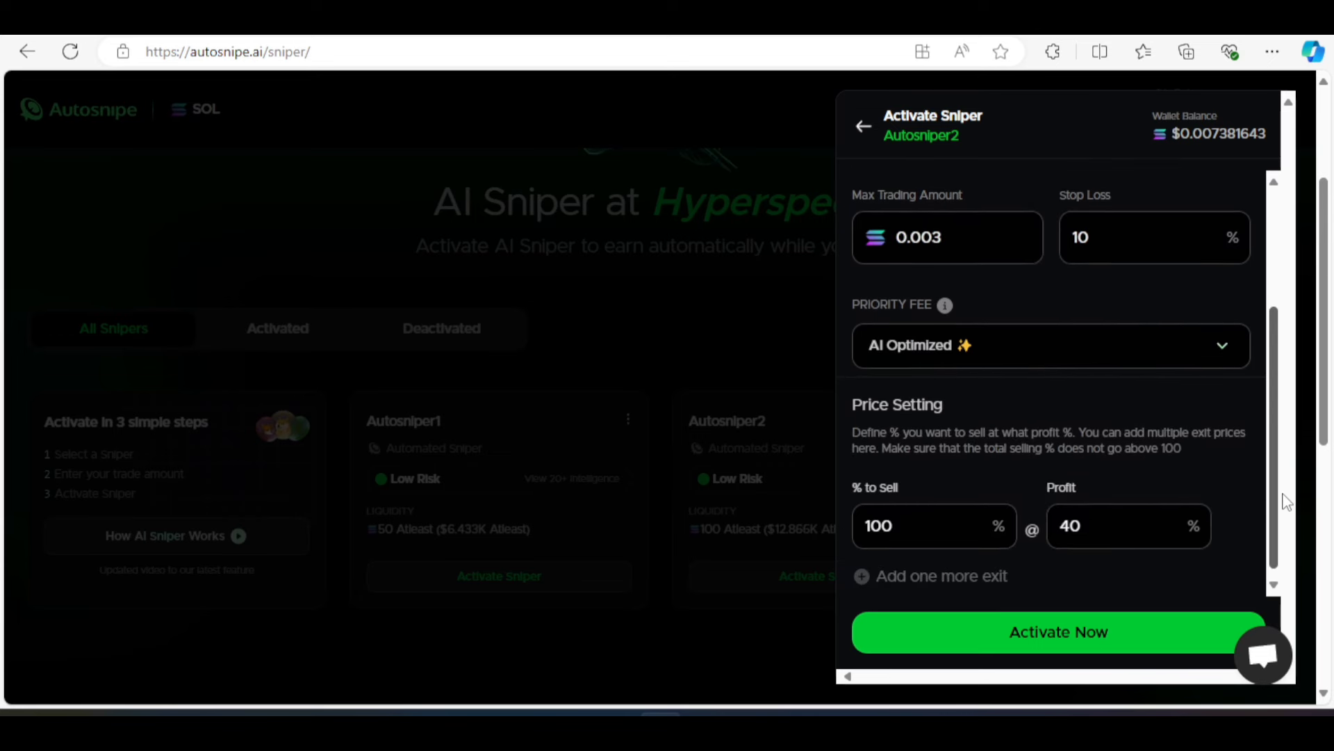
scroll("down", 3)
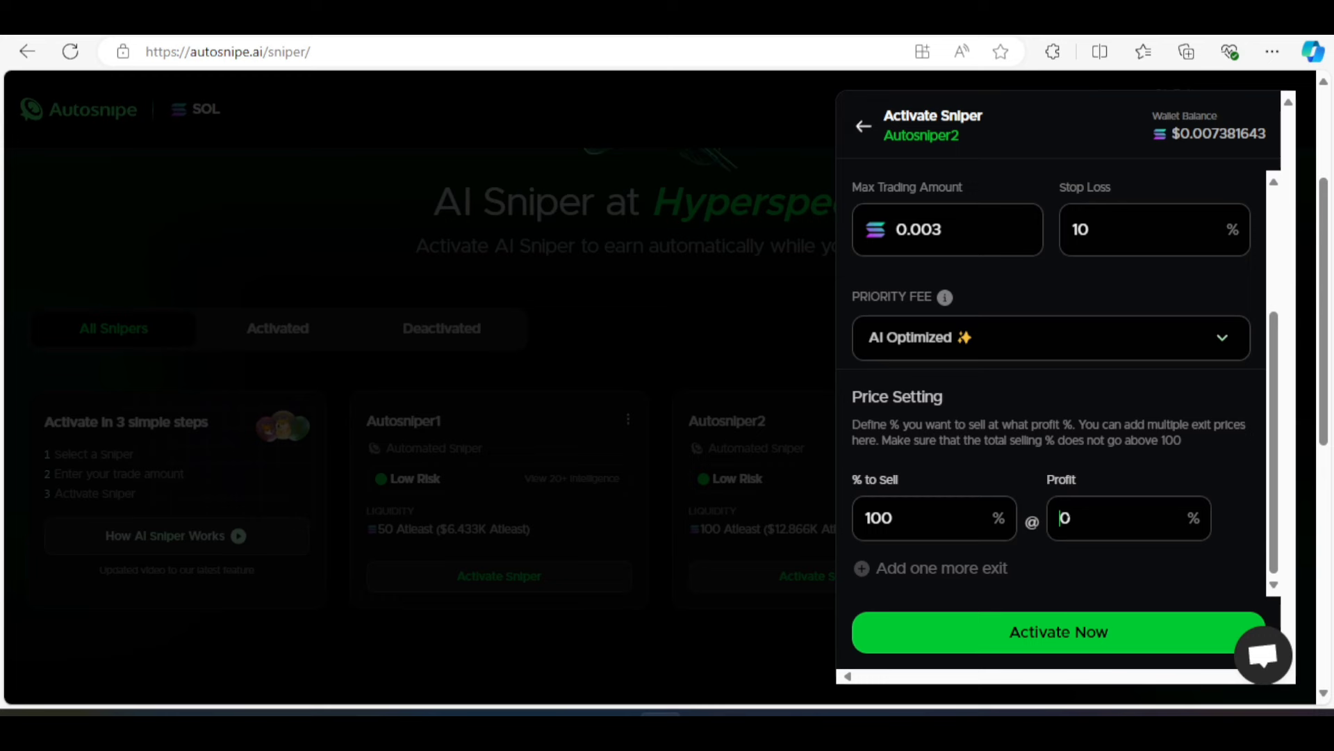
type("40")
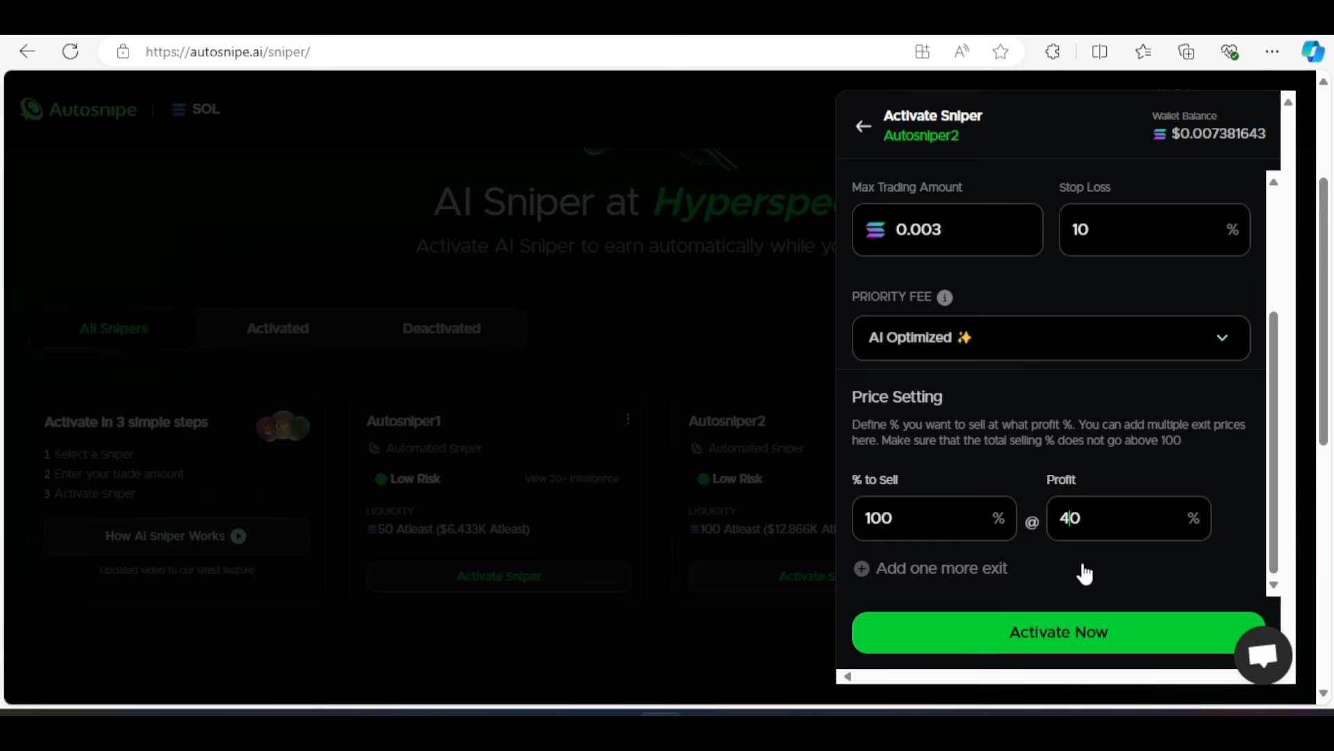
left_click(930, 567)
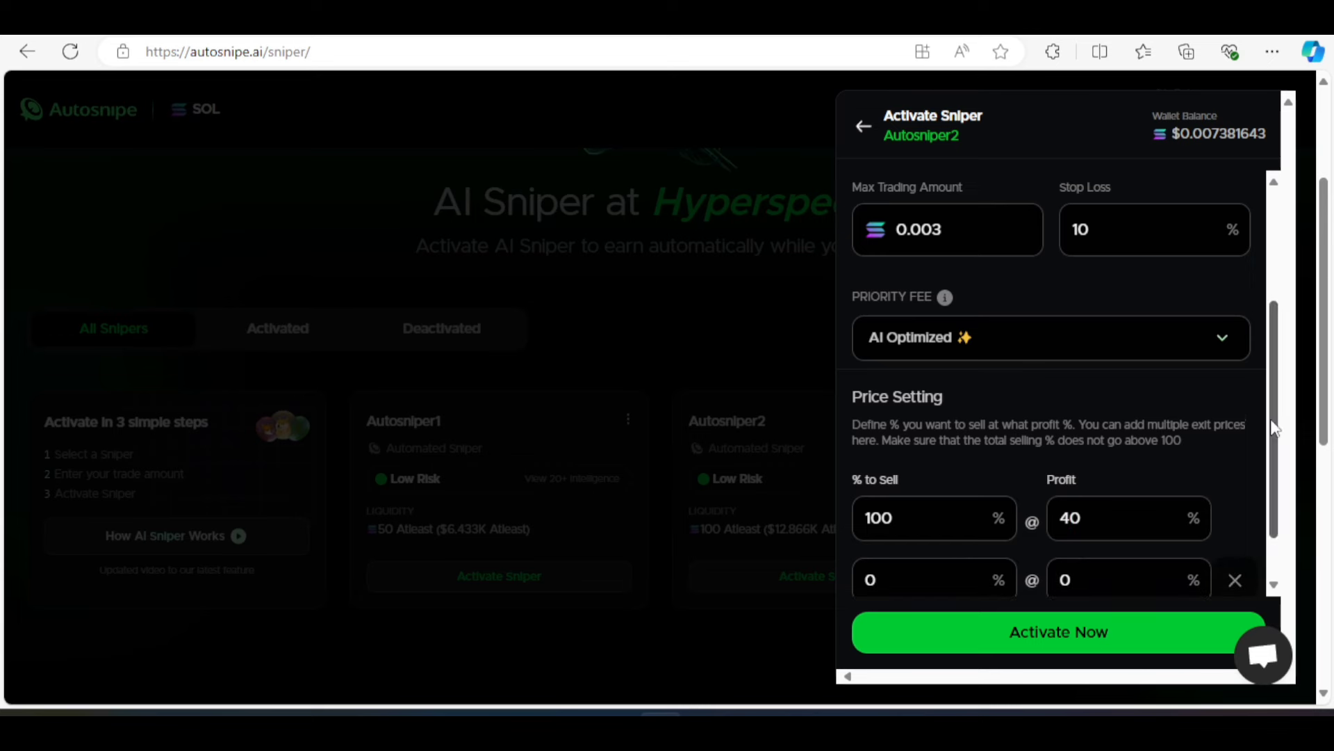
scroll("down", 3)
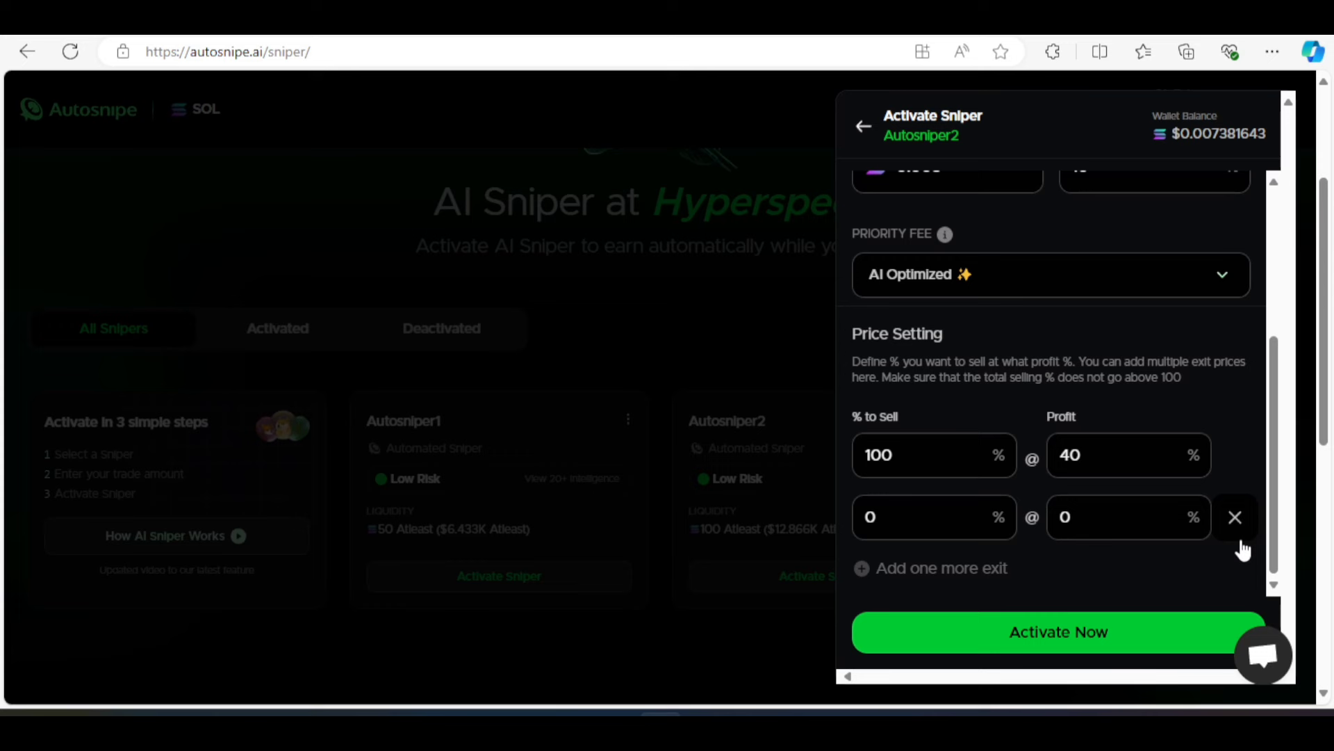
left_click(1234, 517)
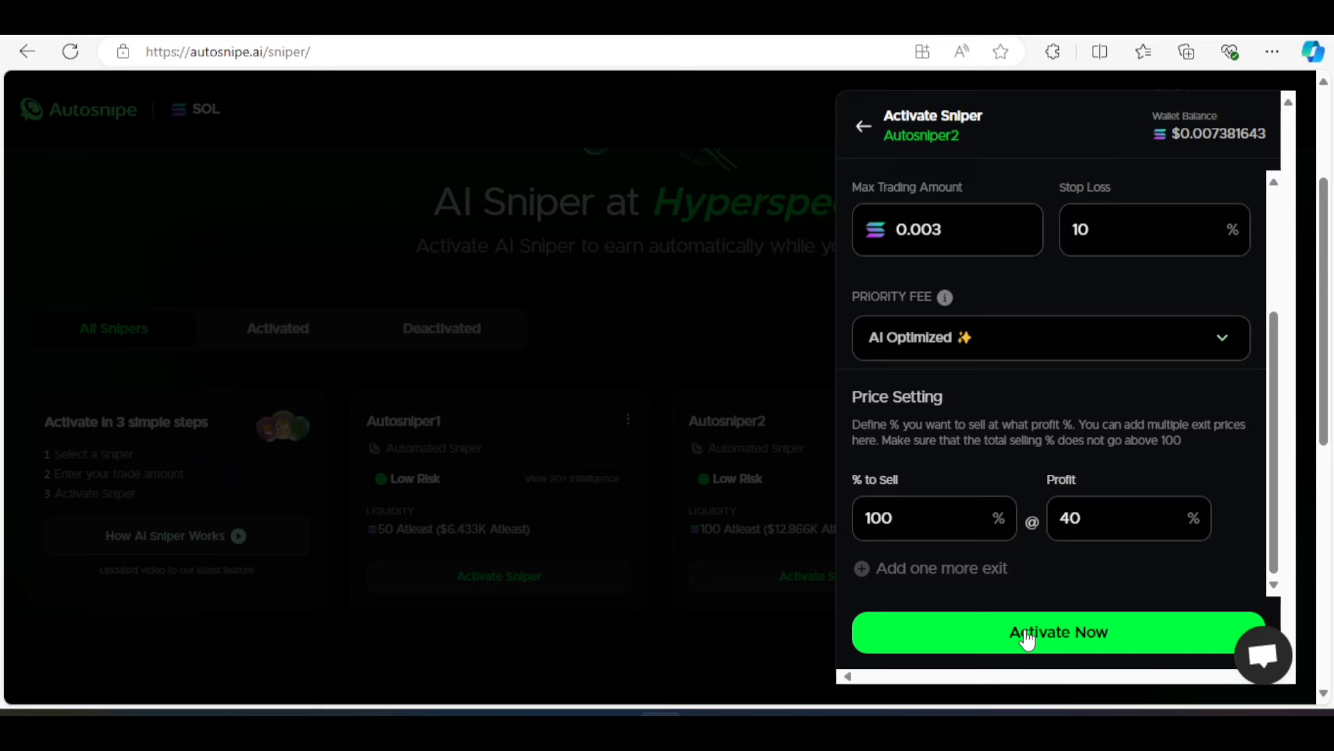
left_click(1059, 631)
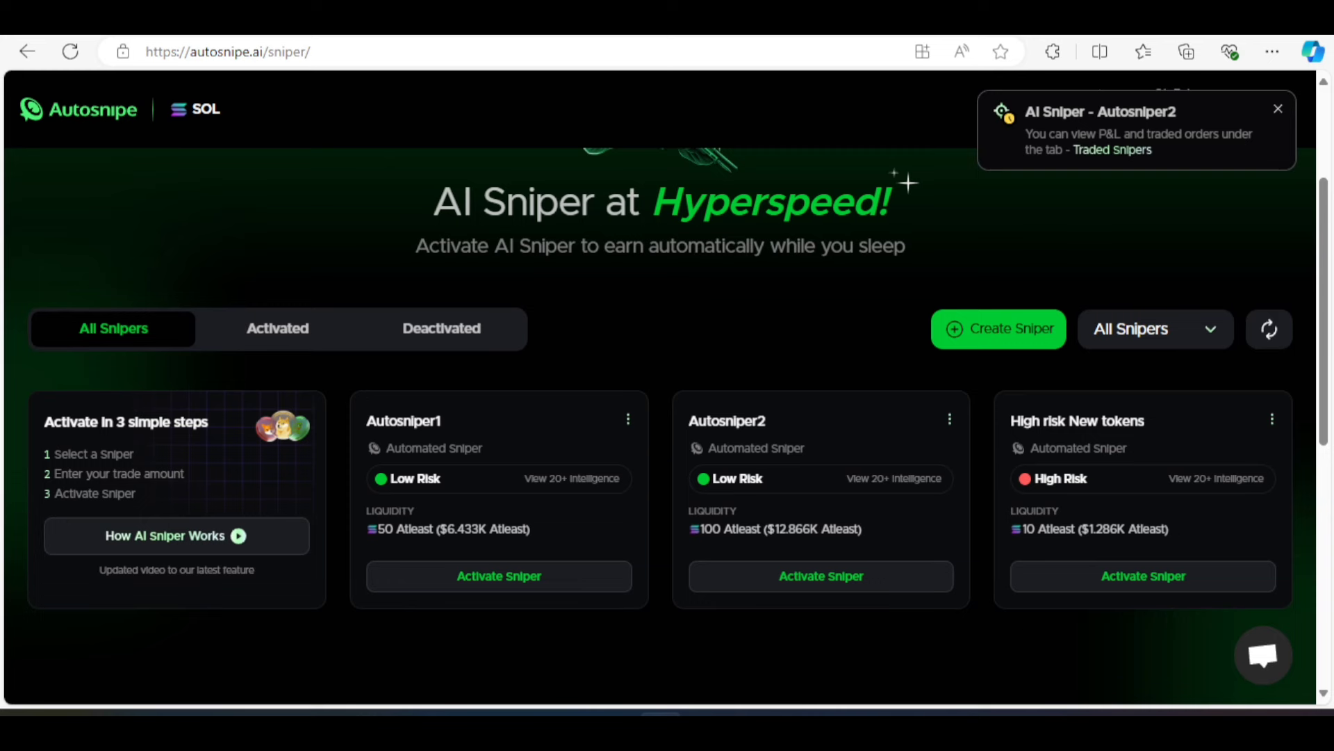
Dismiss the notice and check the Activated and Deactivated lists, where Autosniper2 now runs
left_click(1277, 108)
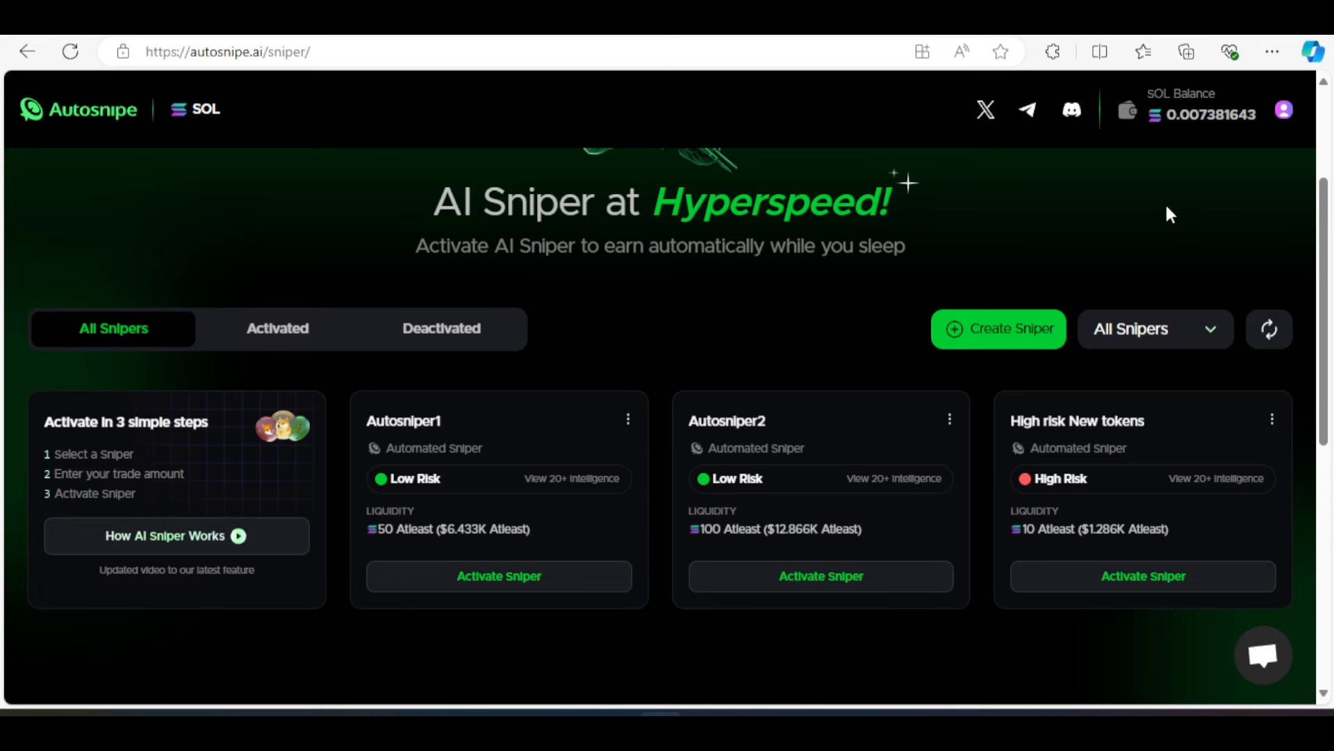
left_click(278, 328)
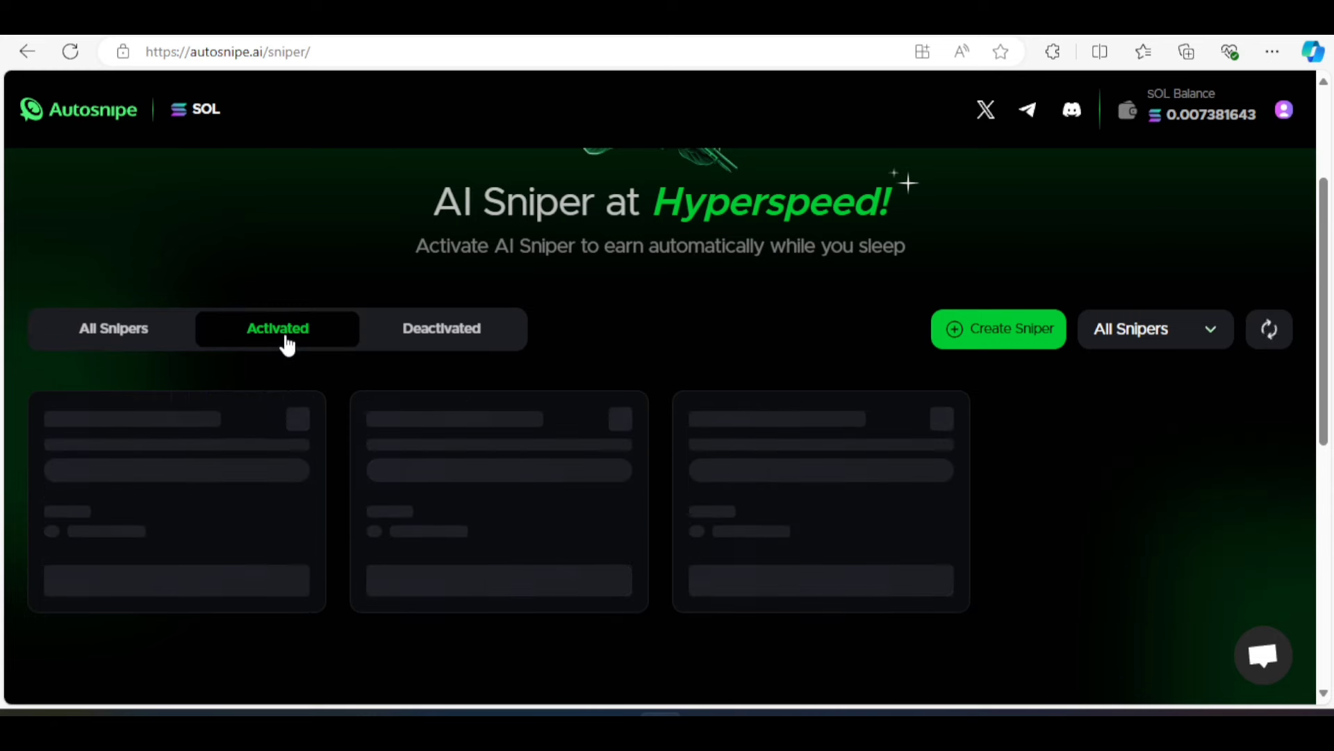
left_click(278, 328)
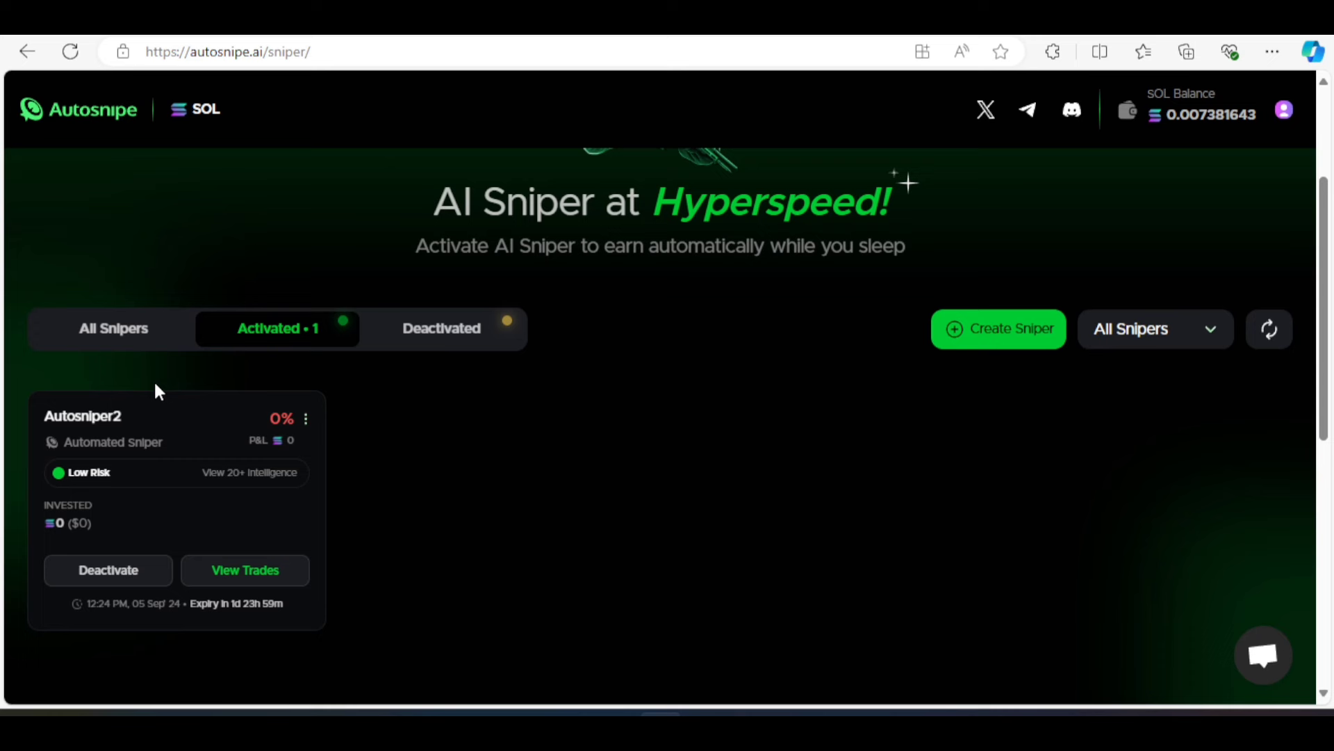
mouse_move(164, 533)
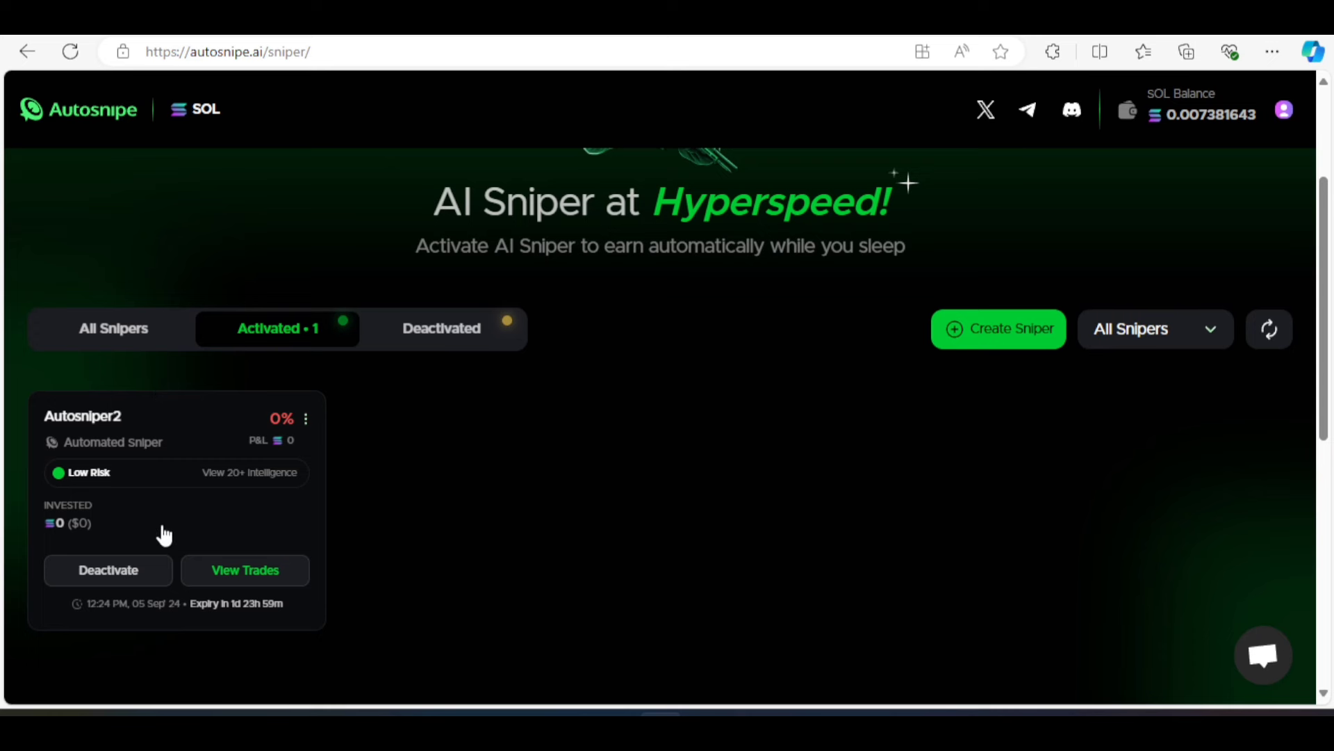
mouse_move(195, 526)
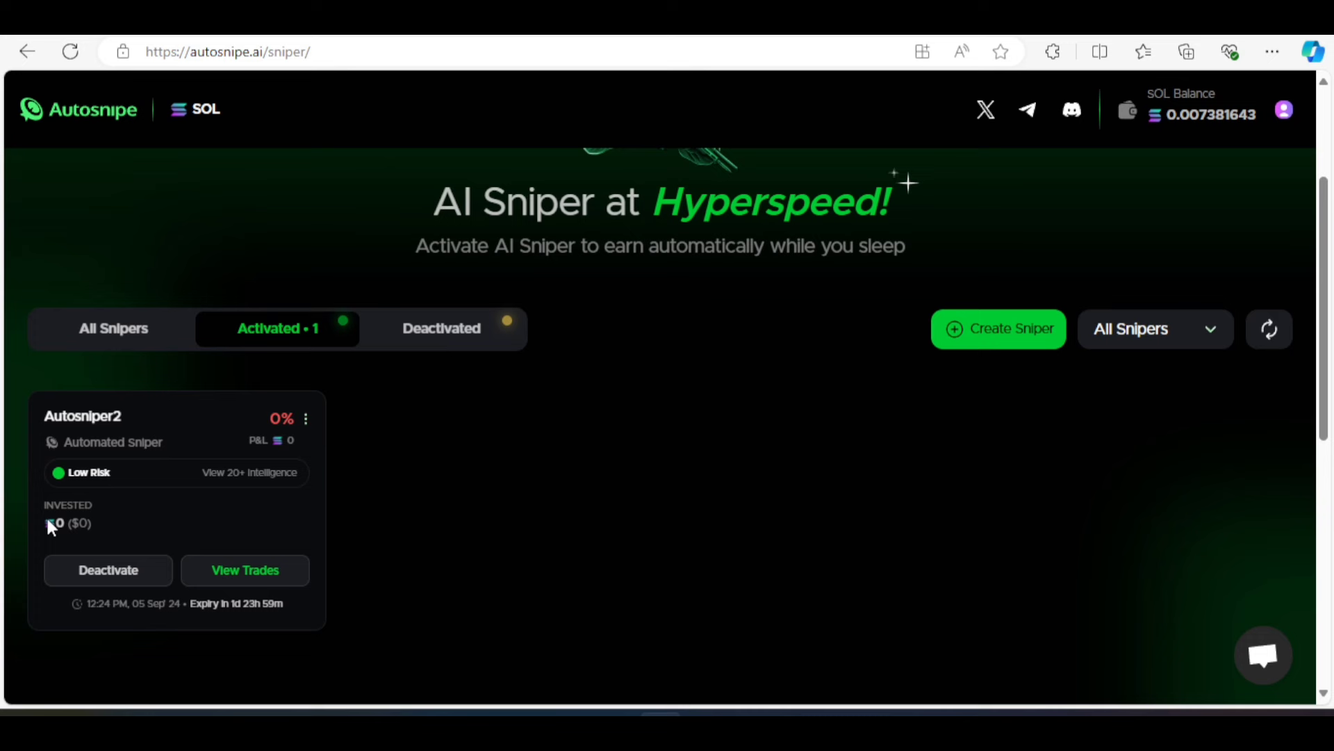
left_click(441, 328)
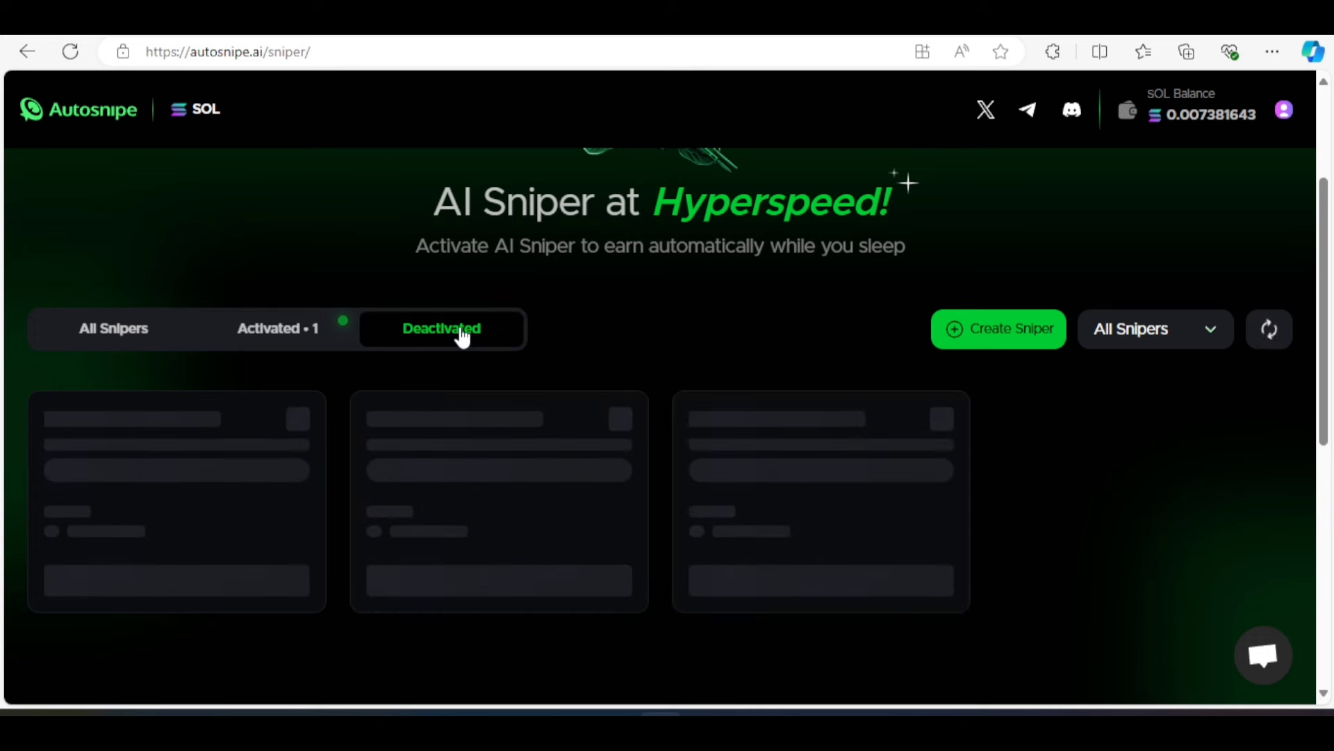
left_click(278, 328)
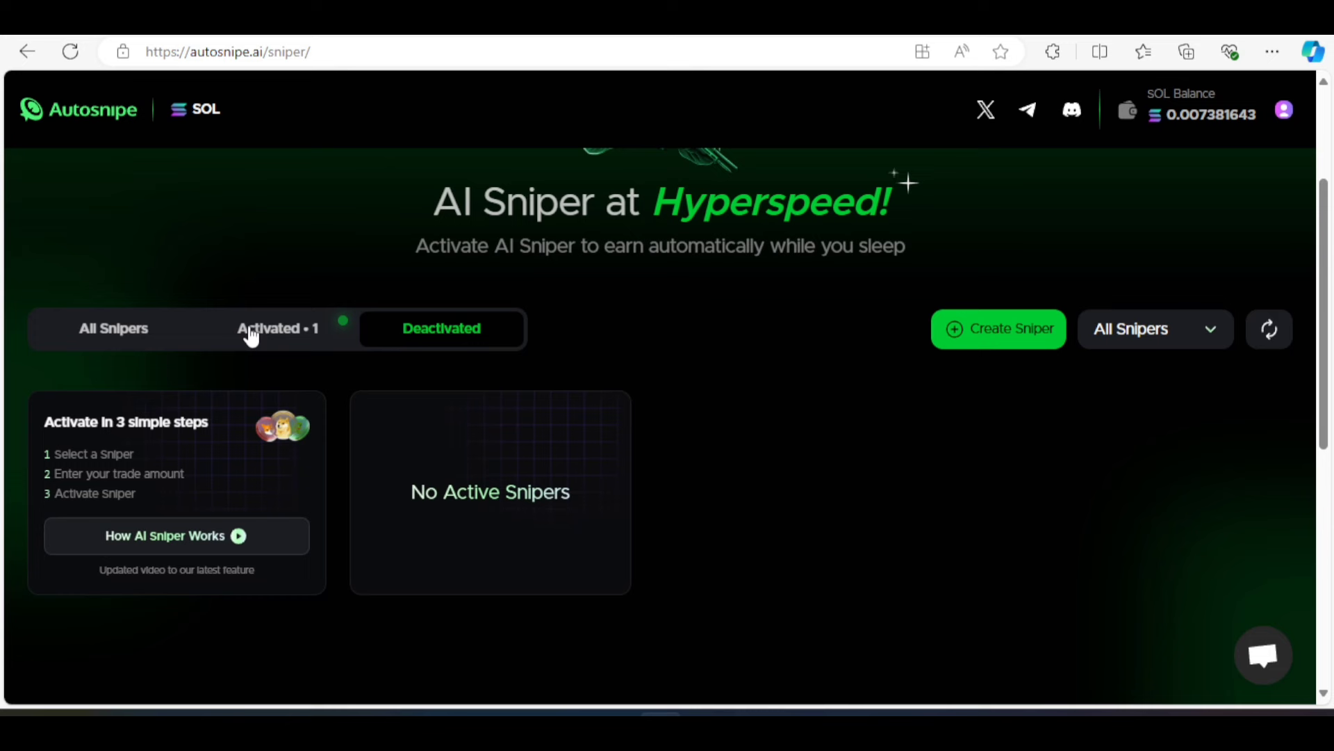
left_click(278, 328)
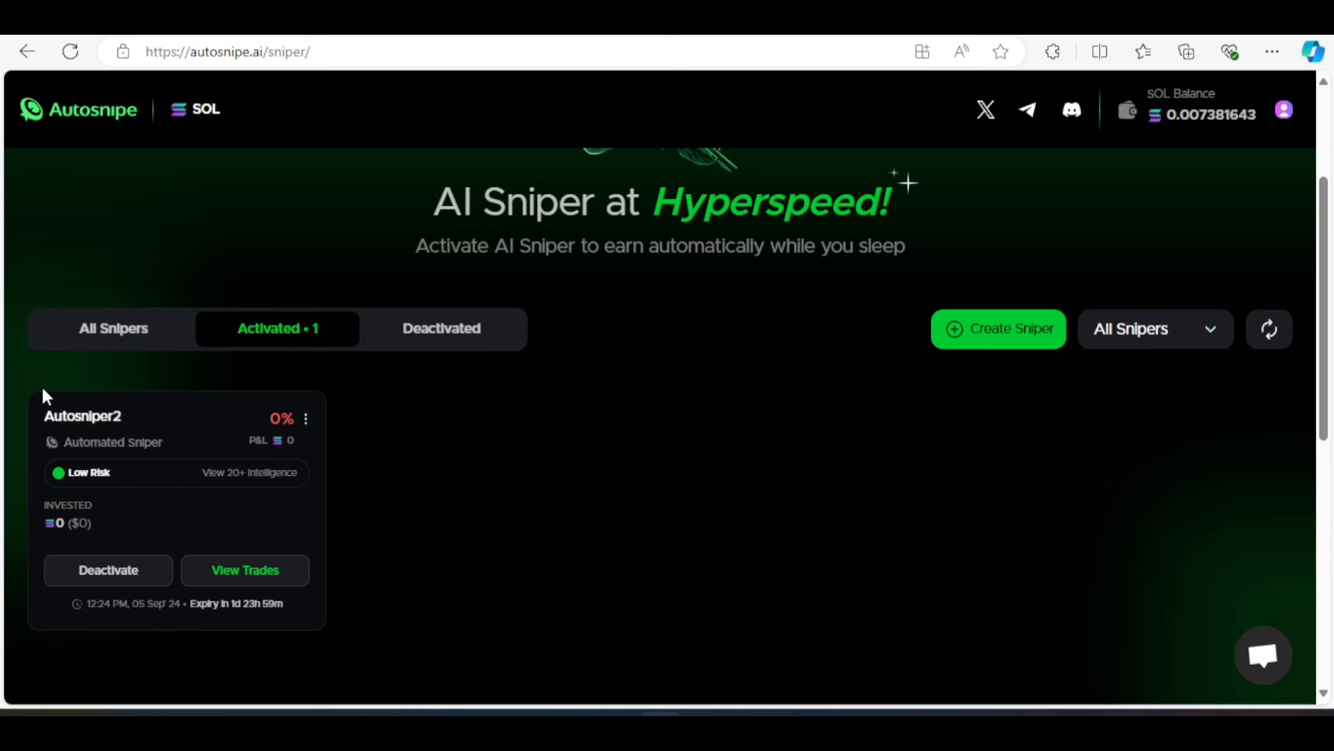
left_click(112, 328)
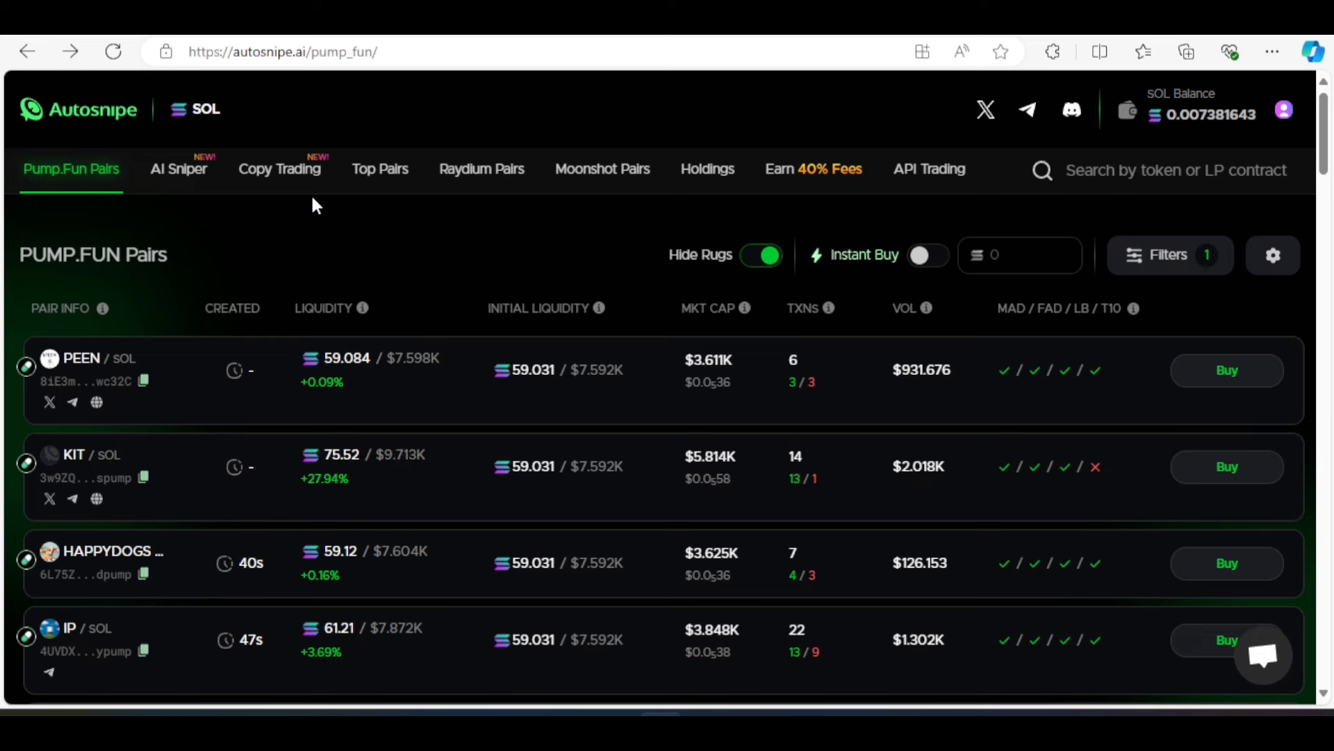
mouse_move(279, 168)
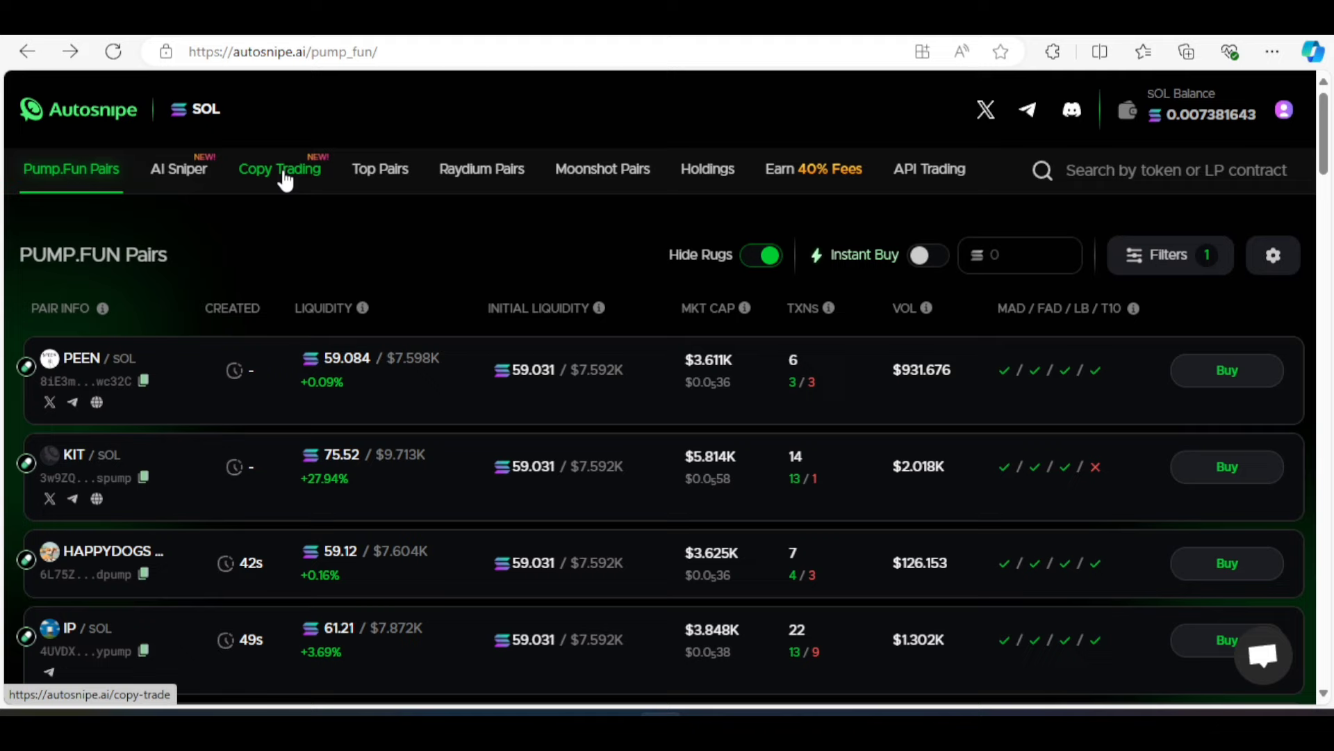
Go to the Copy Trading page asking for a target trader address
left_click(279, 168)
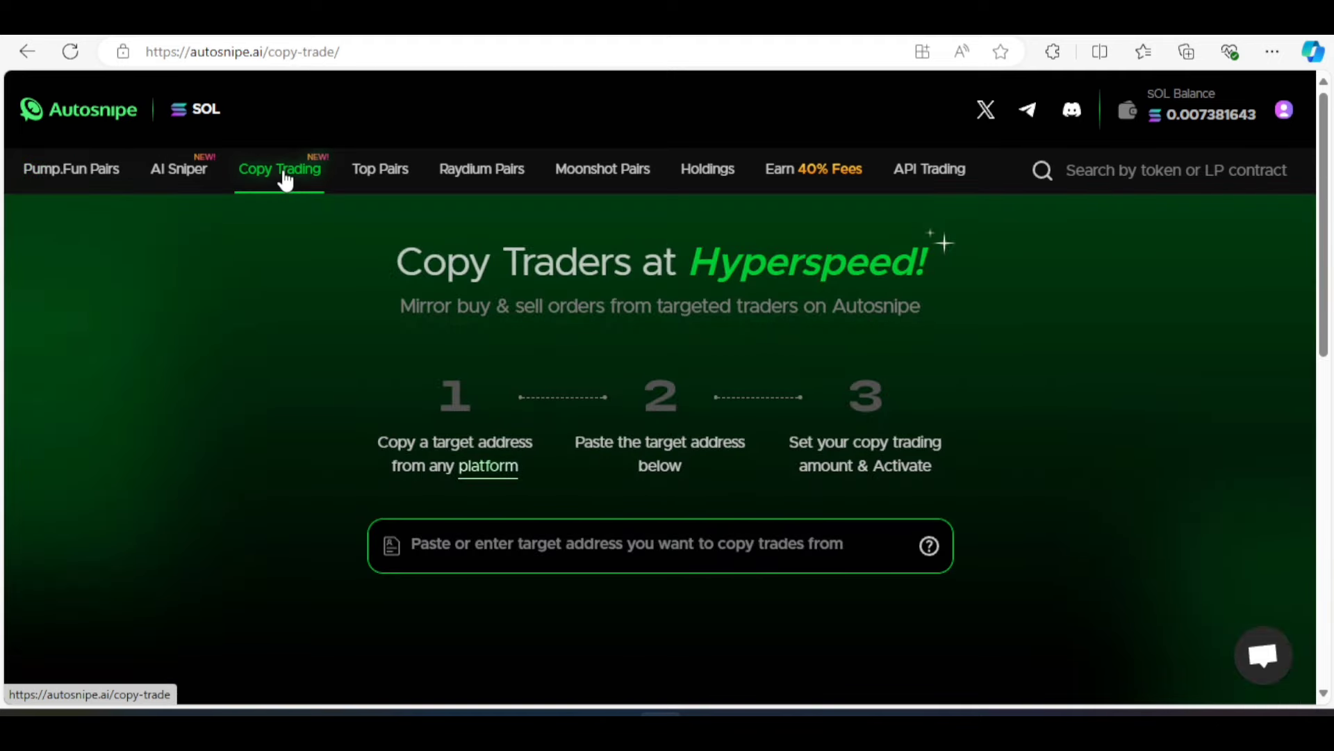
mouse_move(418, 460)
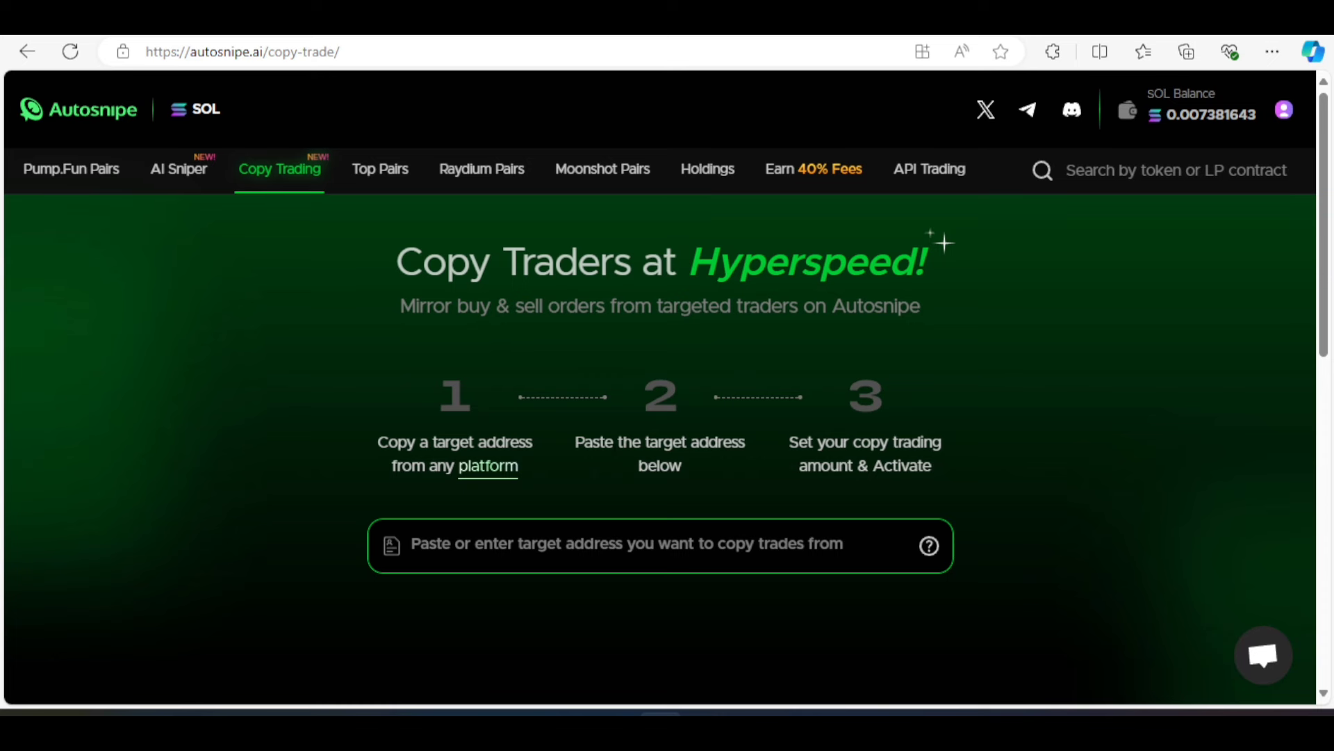
mouse_move(907, 457)
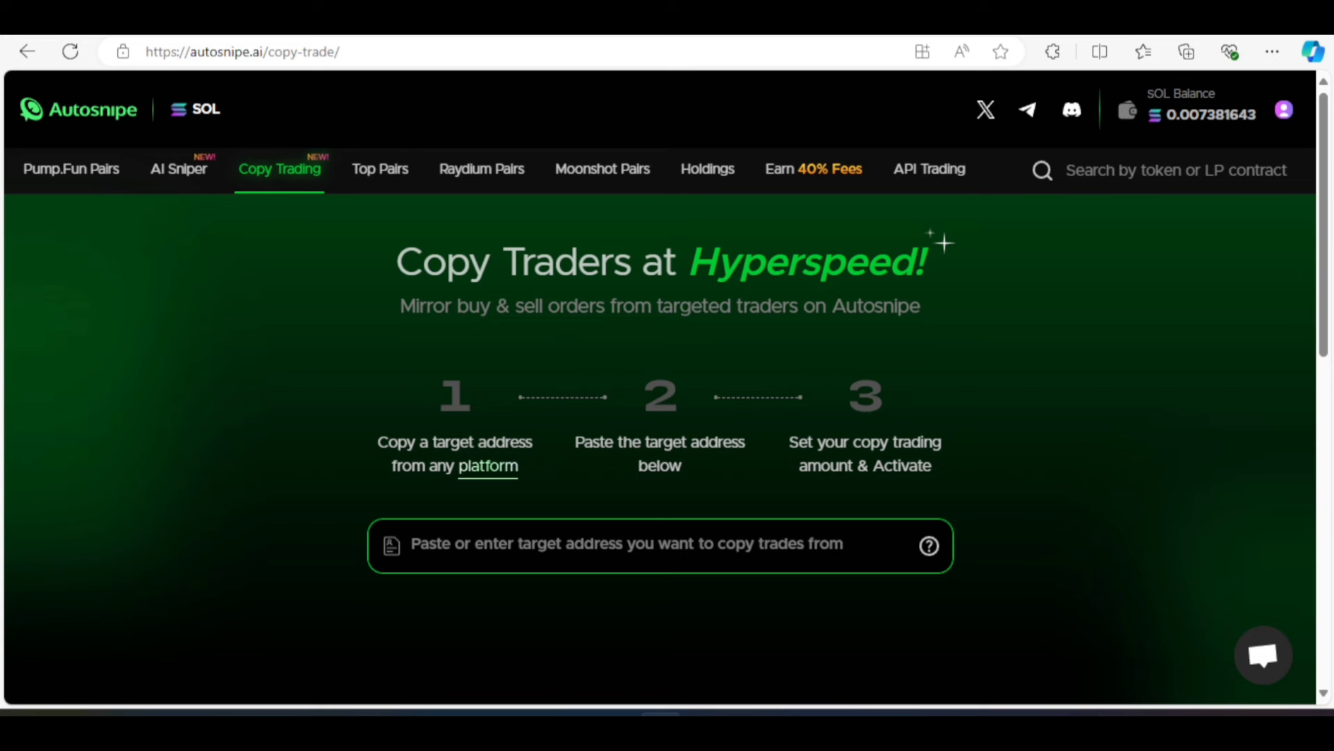
mouse_move(484, 479)
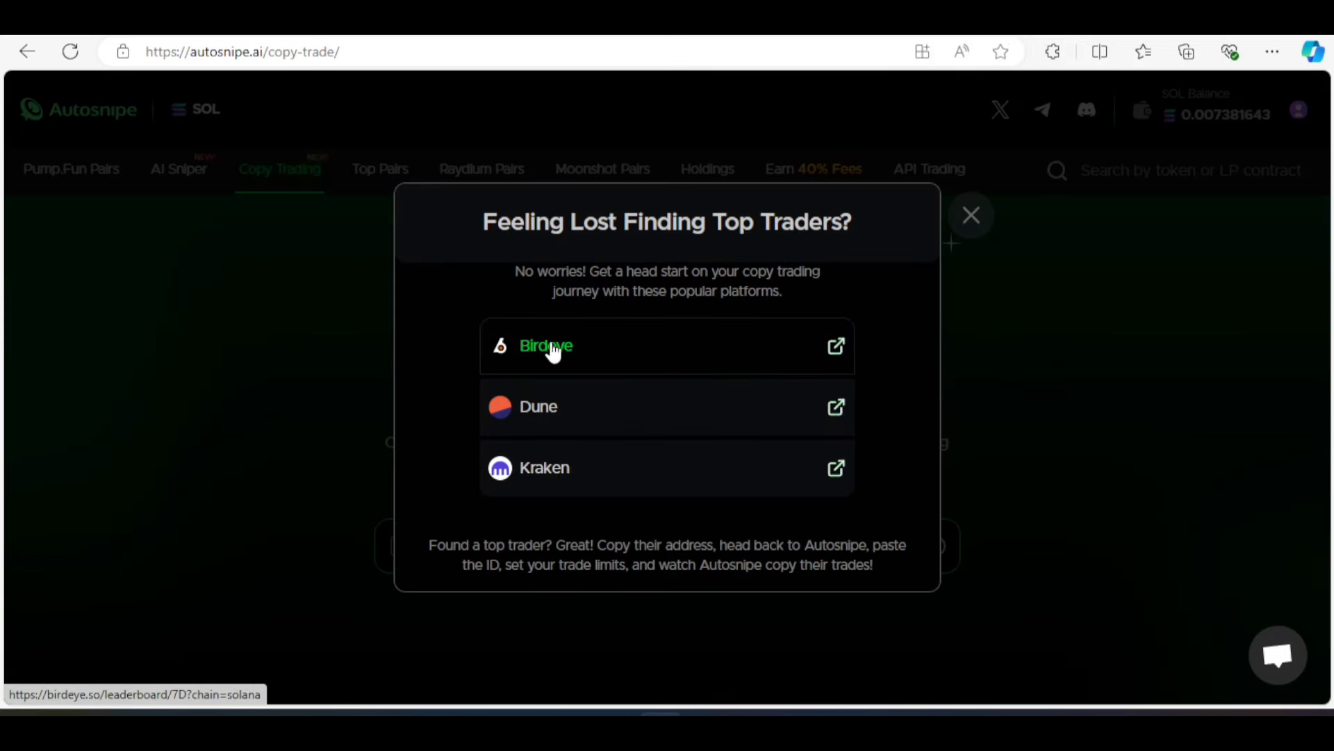
mouse_move(549, 432)
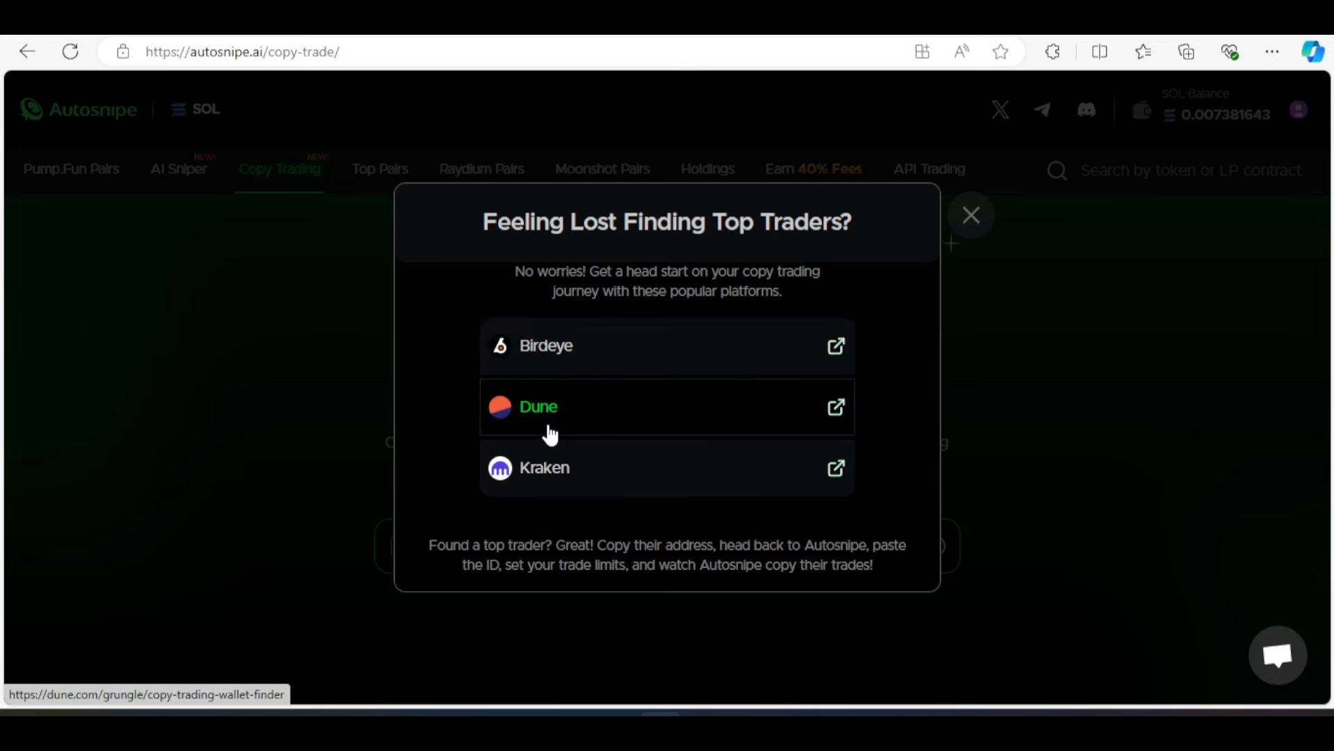
mouse_move(774, 293)
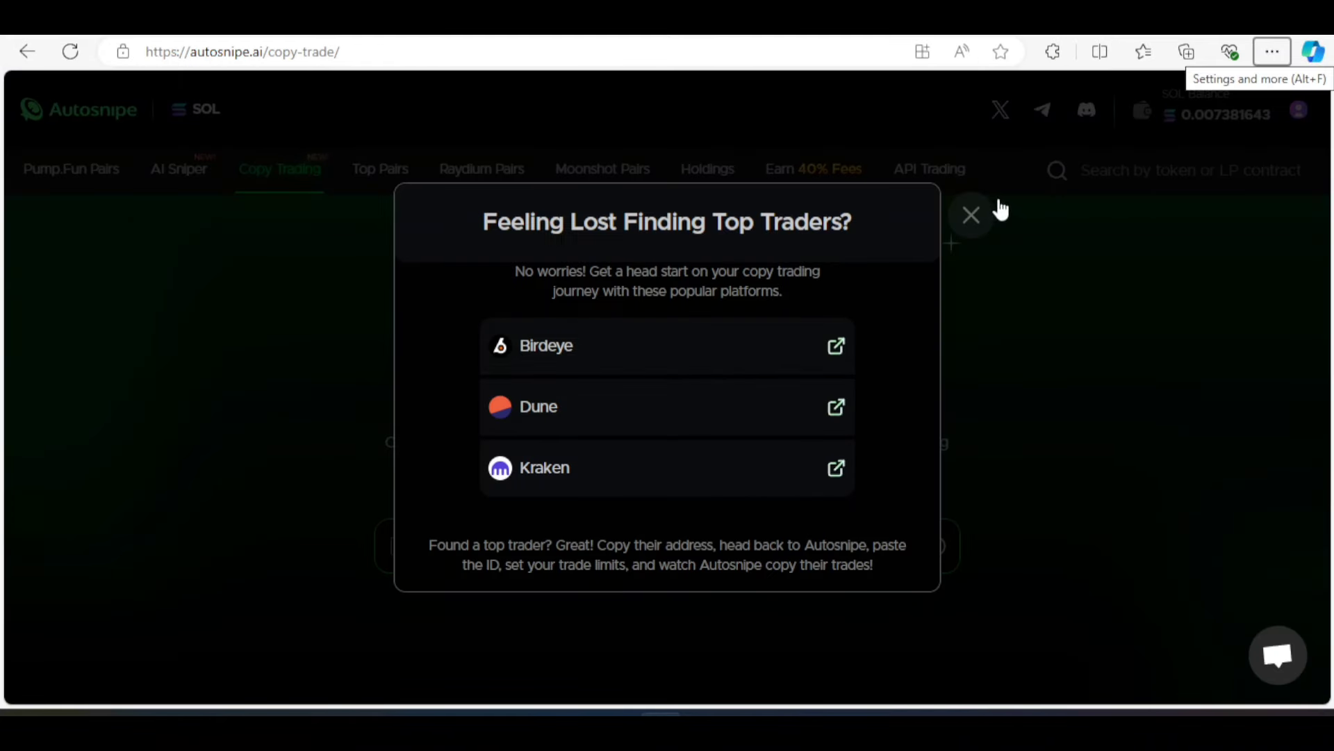
Close the popup suggesting Birdeye, Dune and Kraken for finding top traders
left_click(972, 214)
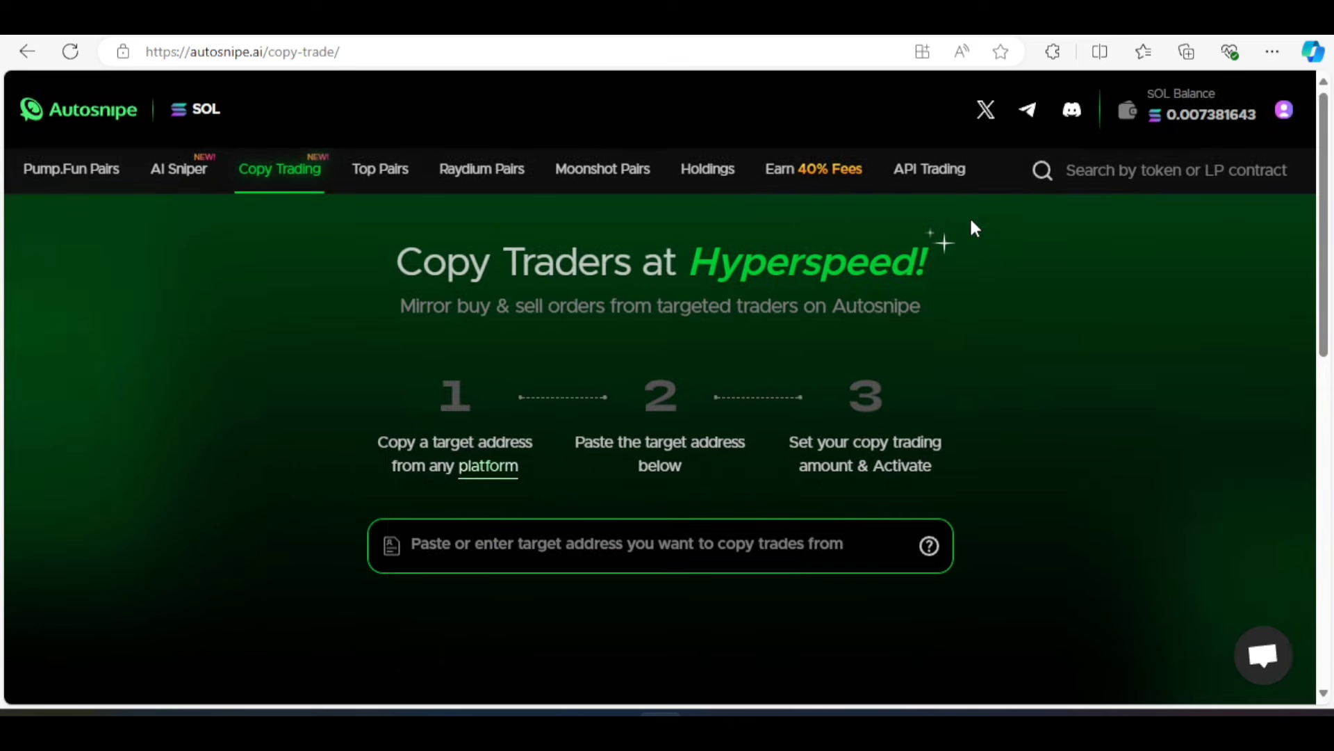
mouse_move(649, 380)
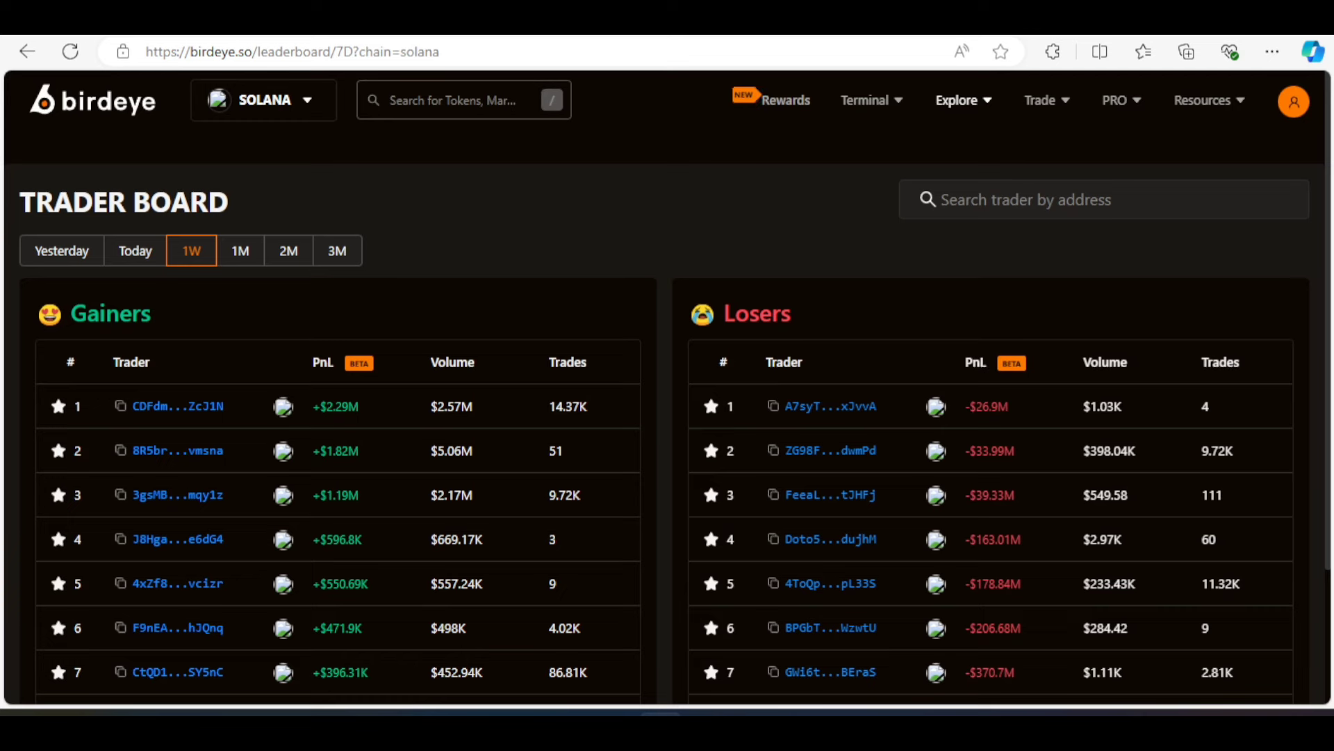
mouse_move(274, 176)
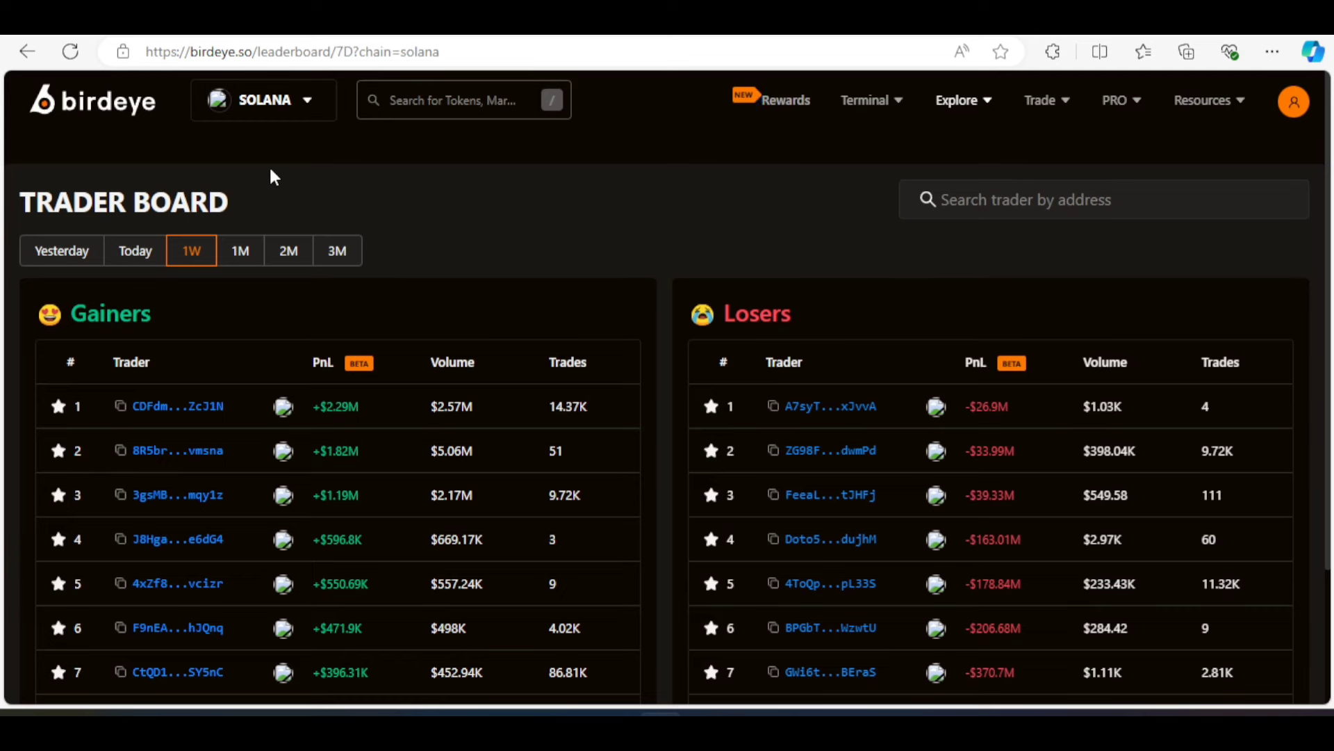
mouse_move(55, 329)
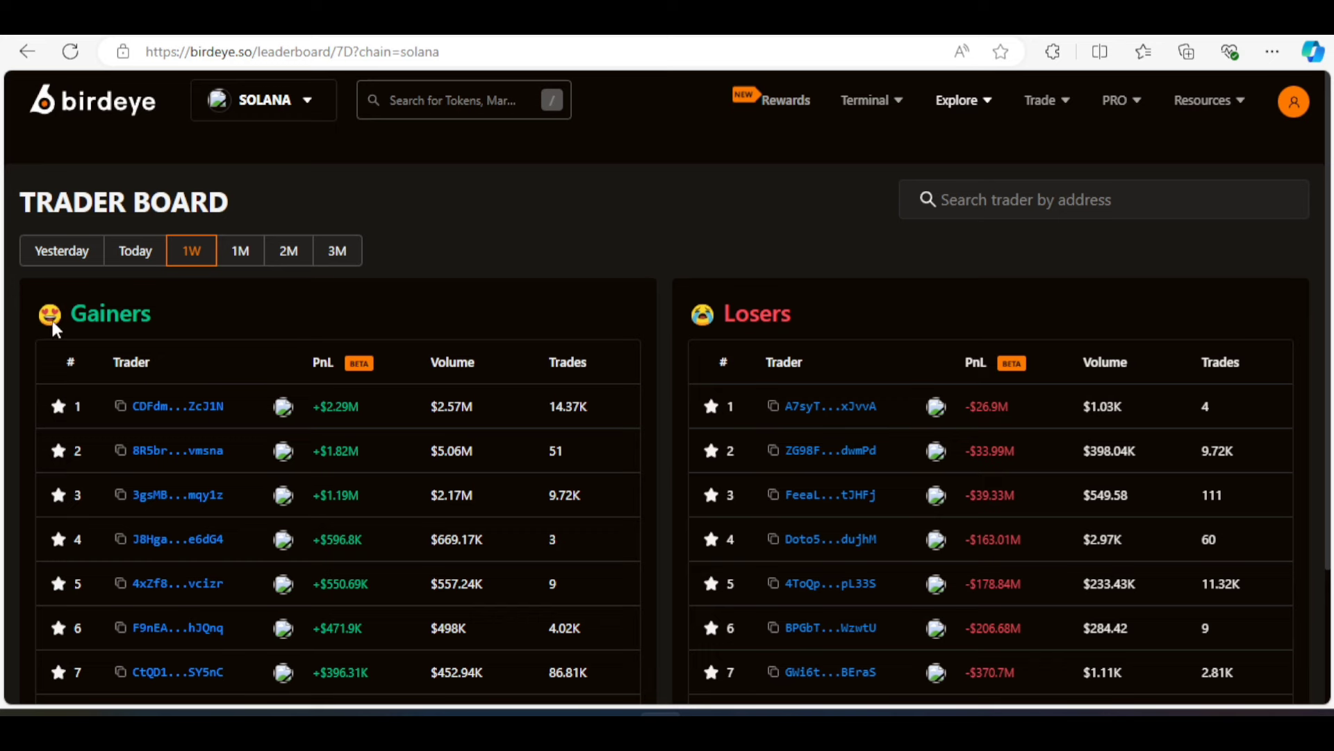
mouse_move(774, 304)
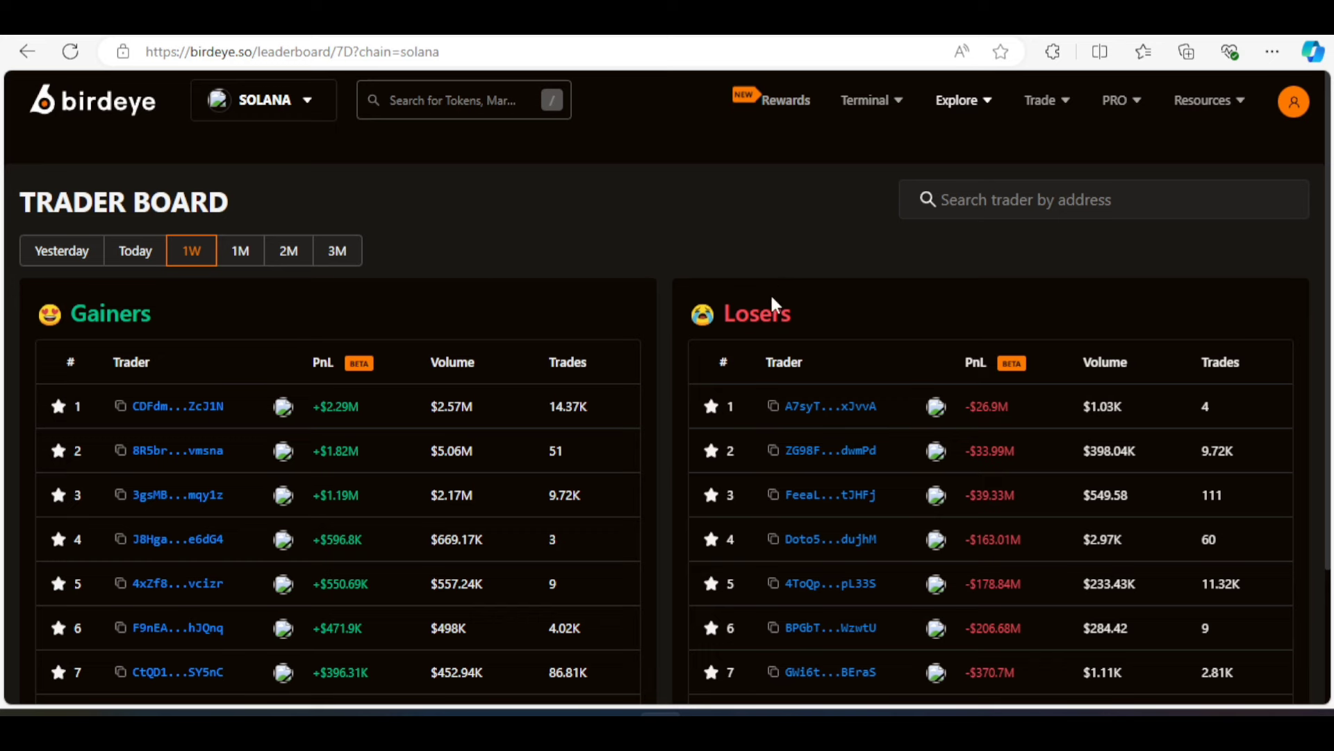
mouse_move(374, 416)
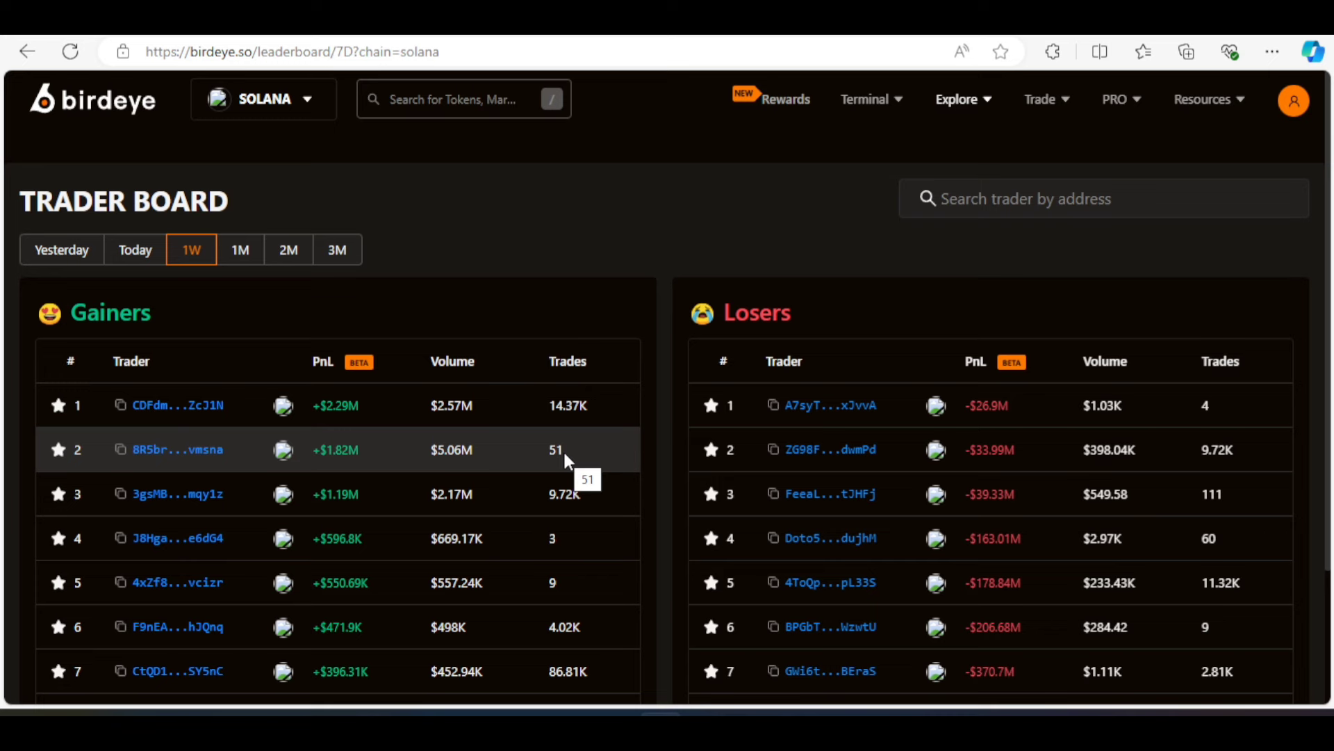
mouse_move(457, 467)
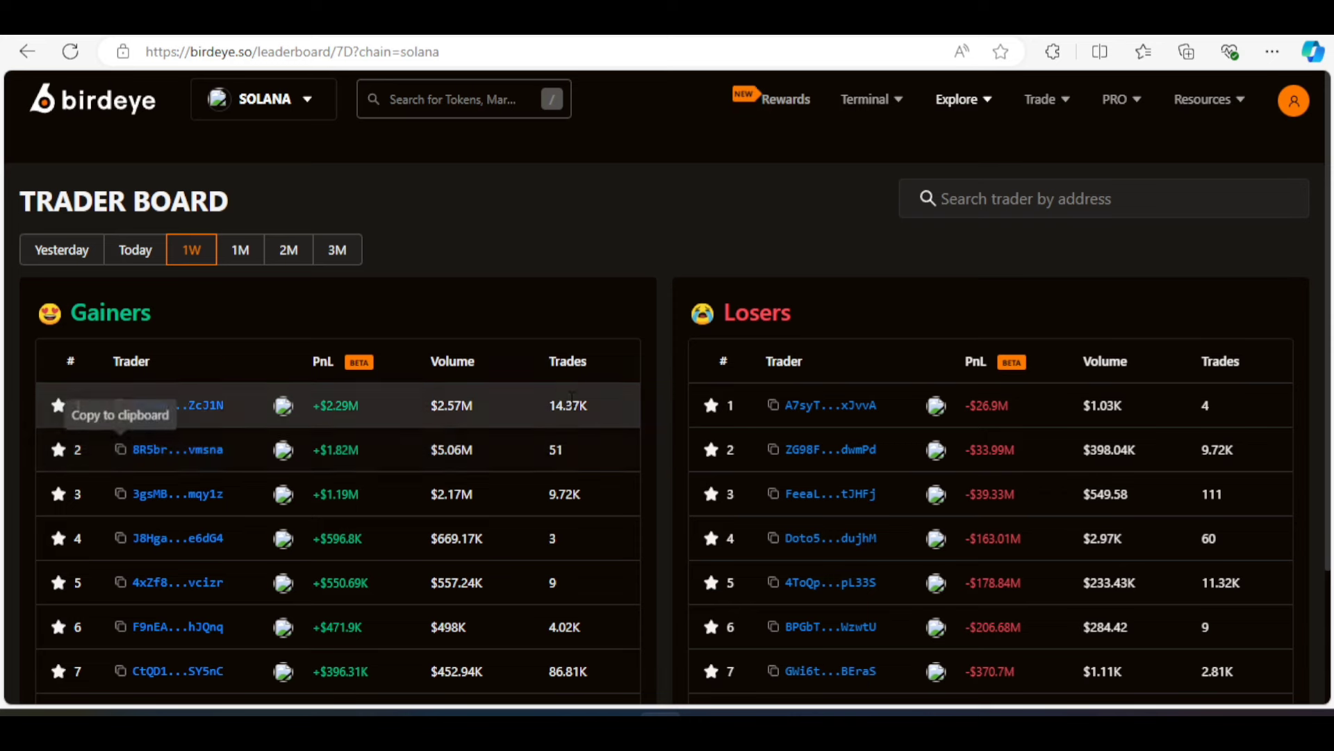
mouse_move(429, 464)
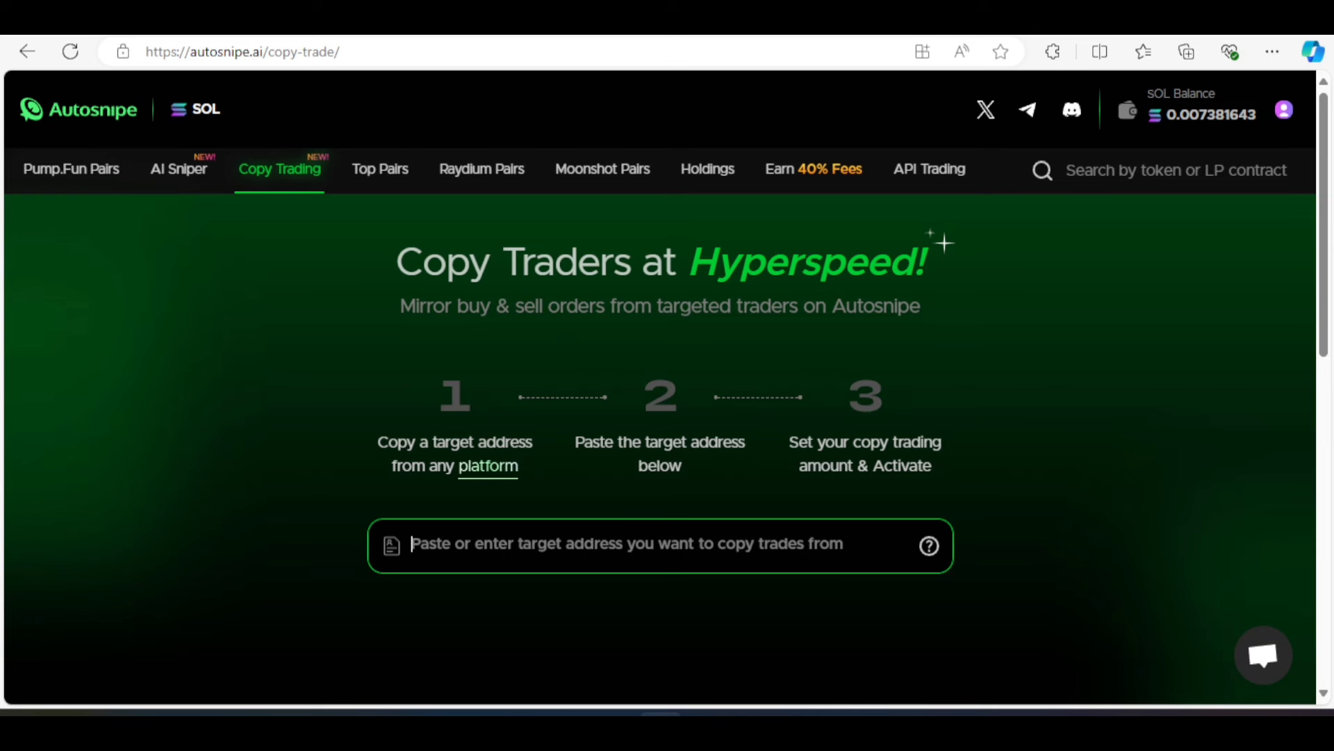
type("8R5brRqNa1CDMtcQRaLPQfJeLBrtyqpjDPTSKbBvmsna")
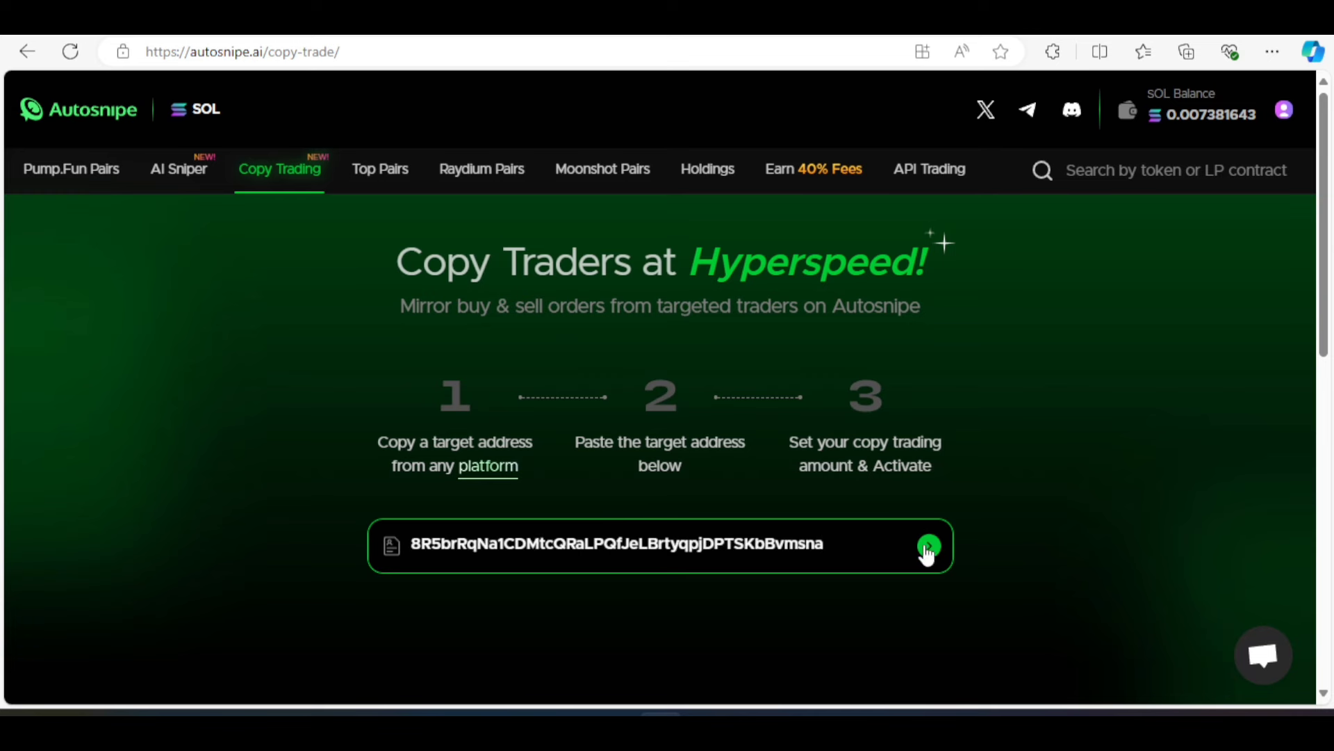
left_click(928, 544)
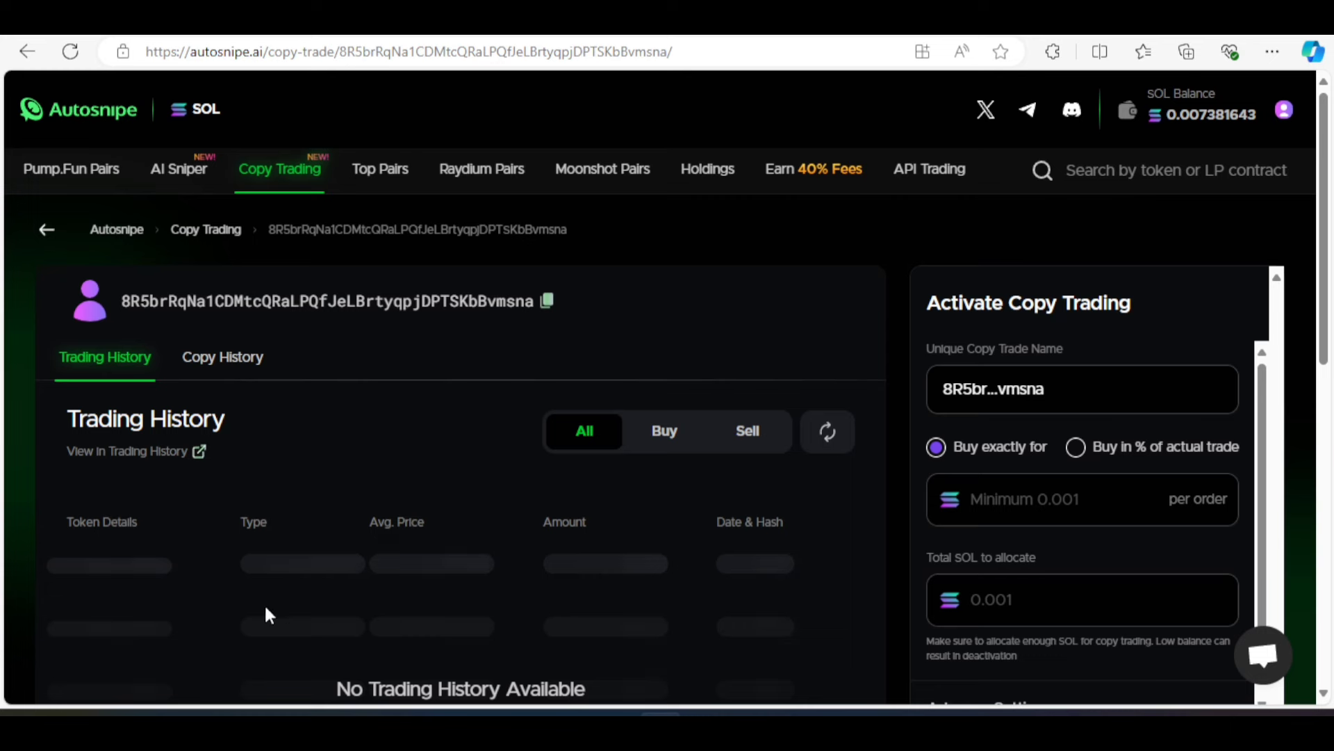
mouse_move(971, 468)
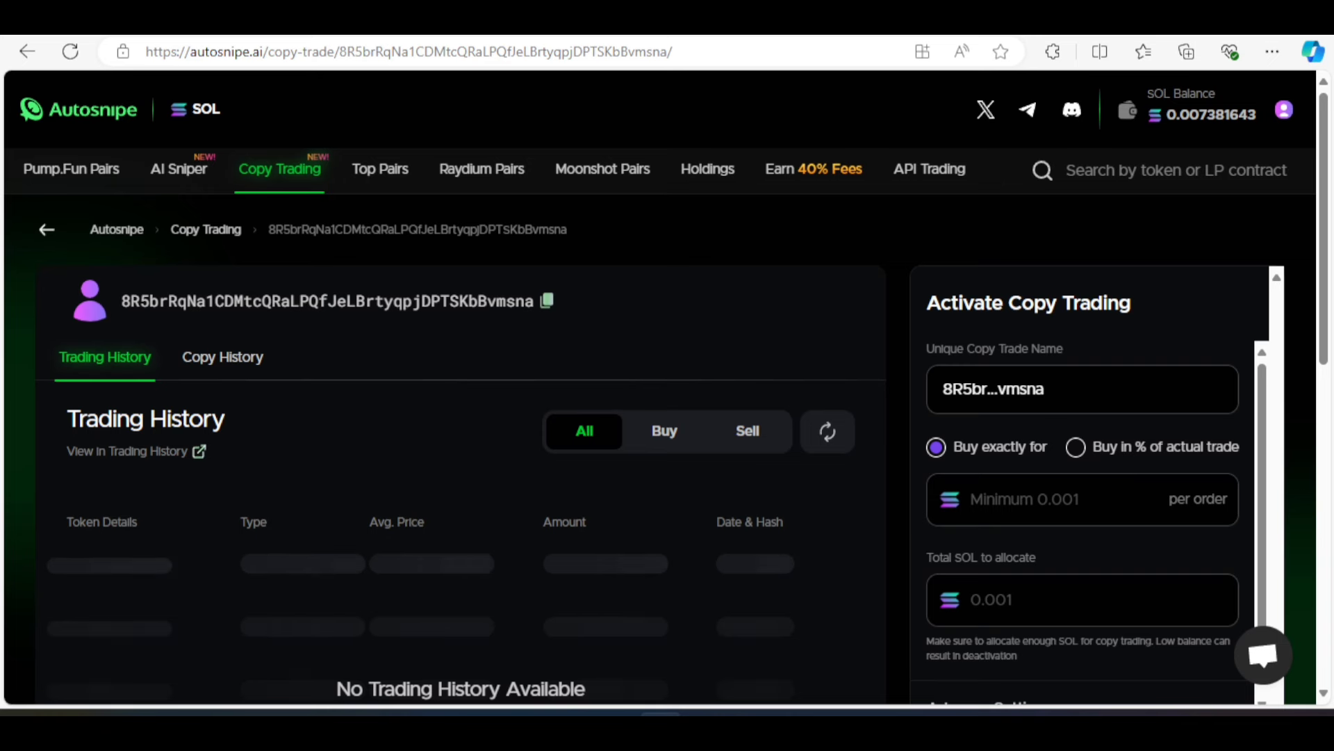
Set the copy trade to buy exactly 0.001 SOL per order with 0.004 SOL total allocated
left_click(1021, 499)
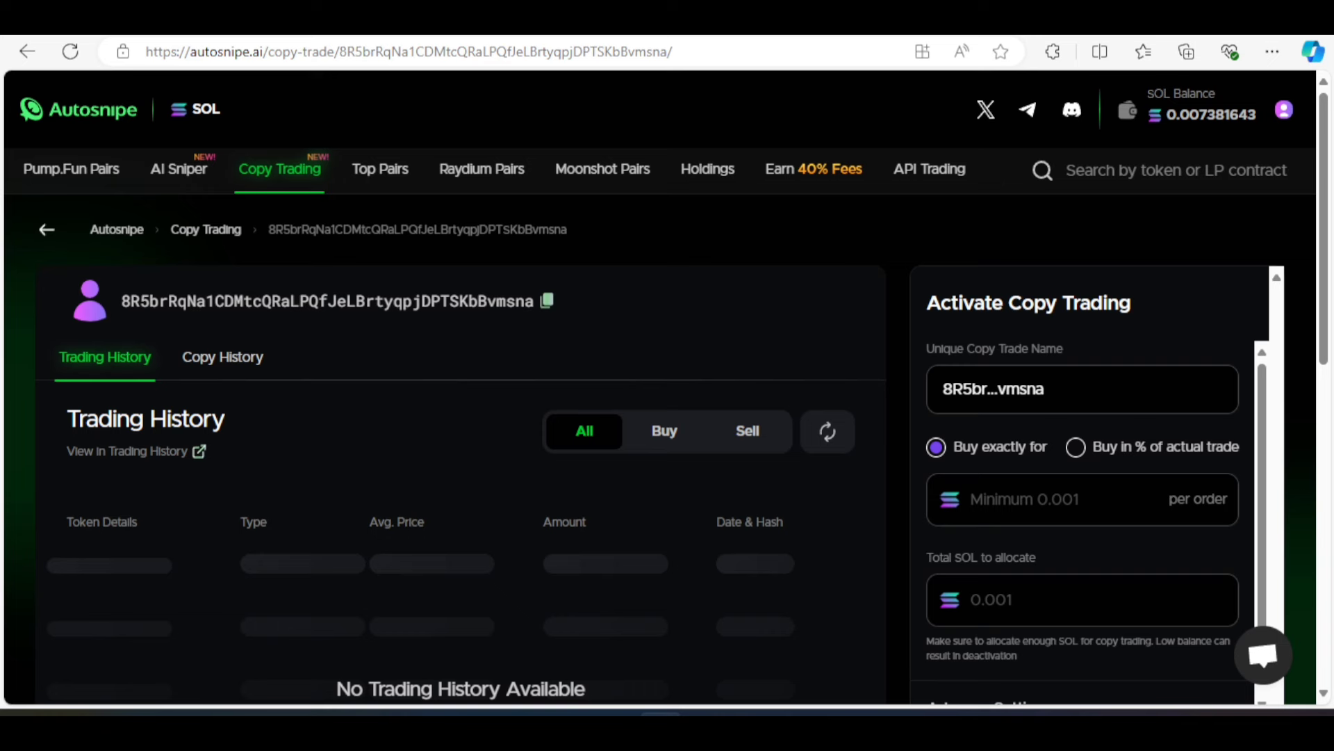
type("0.001")
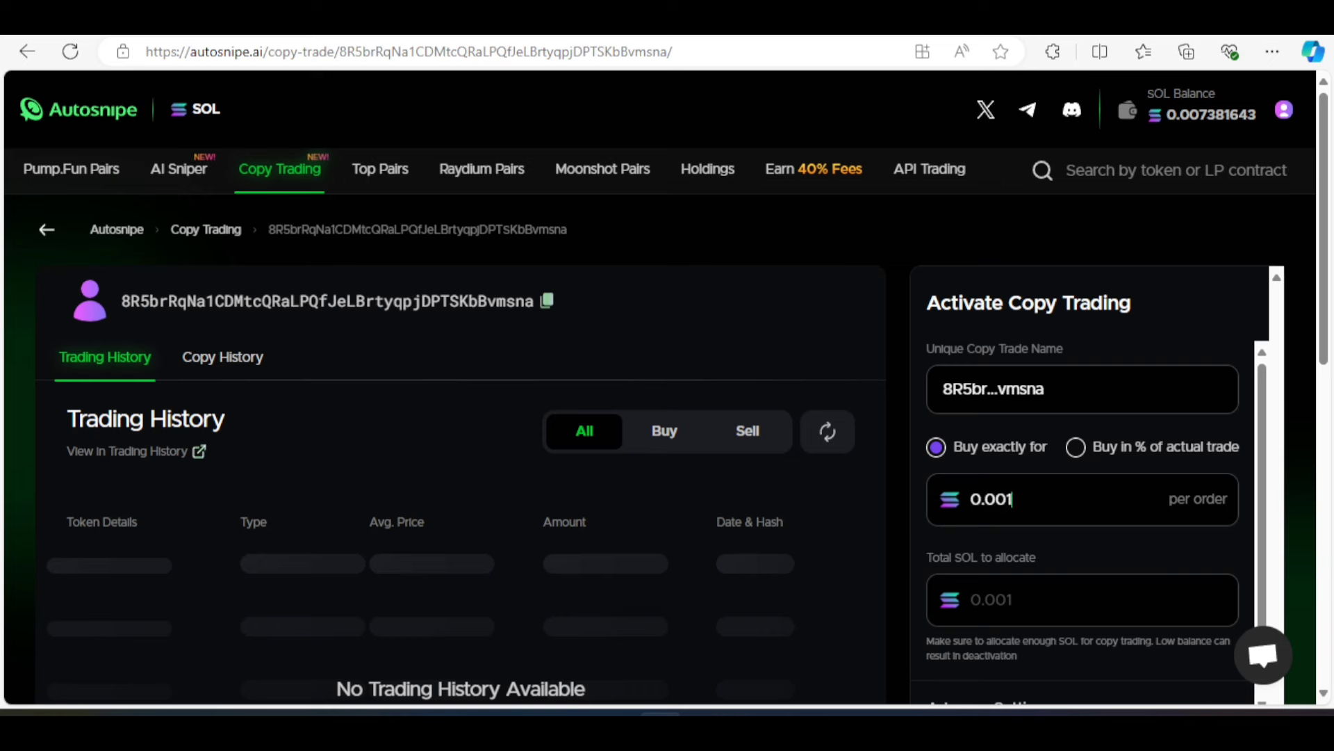
scroll("down", 3)
type("0.004")
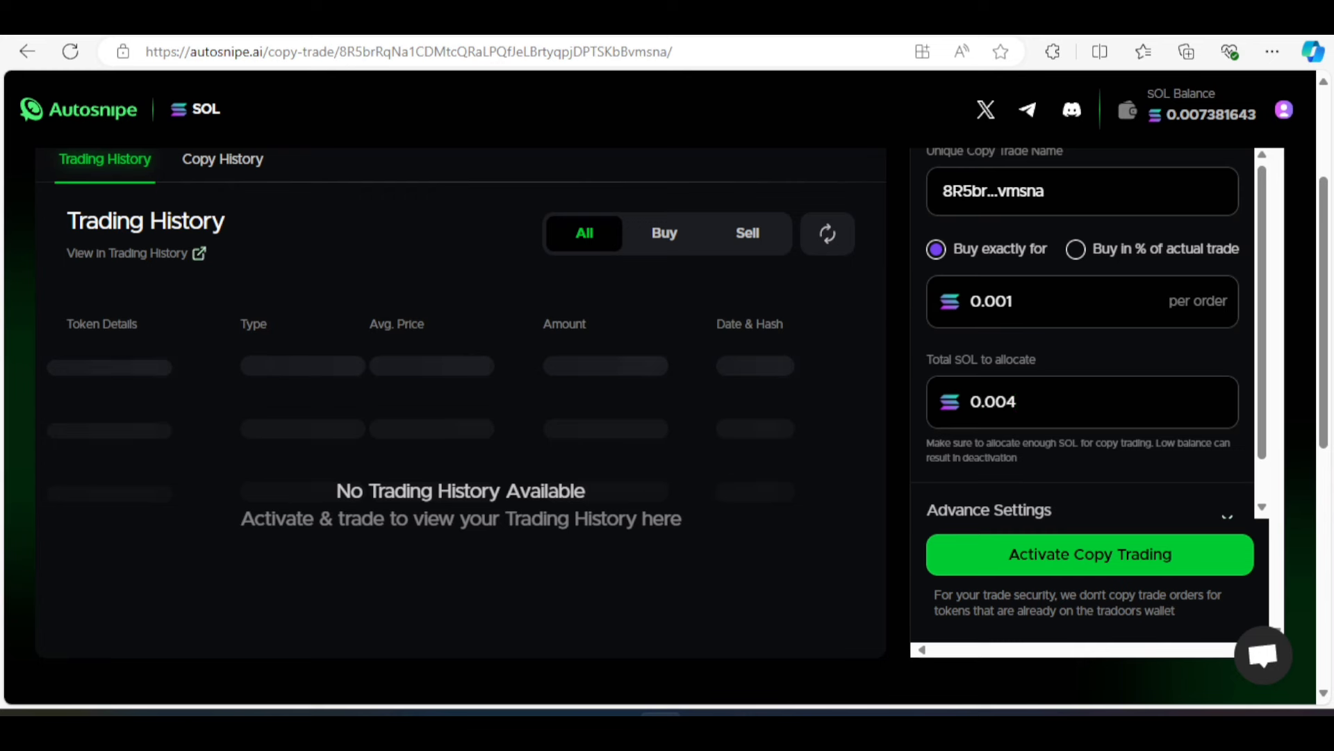
mouse_move(1040, 342)
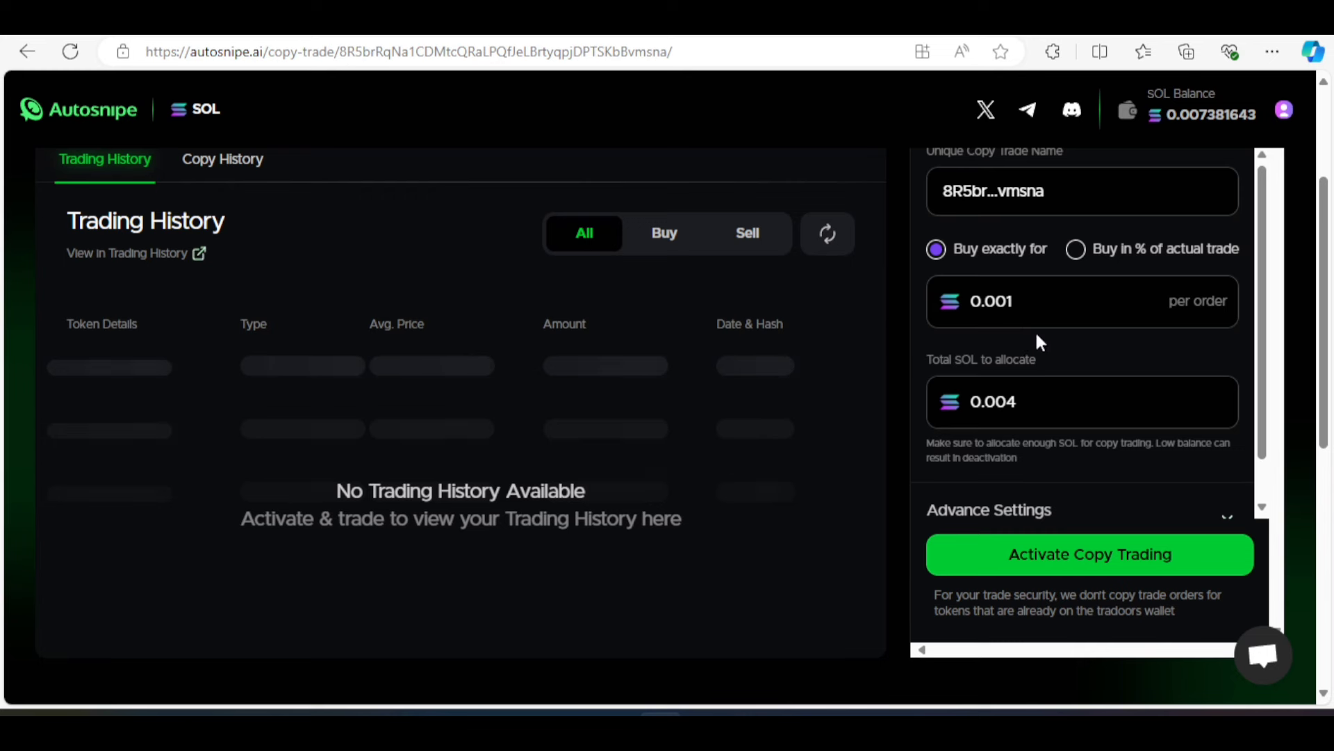
left_click(1081, 402)
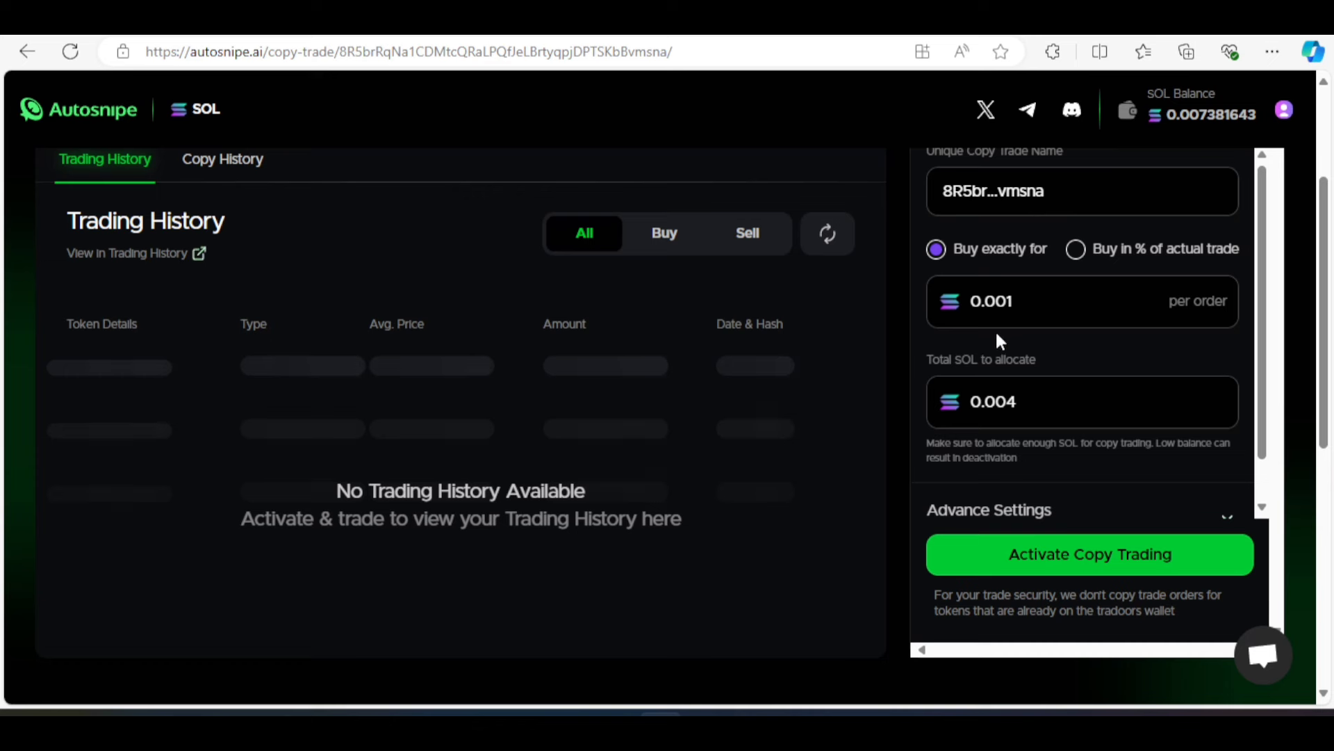
mouse_move(1001, 341)
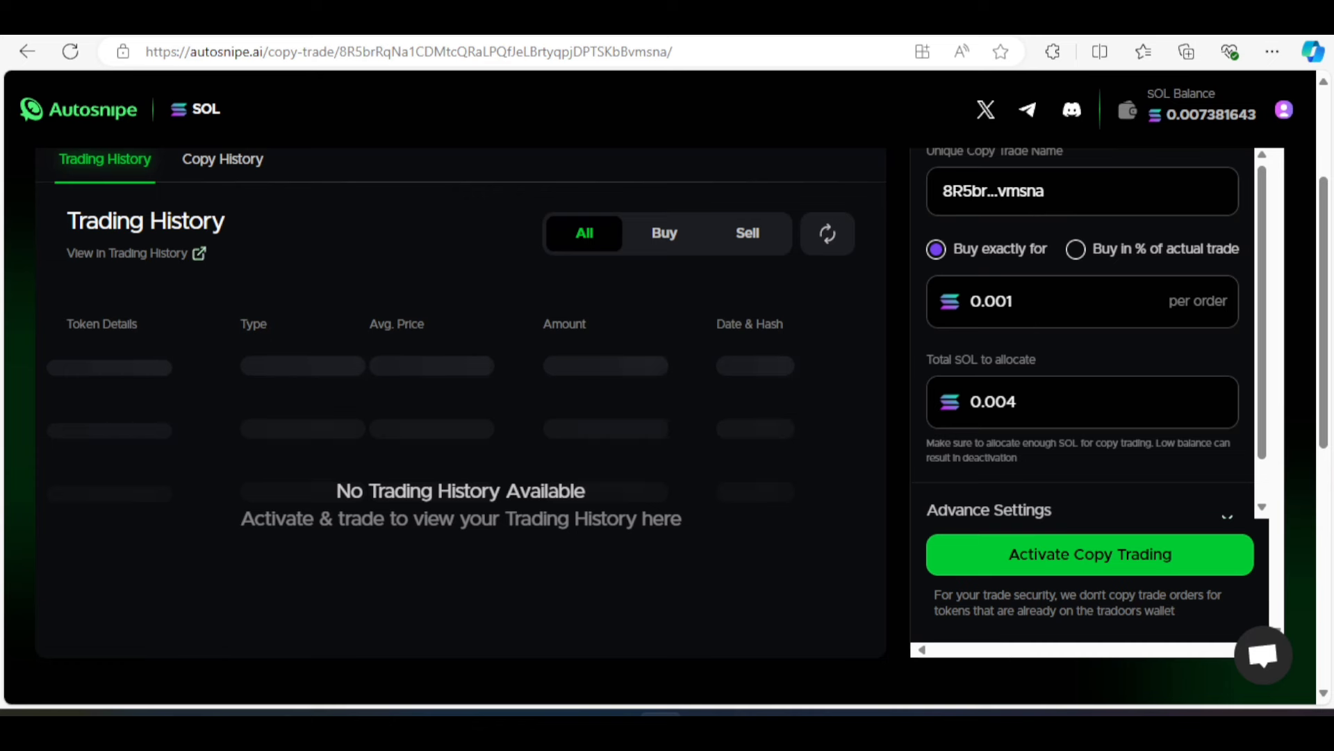
mouse_move(1268, 398)
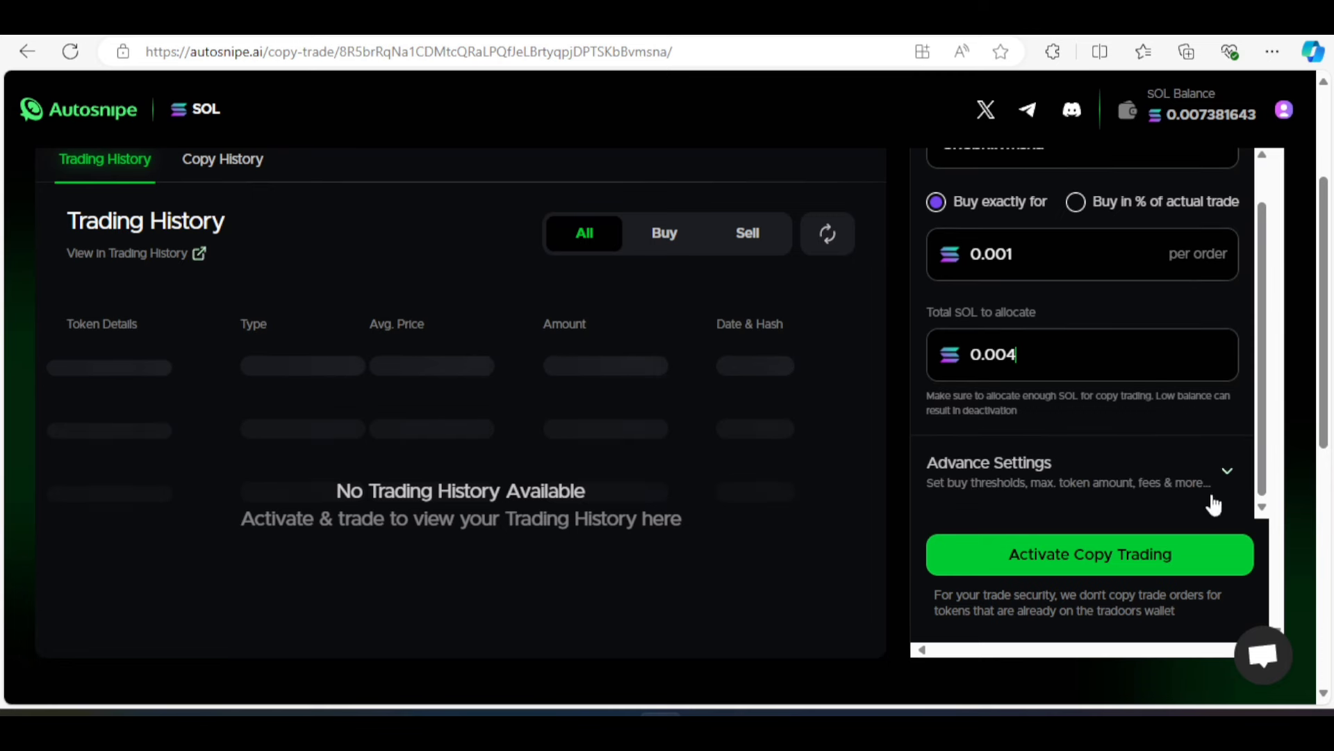
Toggle the min threshold and max buy per token options on then off, leaving advanced settings collapsed
left_click(1226, 469)
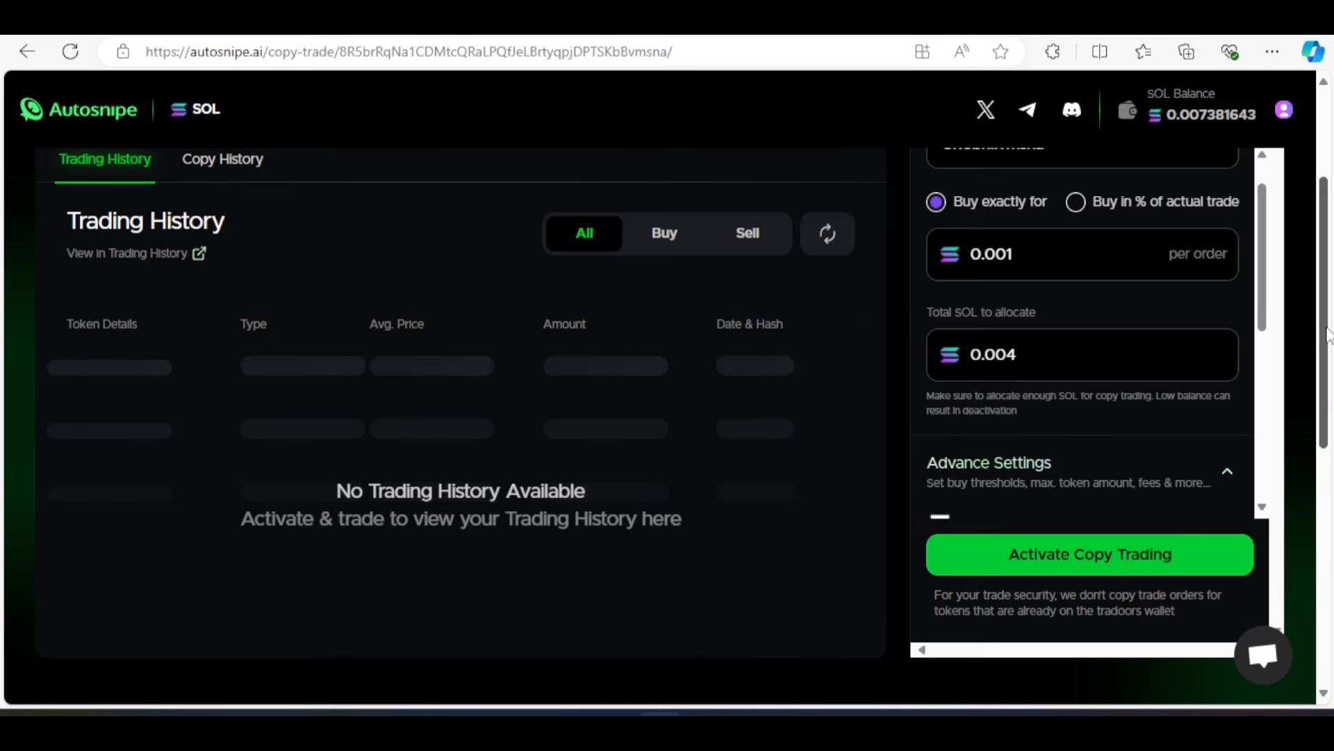
scroll("down", 3)
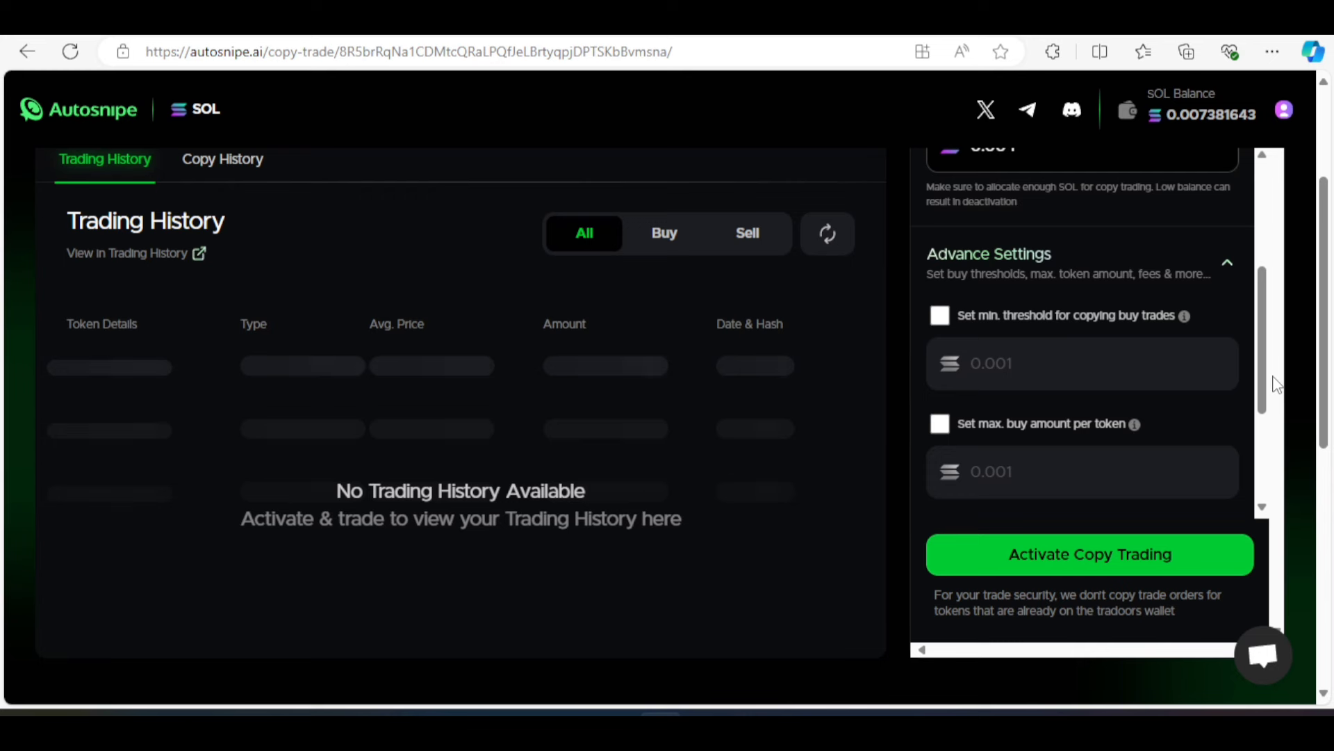
mouse_move(960, 288)
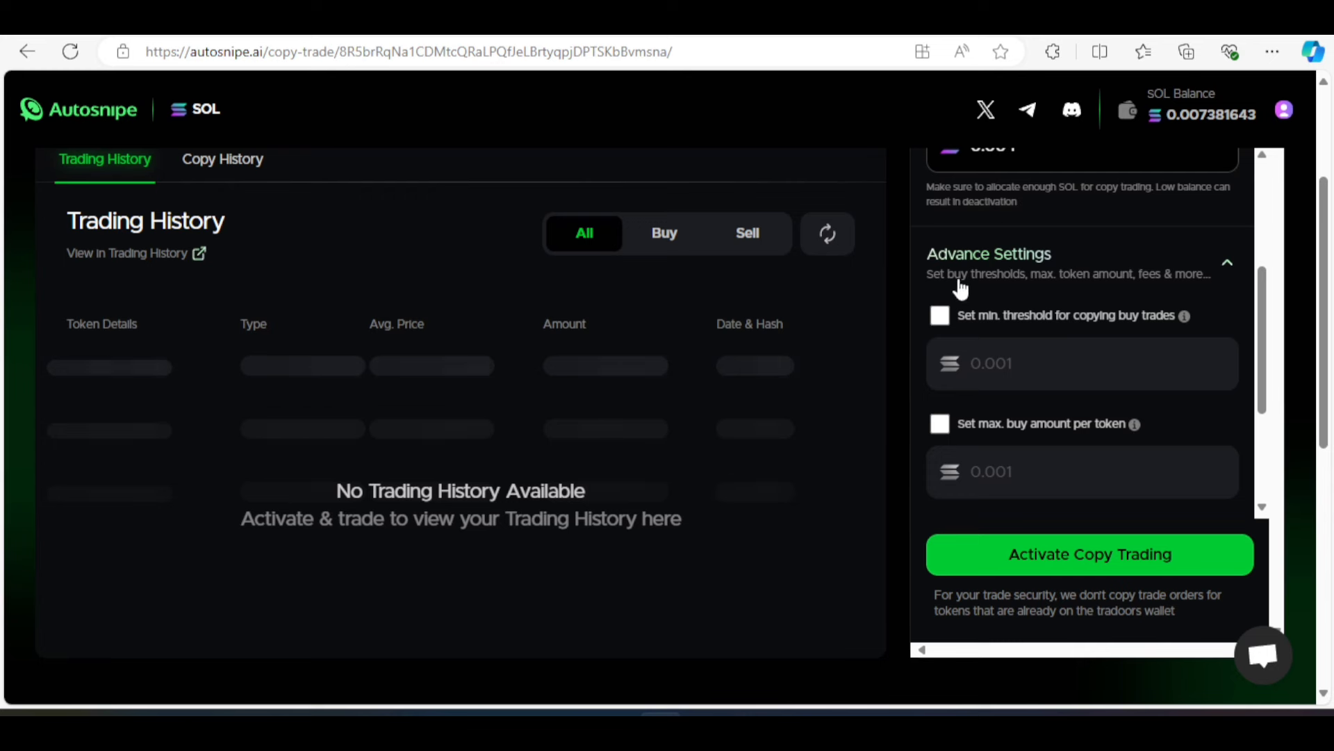
mouse_move(1006, 295)
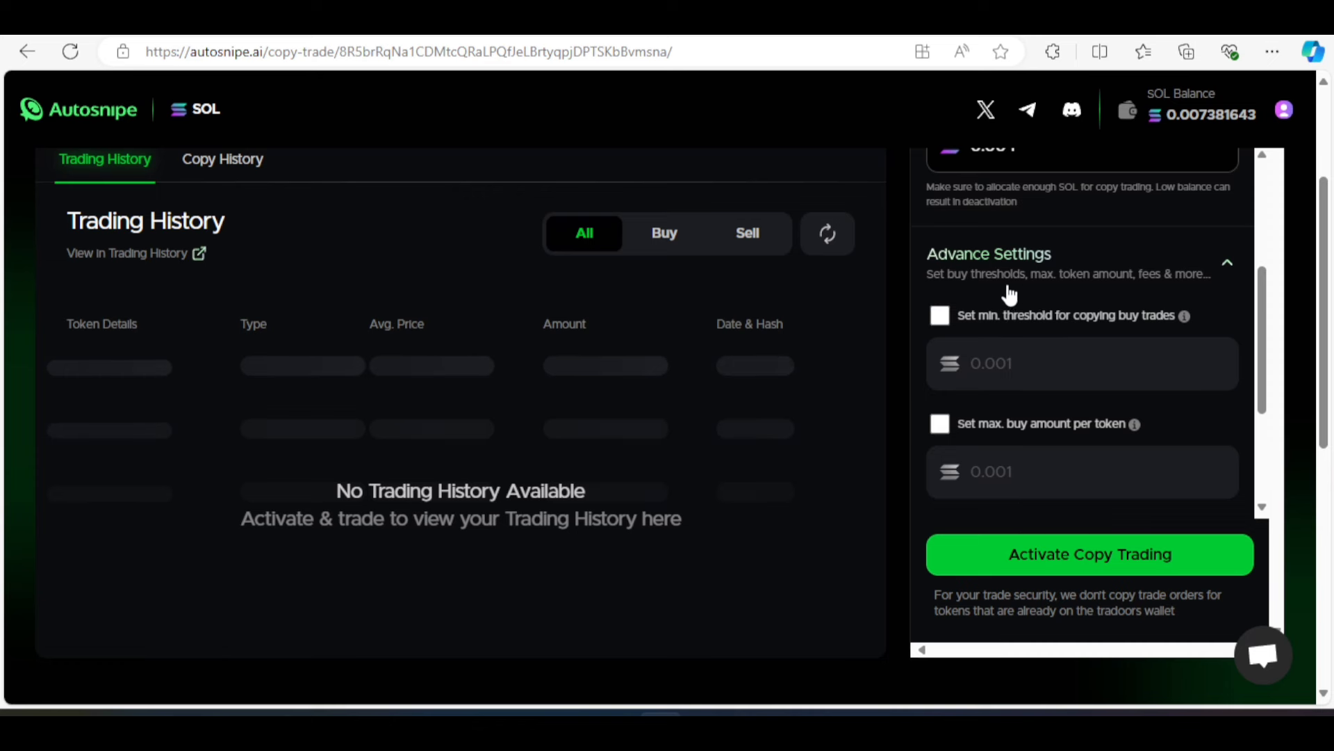
mouse_move(1170, 298)
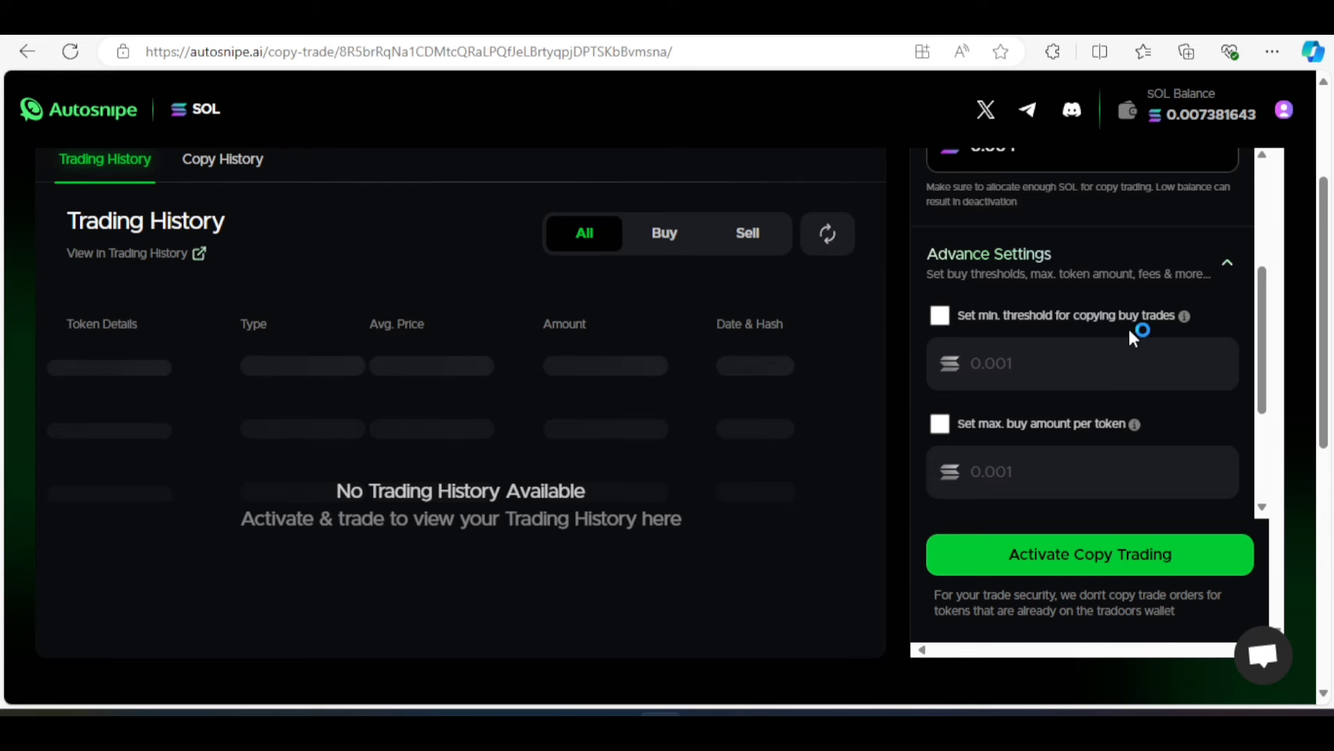
mouse_move(1024, 531)
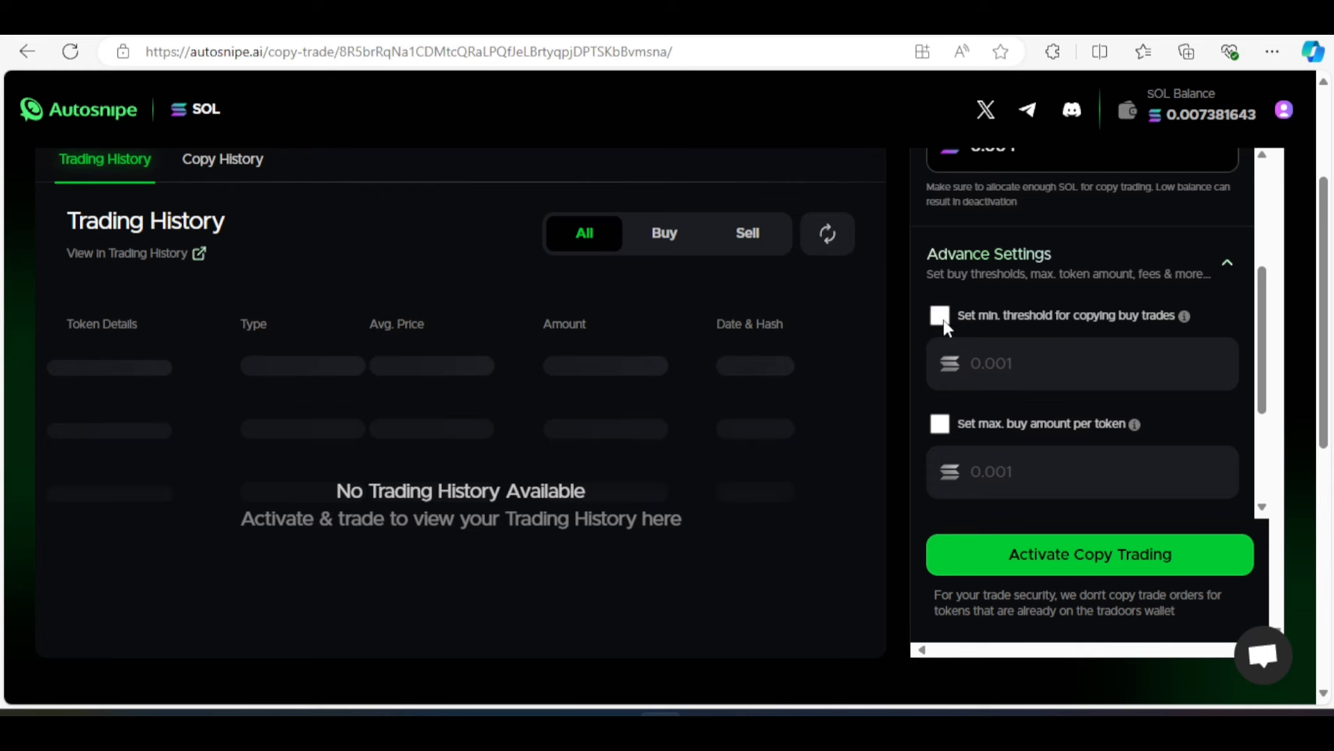
left_click(940, 316)
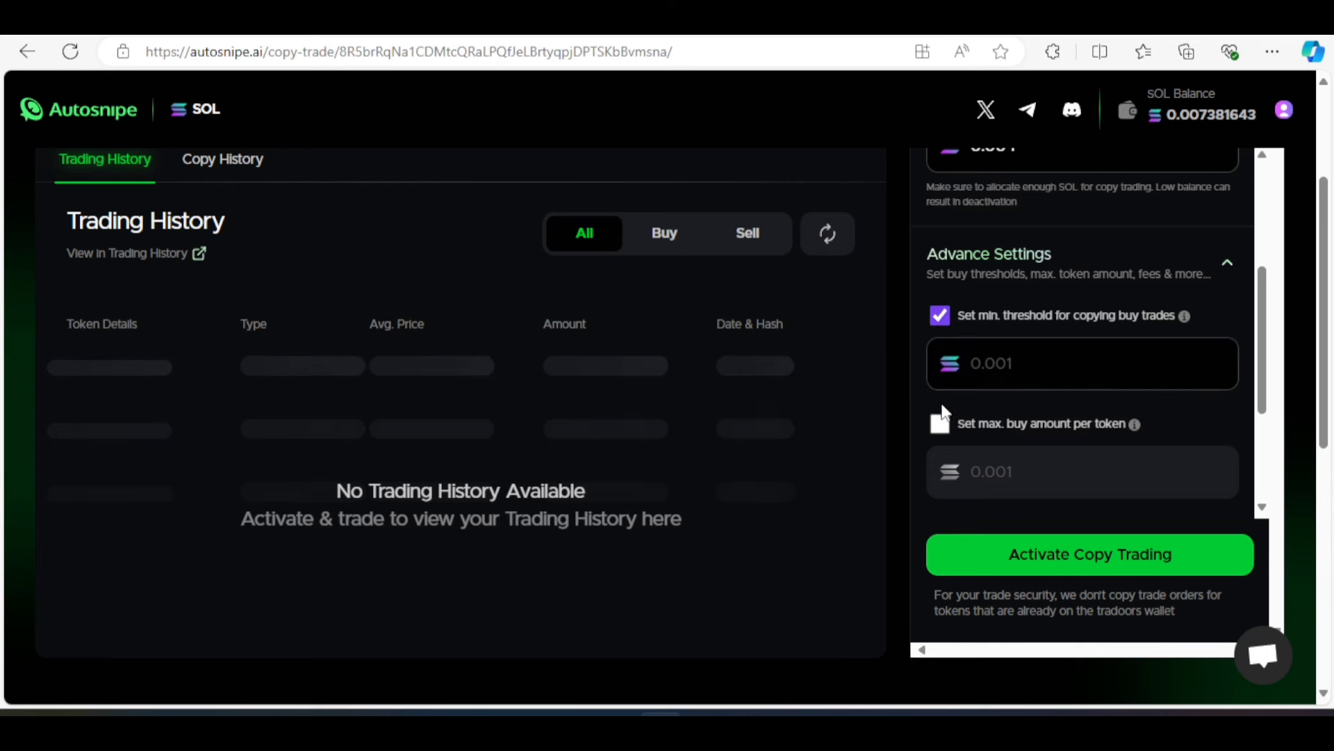
left_click(939, 424)
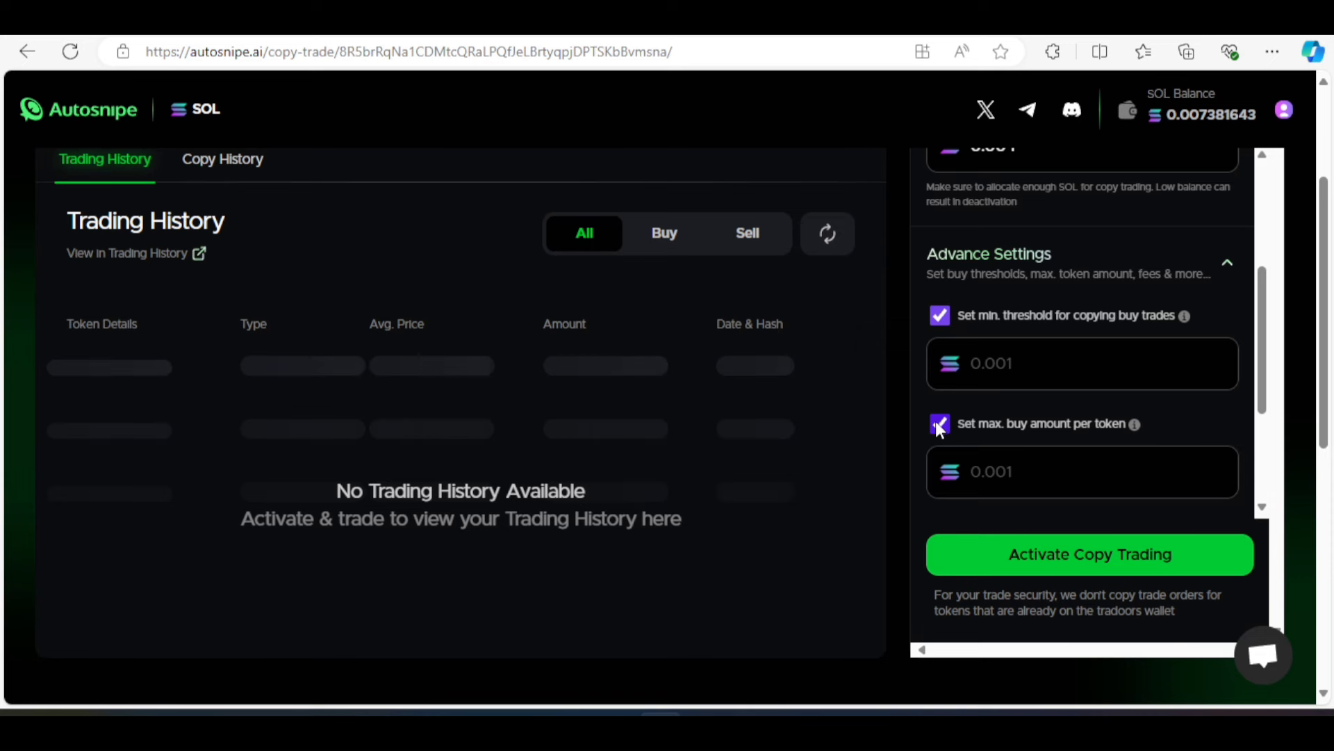
left_click(939, 424)
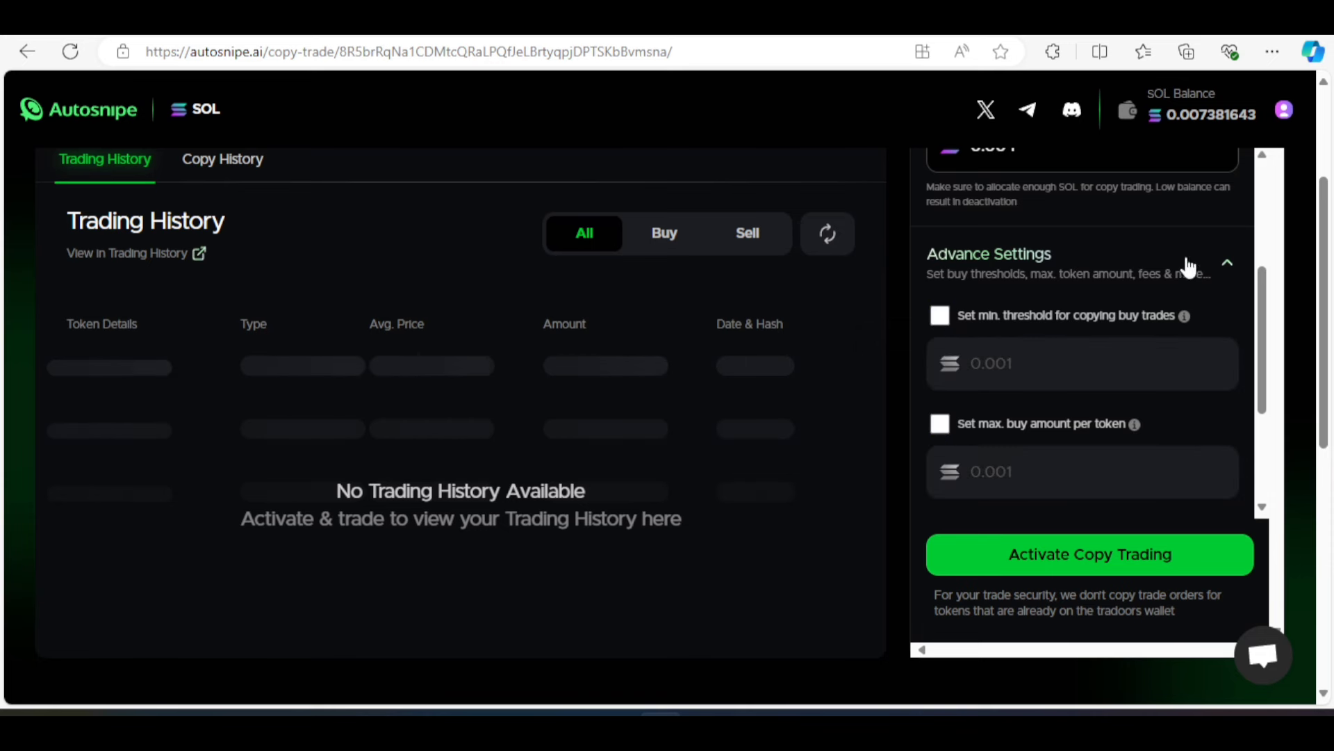
left_click(1226, 263)
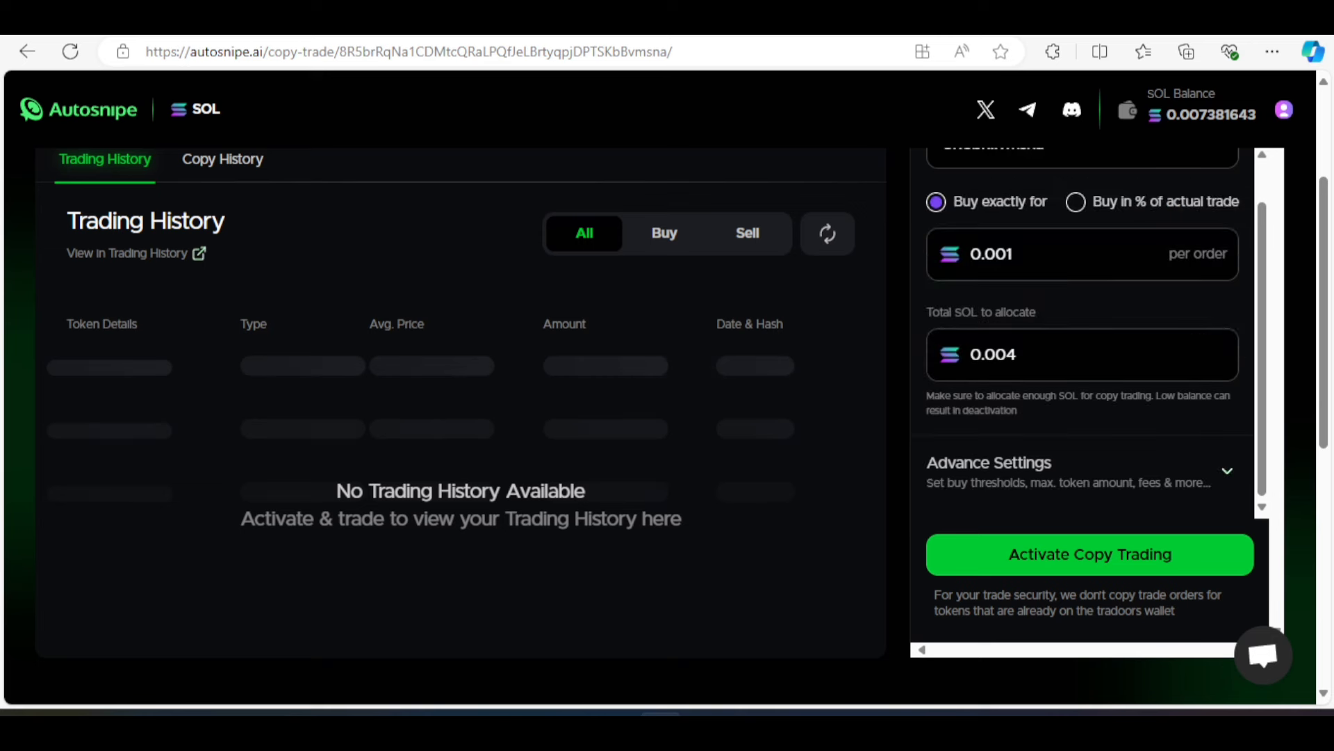
mouse_move(1000, 556)
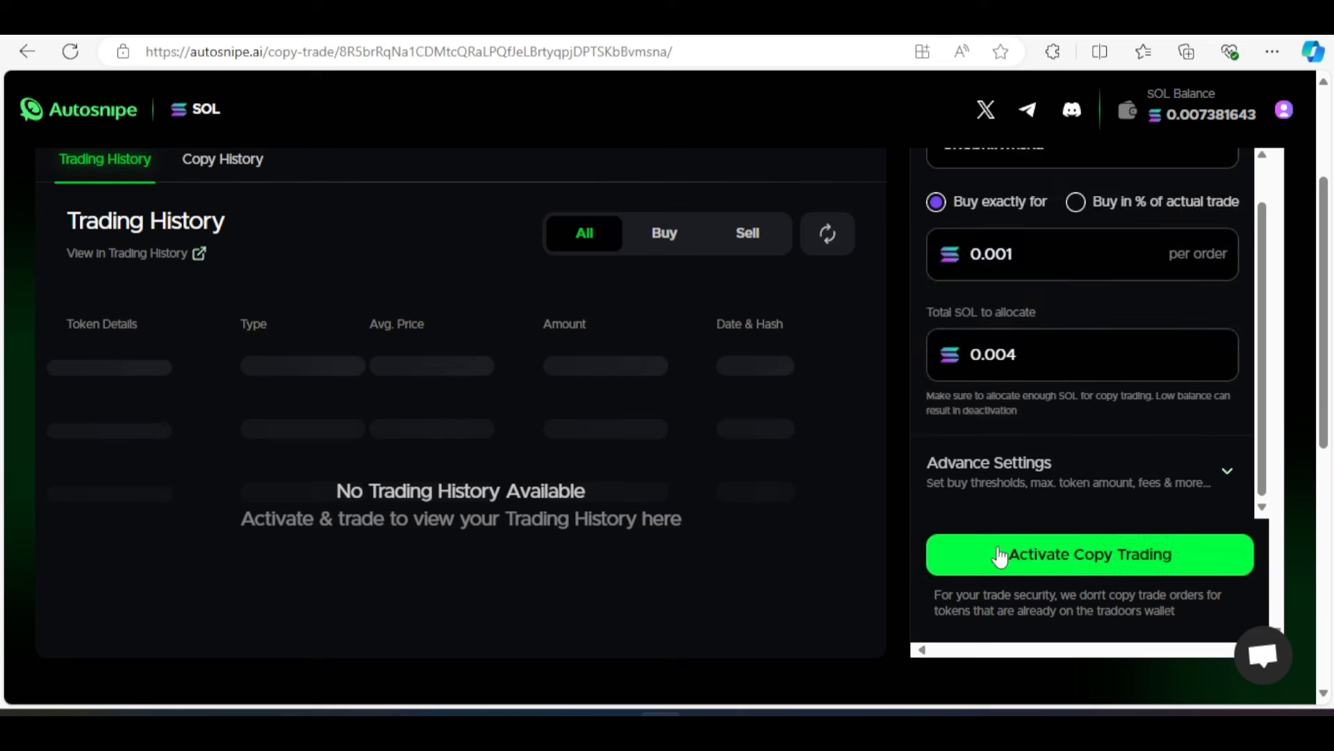
Activate copy trading for this trader and confirm it in the Copy History tab
left_click(1090, 555)
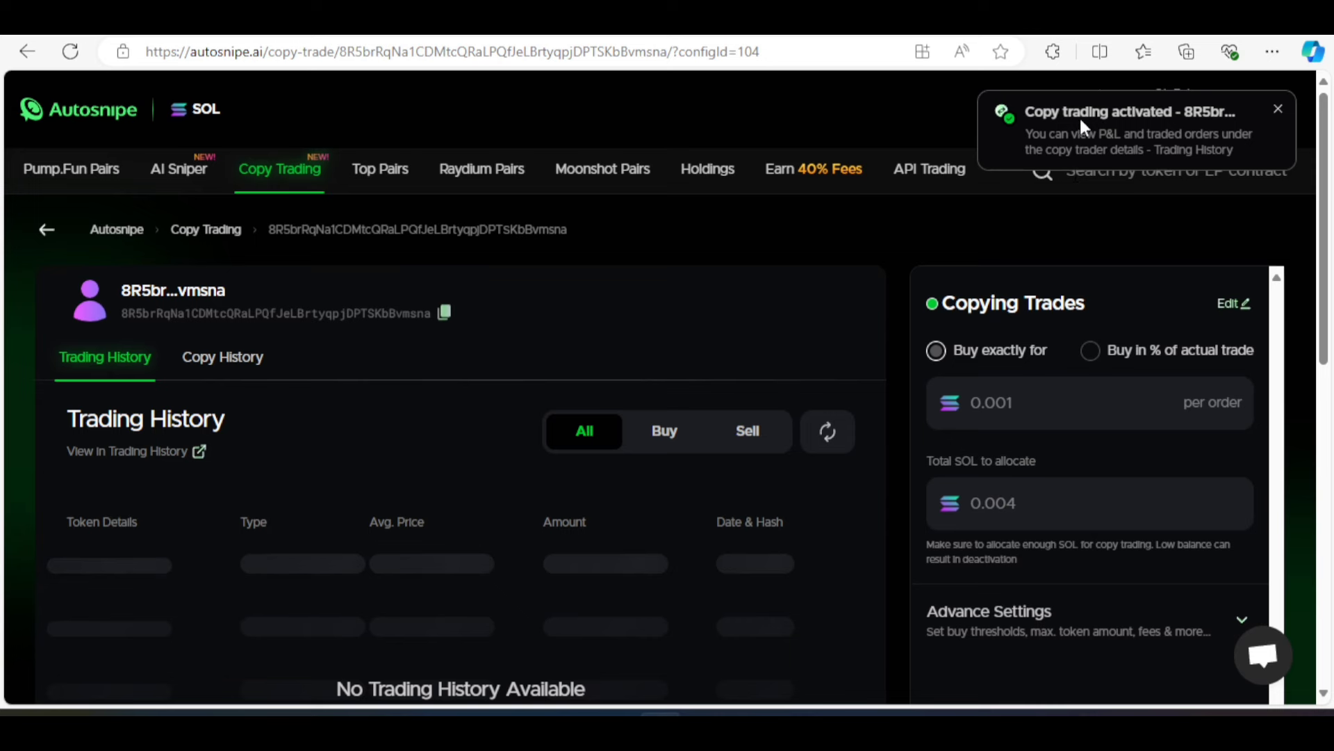
left_click(1277, 108)
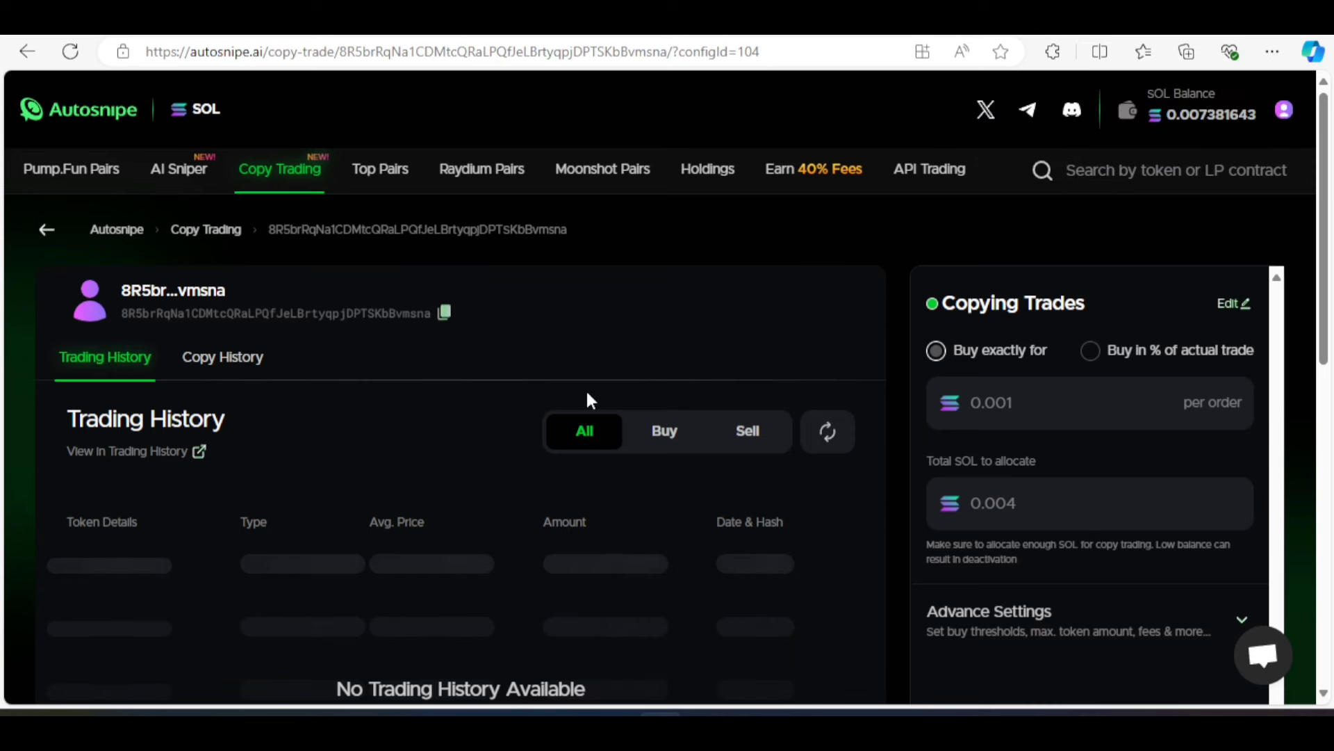
mouse_move(223, 357)
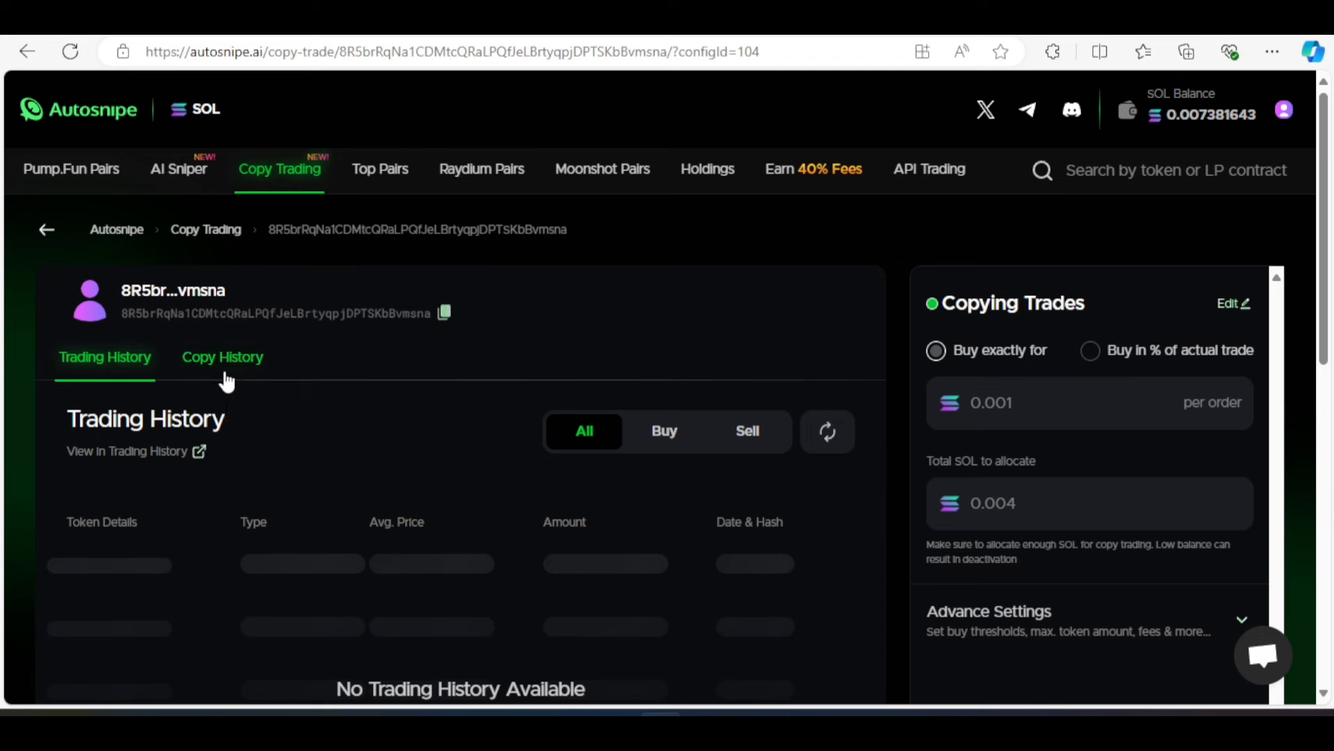
left_click(222, 358)
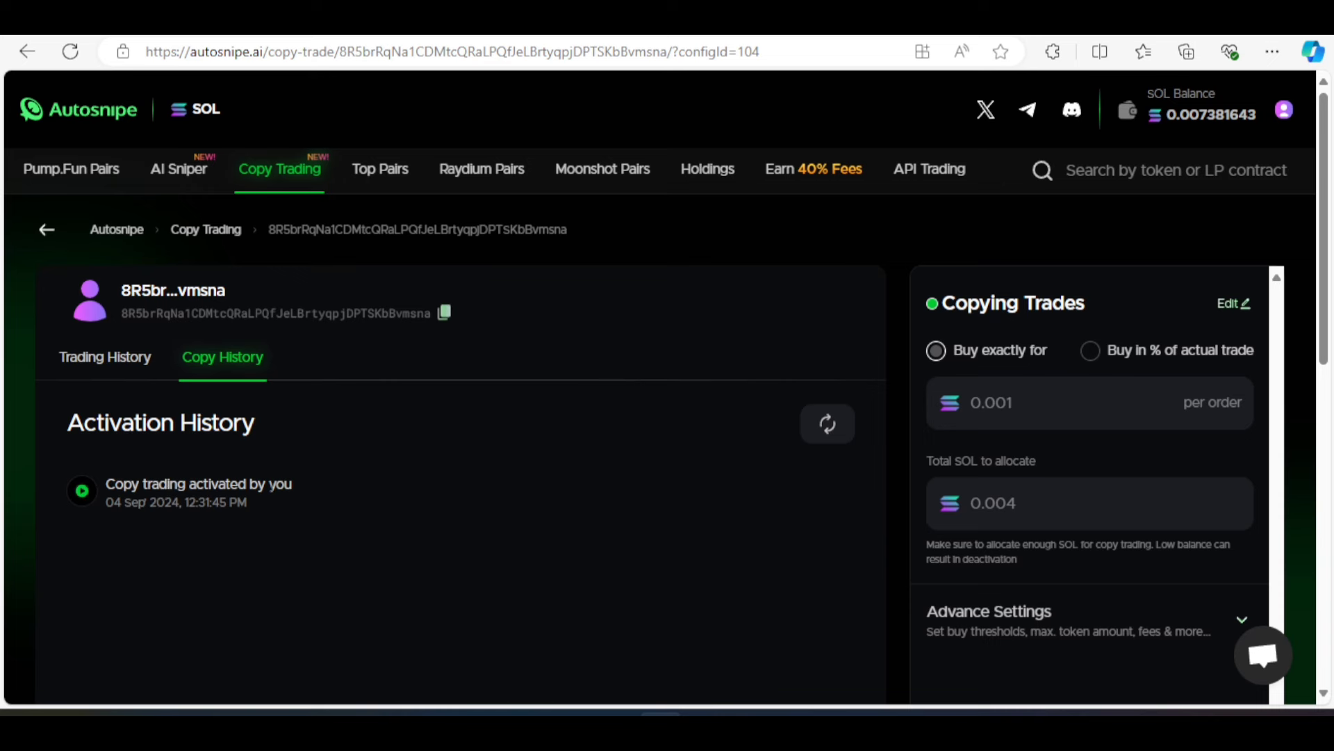
mouse_move(544, 471)
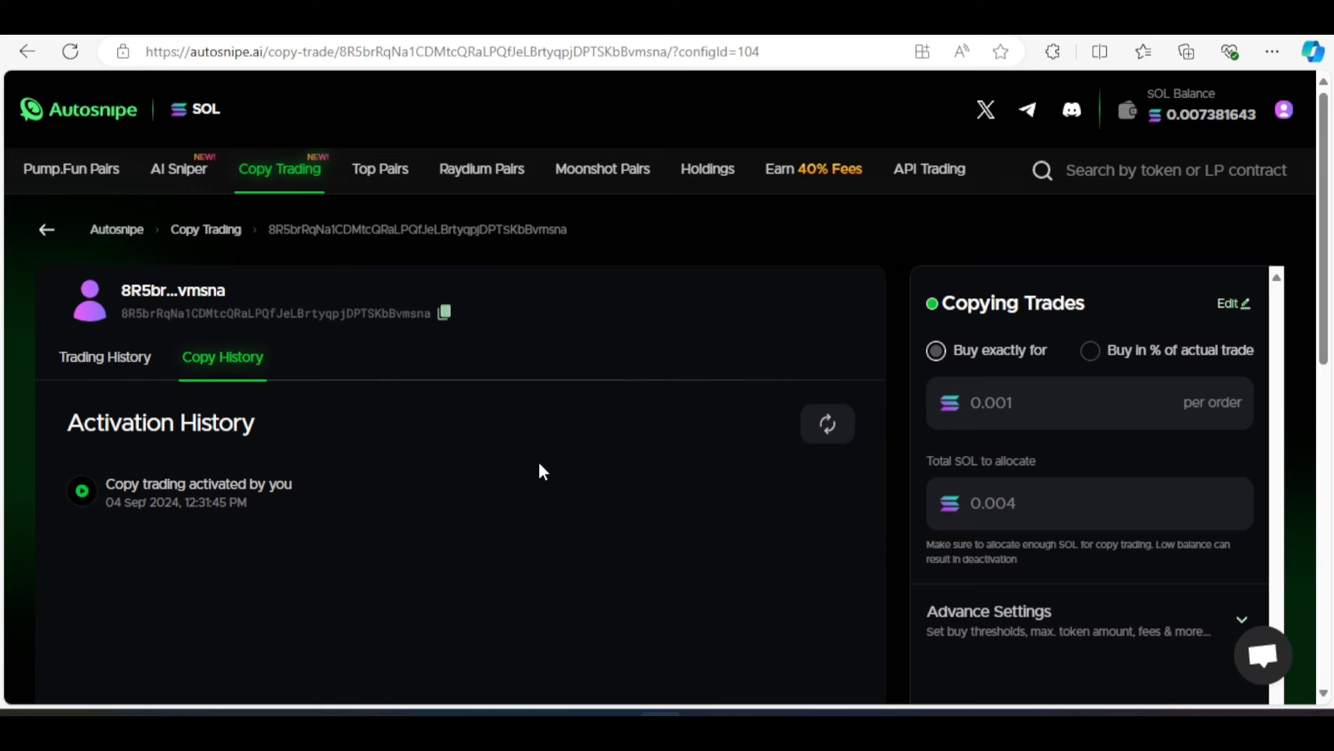
mouse_move(104, 357)
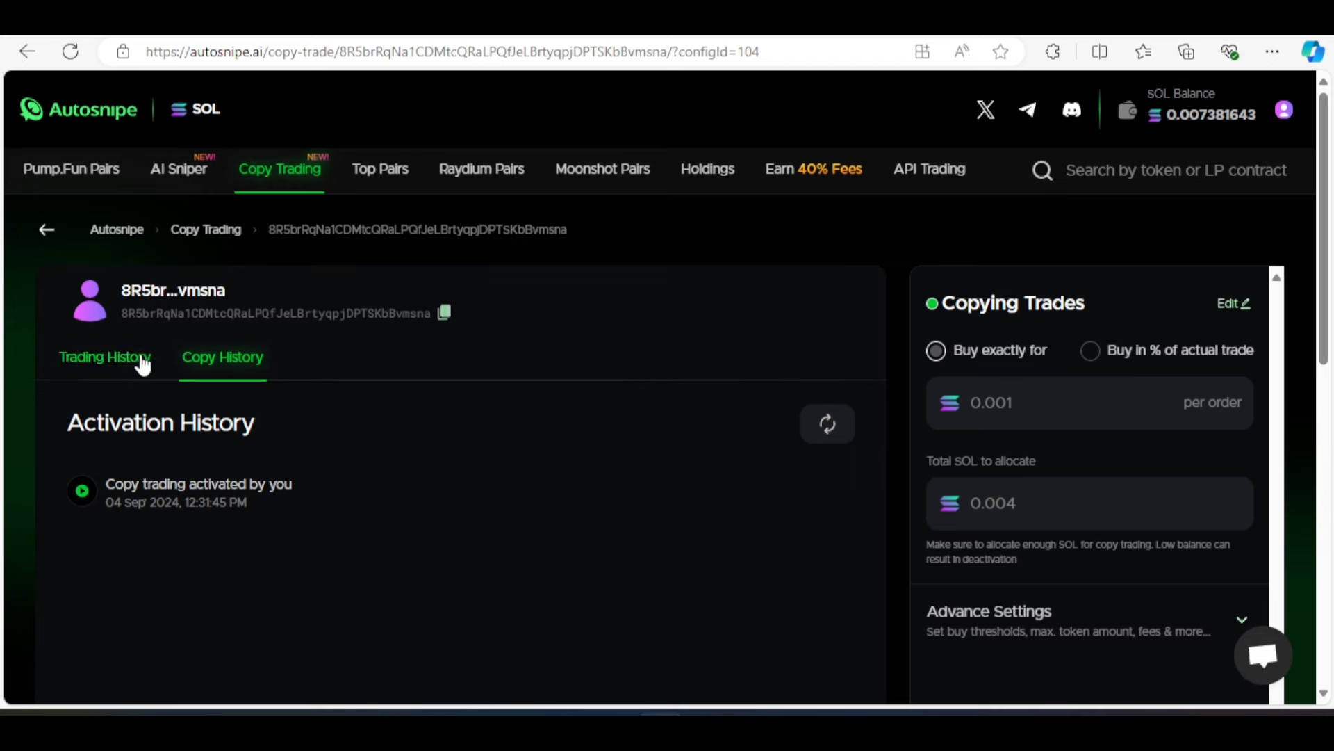
left_click(104, 357)
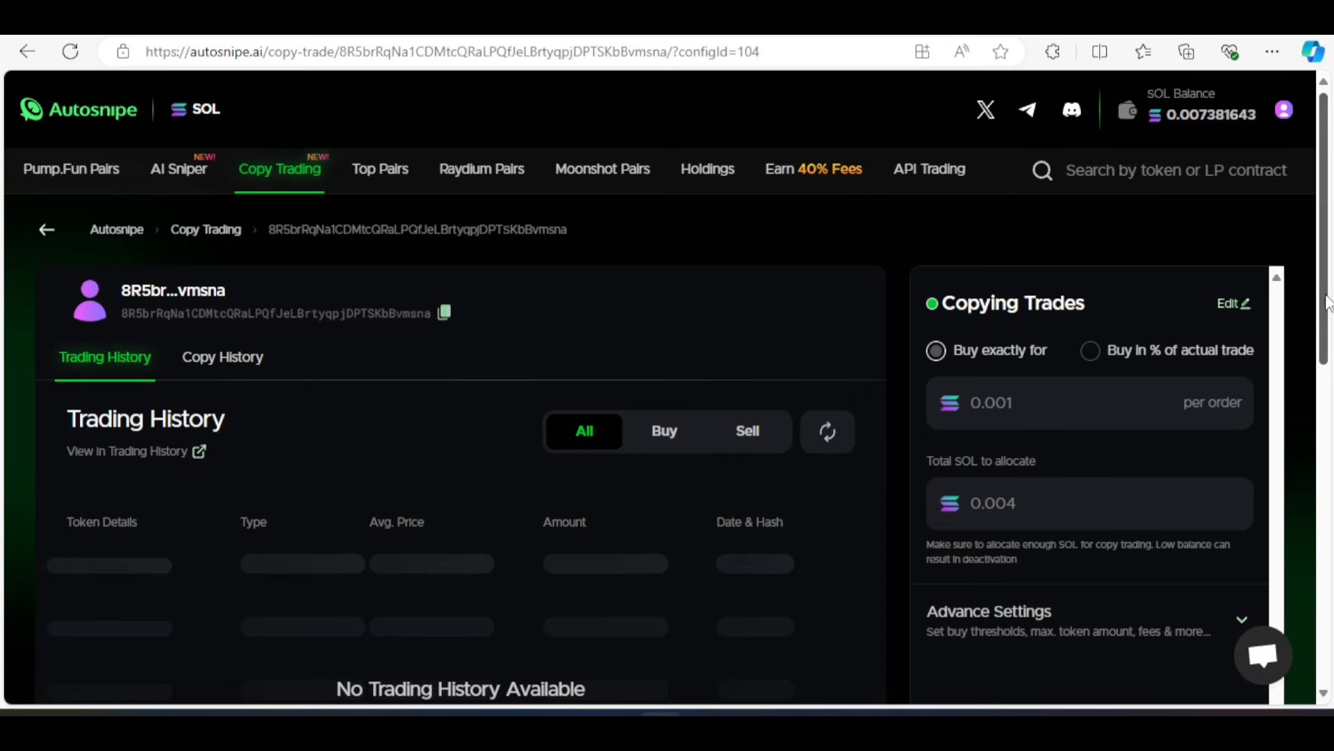
scroll("down", 3)
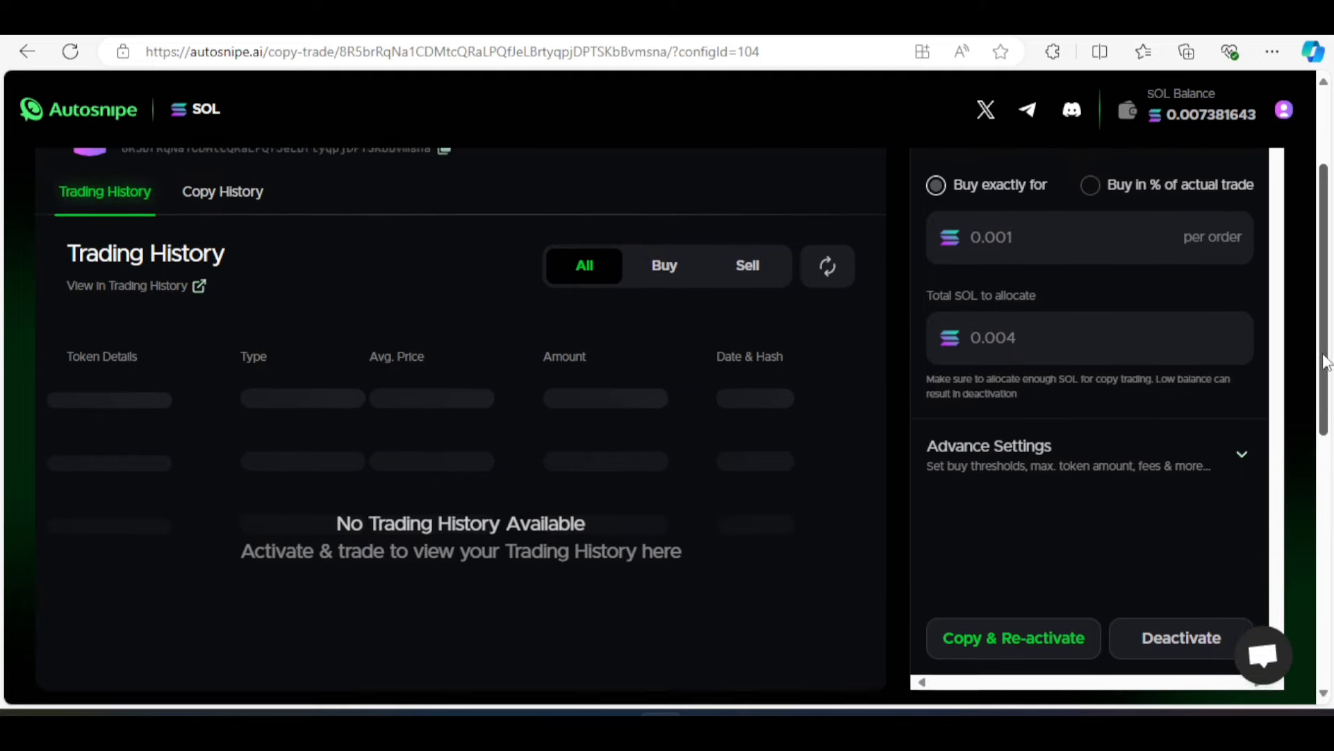
scroll("up", 3)
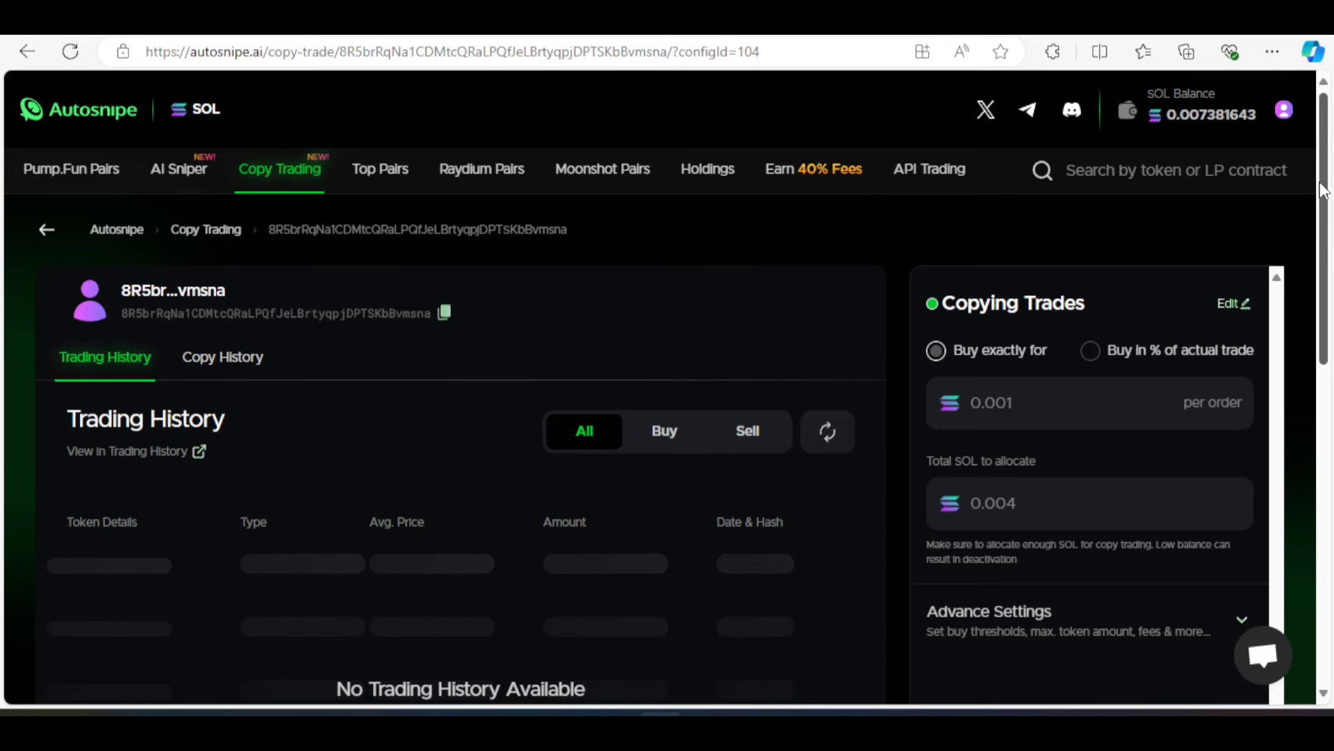
scroll("down", 3)
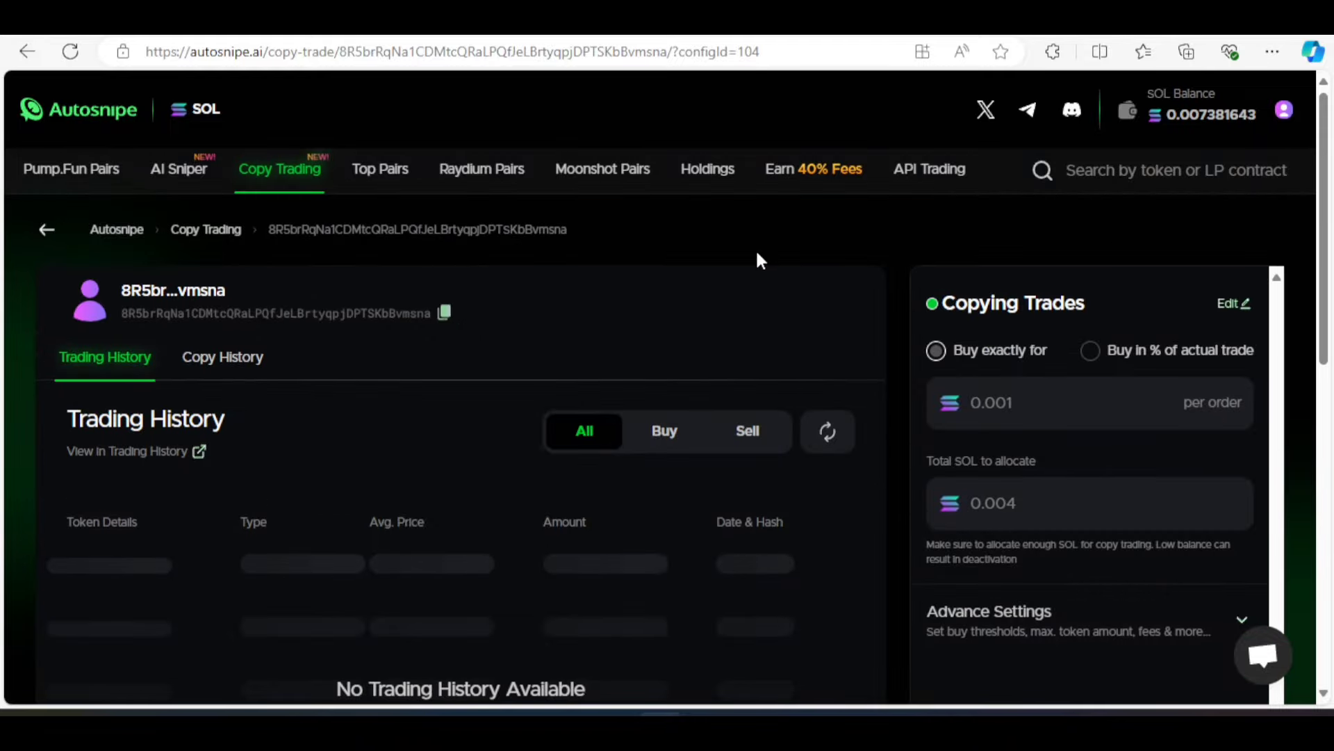
mouse_move(718, 300)
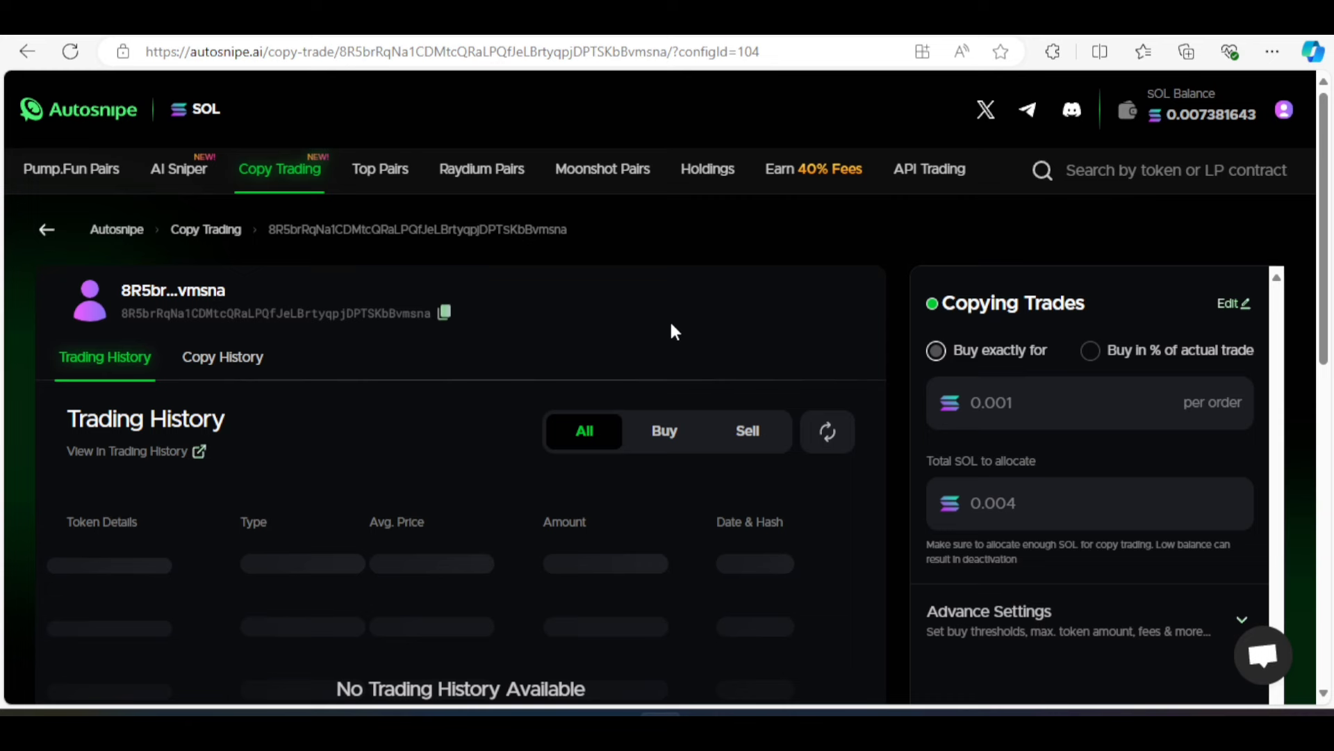
mouse_move(607, 352)
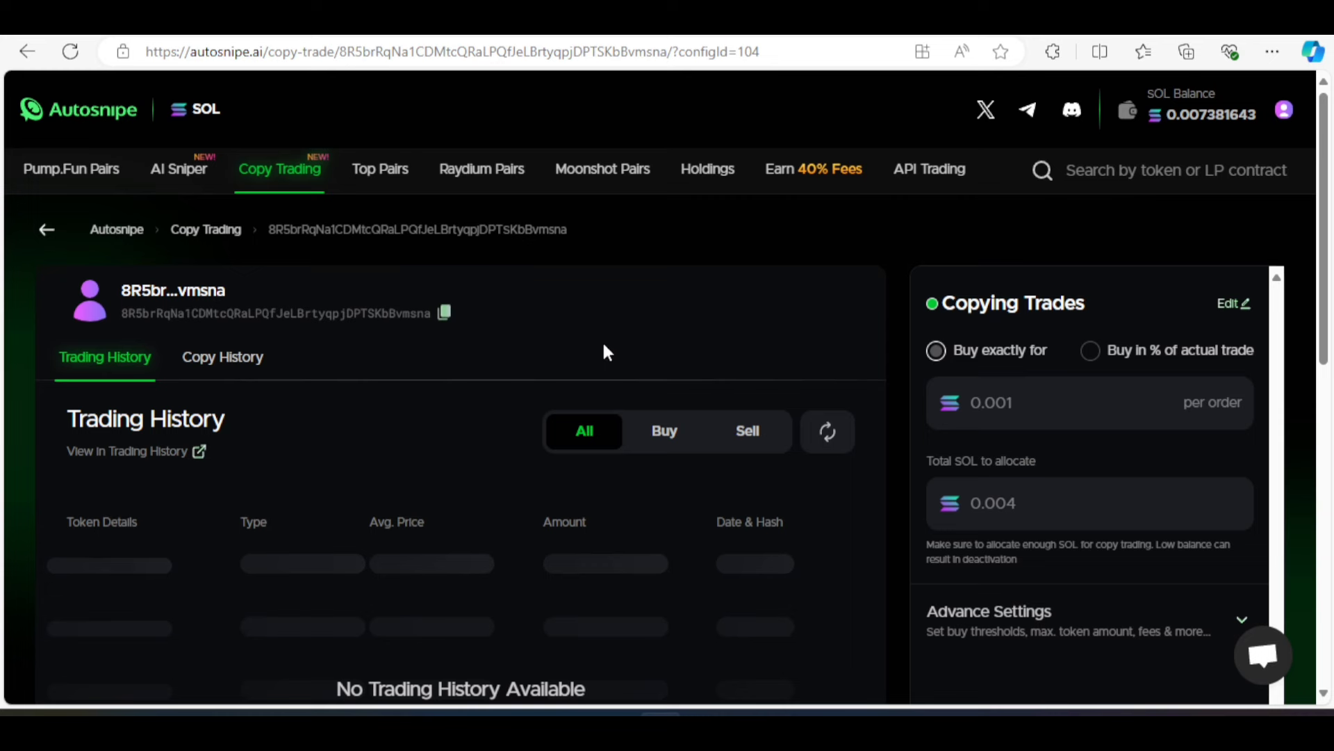
mouse_move(111, 201)
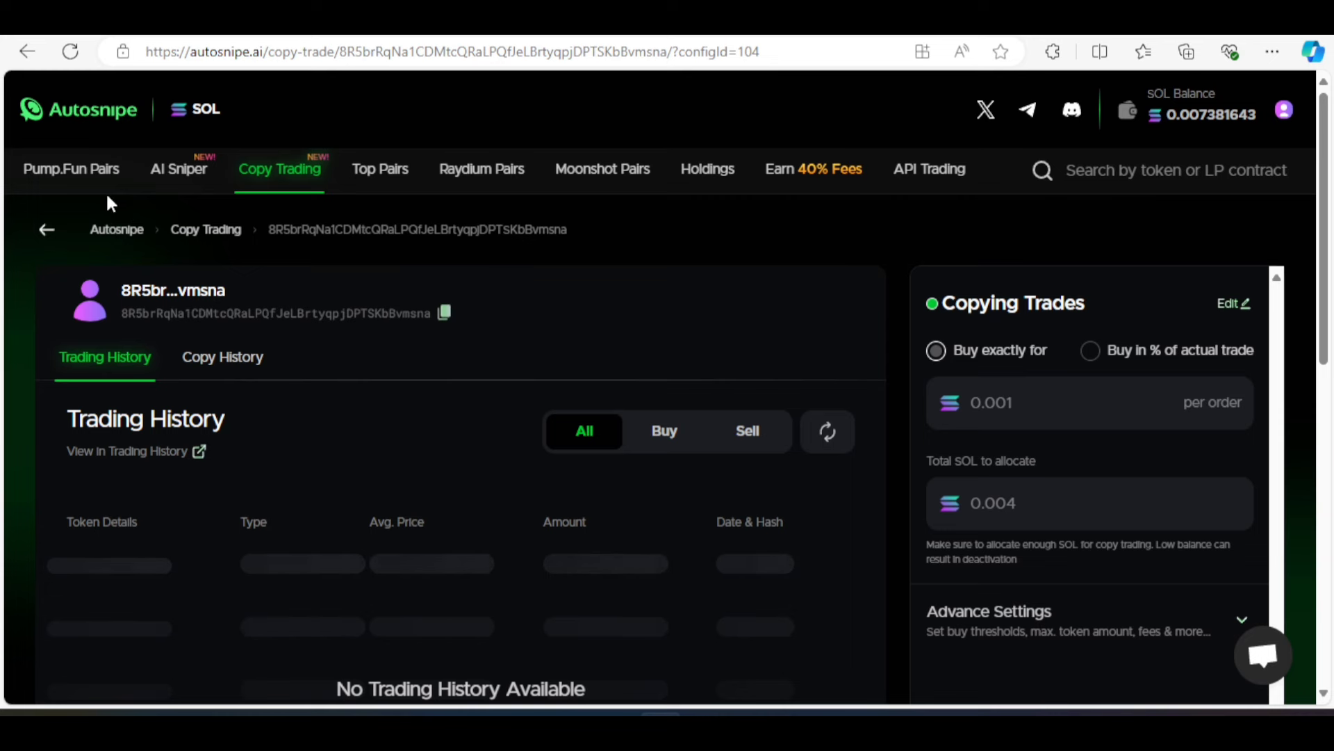
Go to Pump.Fun Pairs, then bring up the Earn 40% Fees referral page
left_click(71, 168)
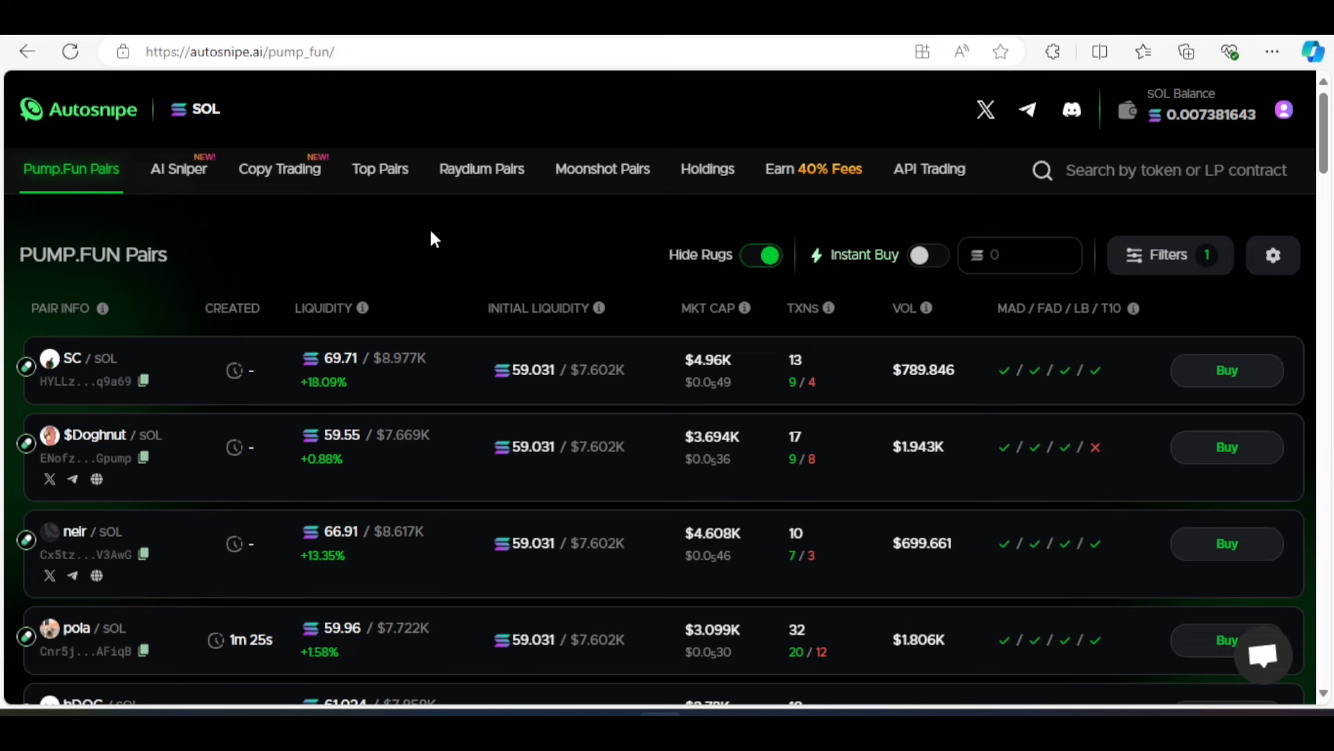
left_click(811, 168)
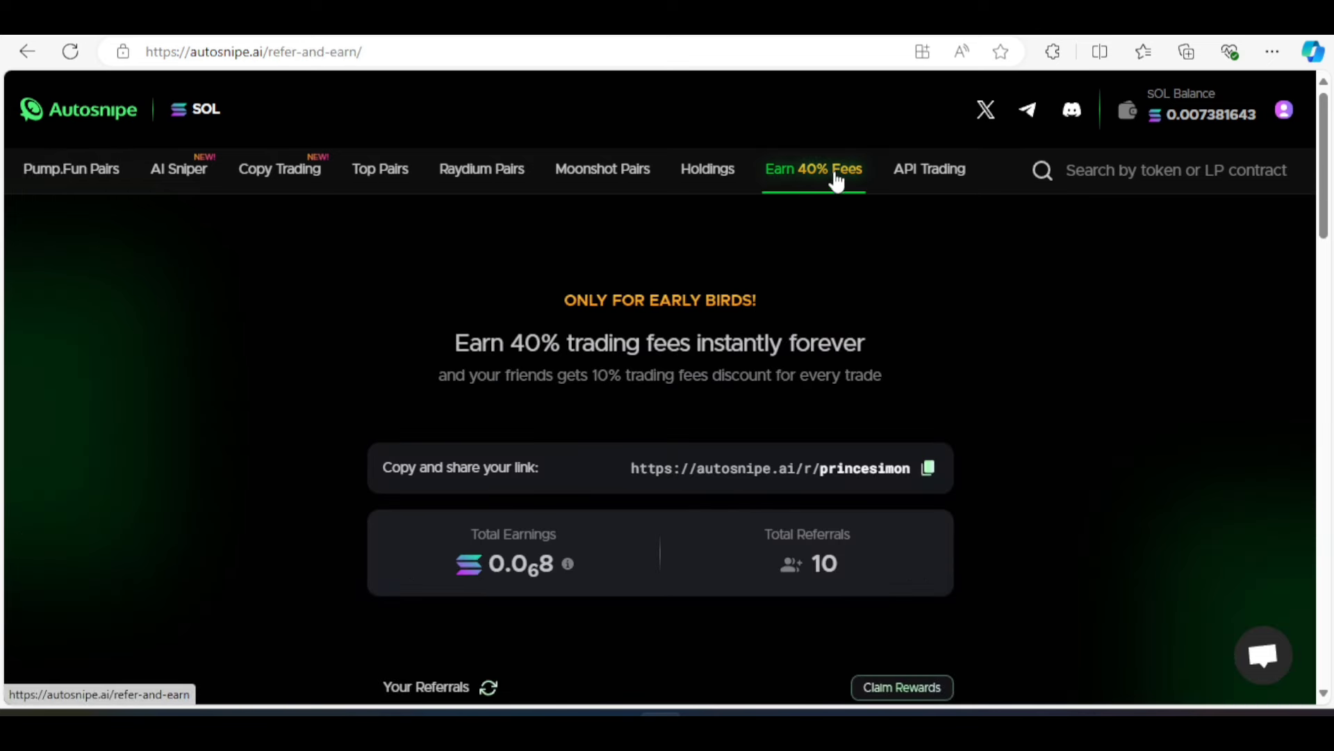
mouse_move(998, 456)
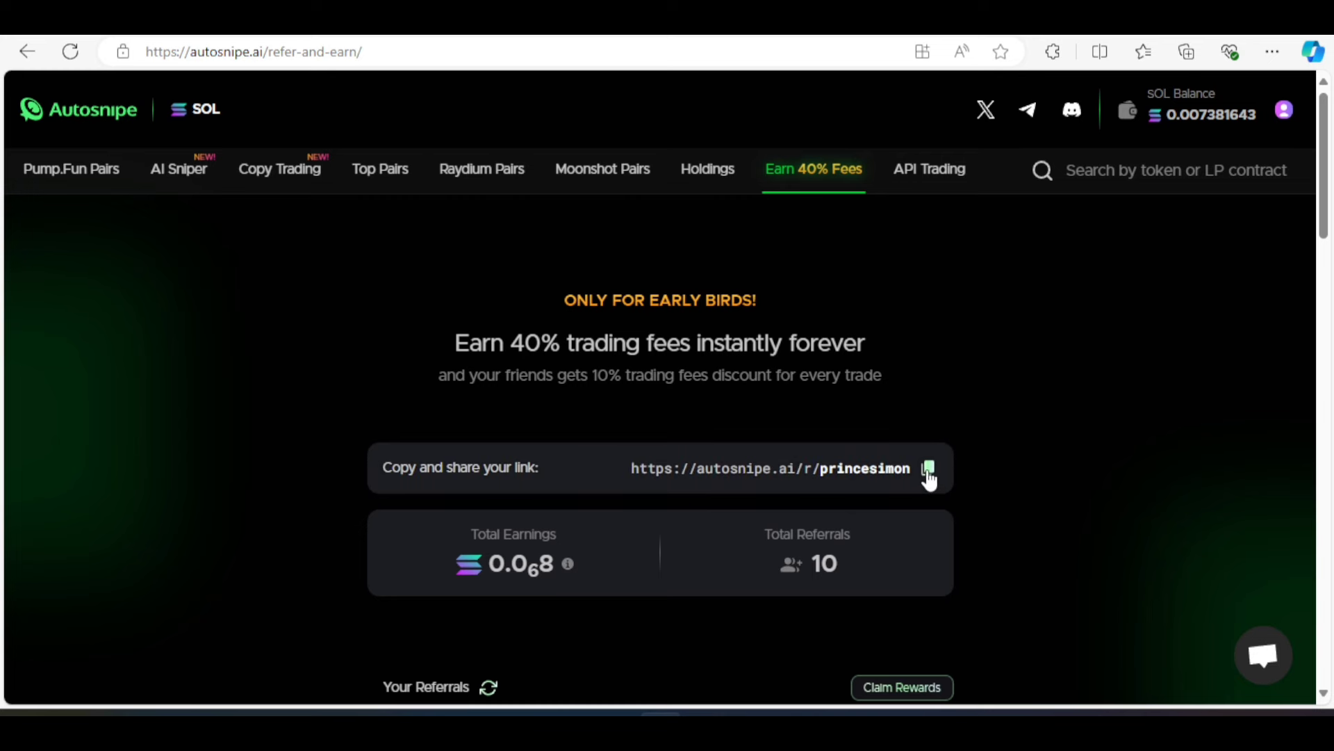
mouse_move(775, 456)
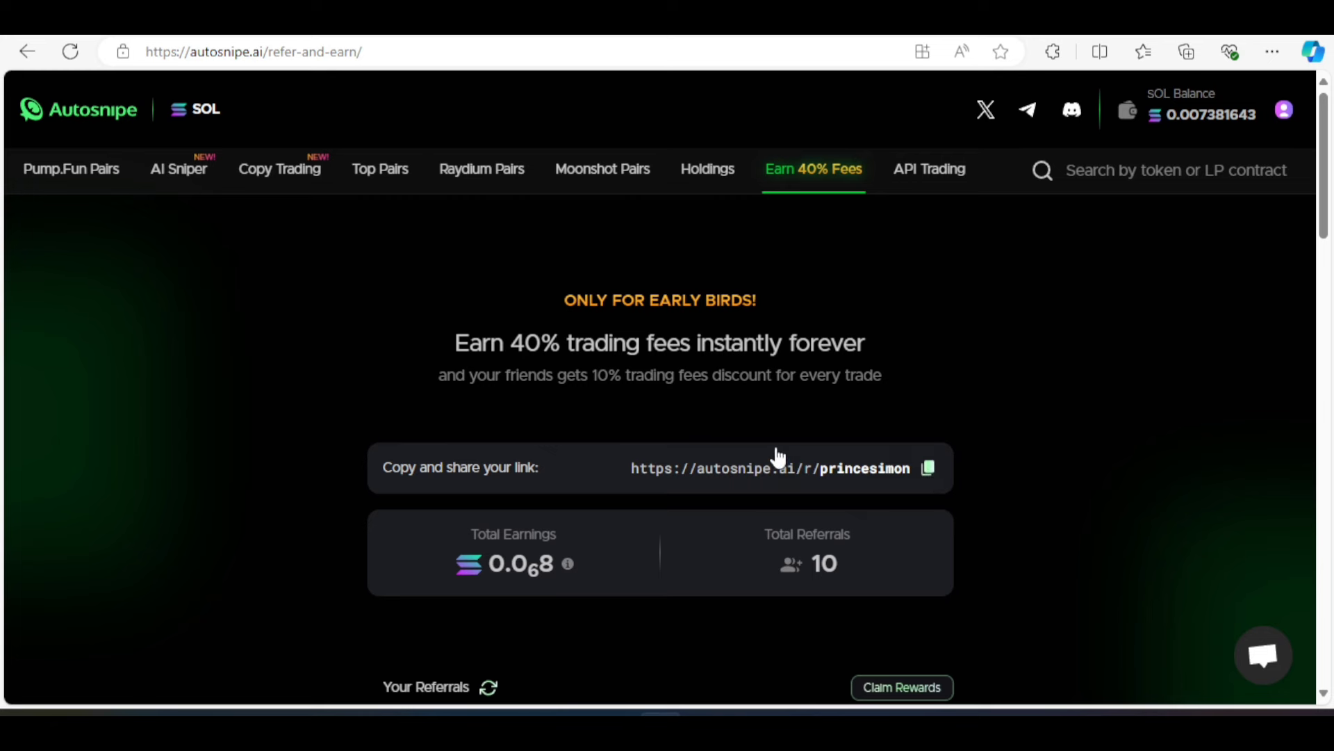
mouse_move(738, 244)
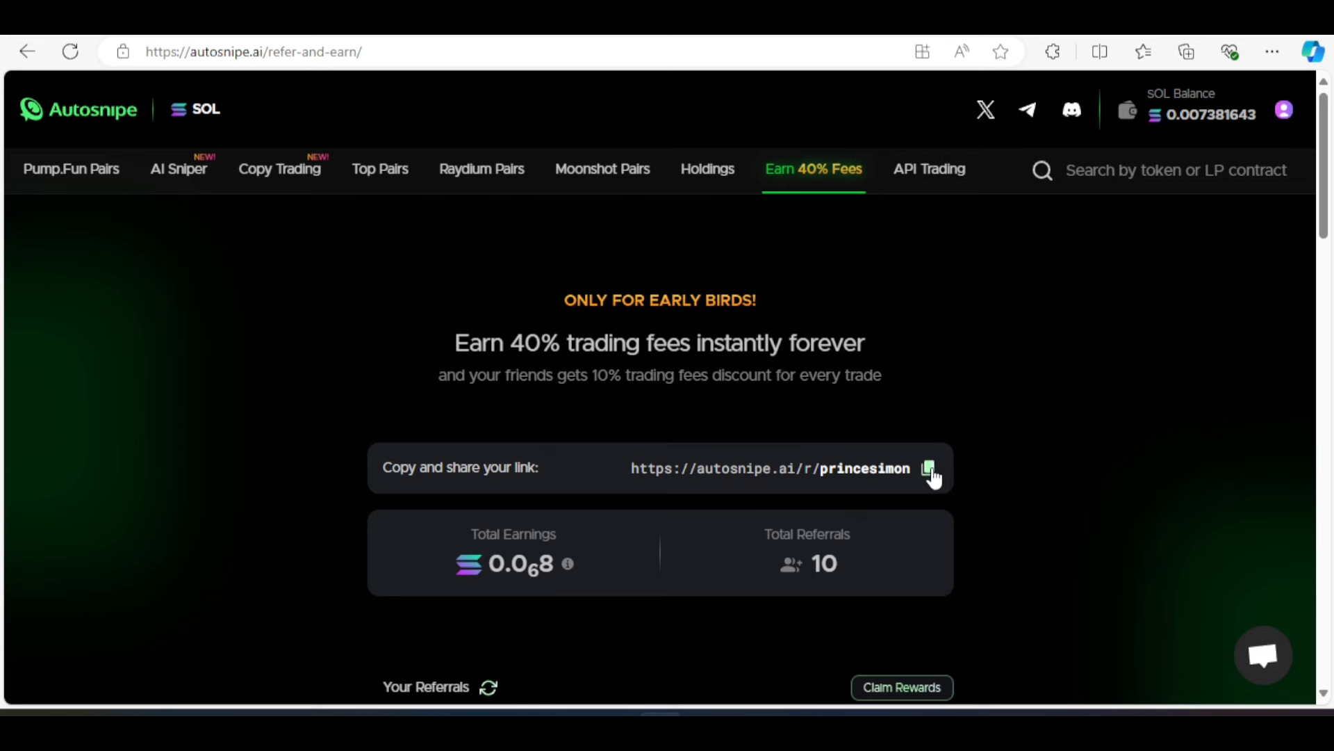
mouse_move(946, 474)
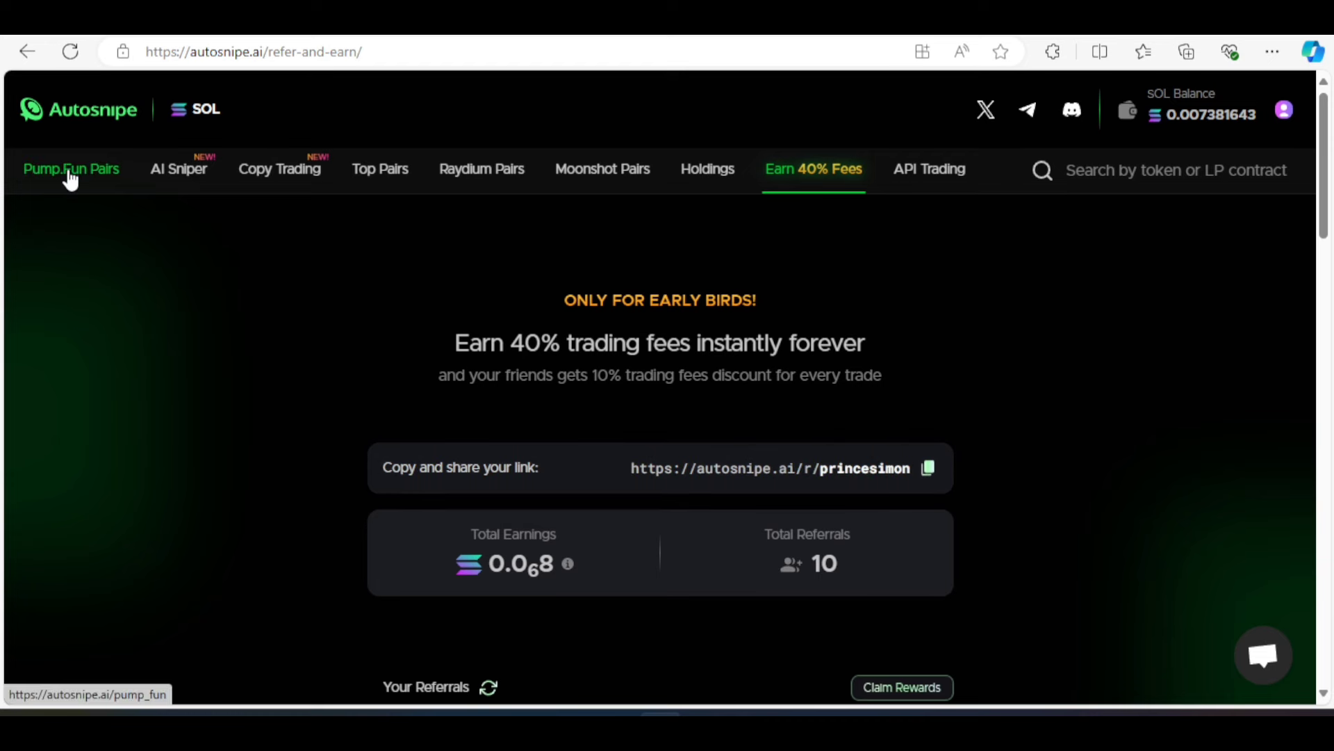
Return from the referral page to the Pump.Fun pairs listing
left_click(71, 168)
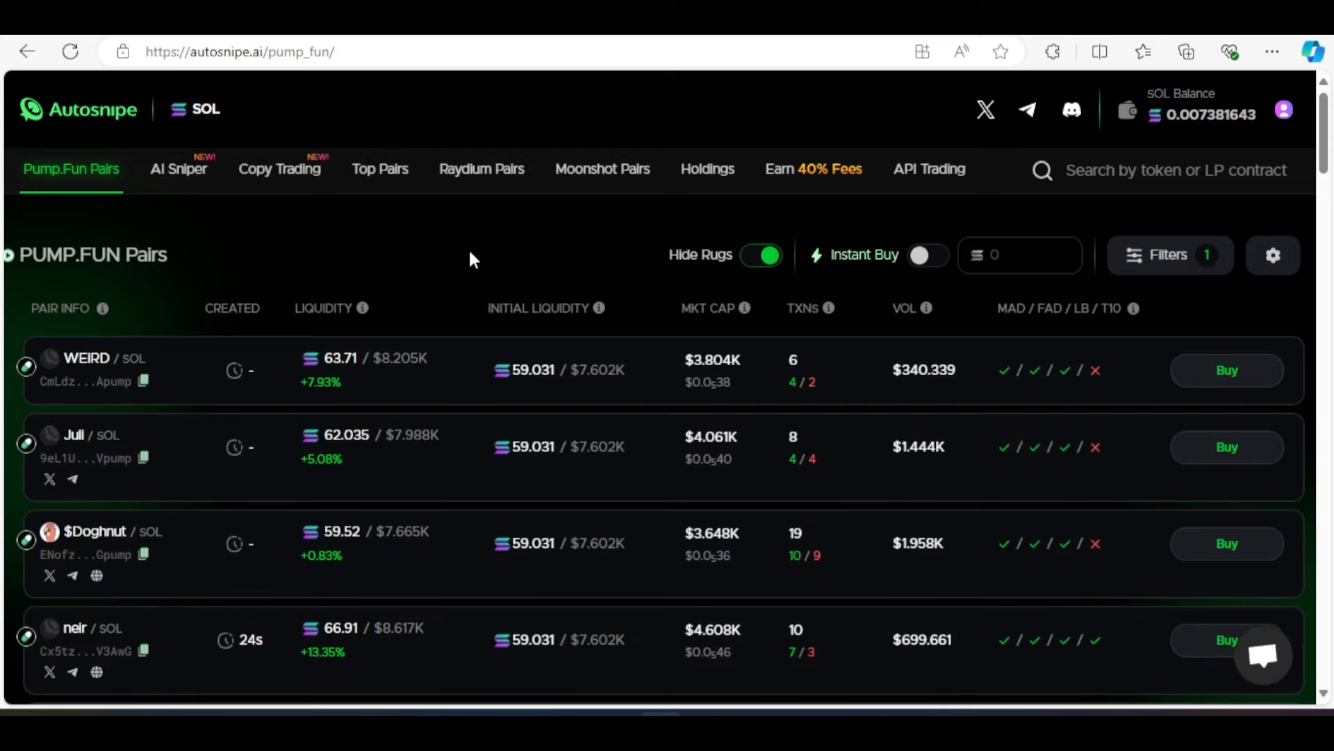